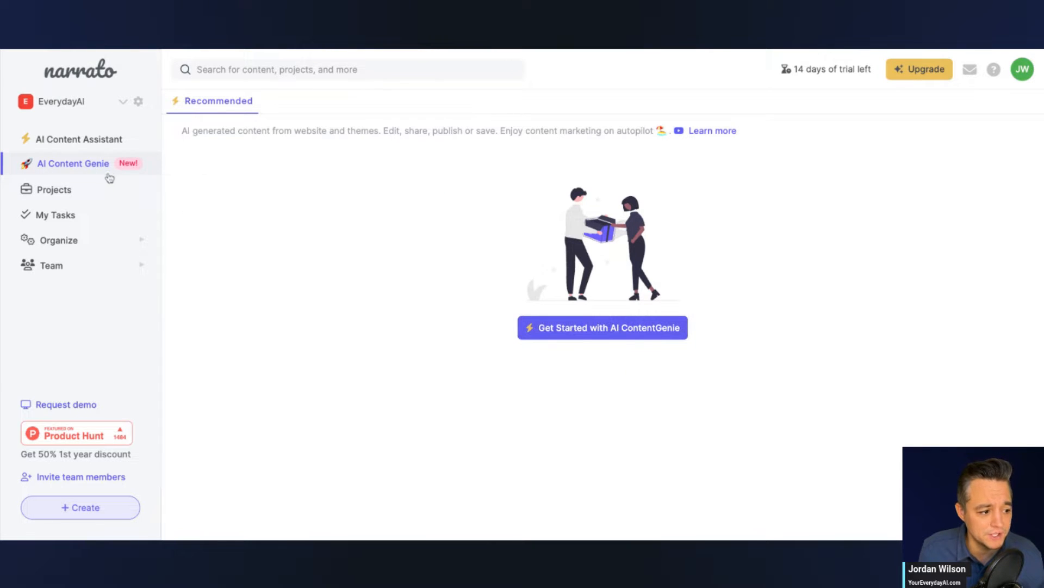
Open and dismiss the ContentGenie setup form, check My Tasks, then open AI Content Assistant
click(601, 327)
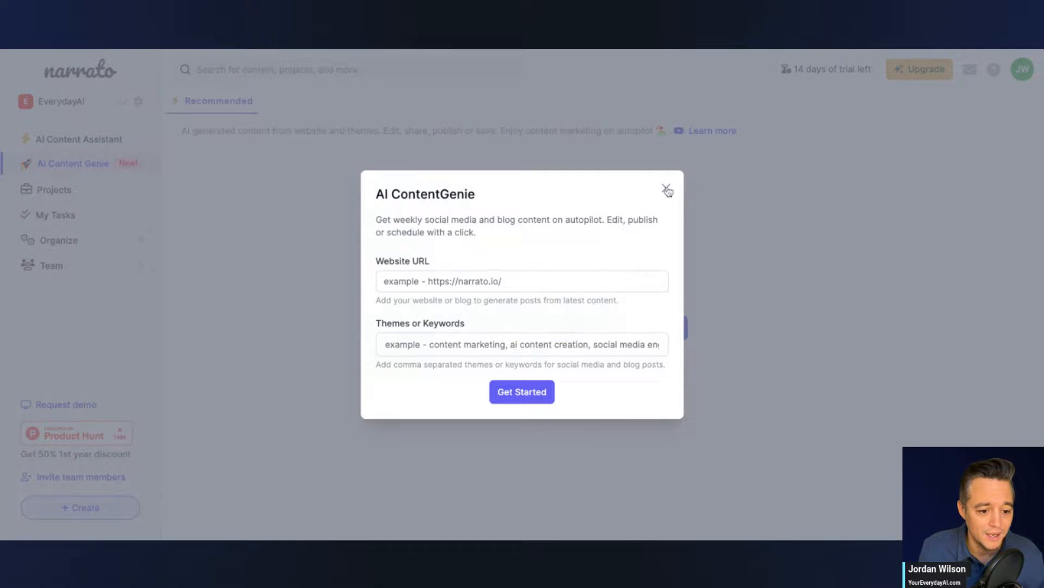
click(667, 190)
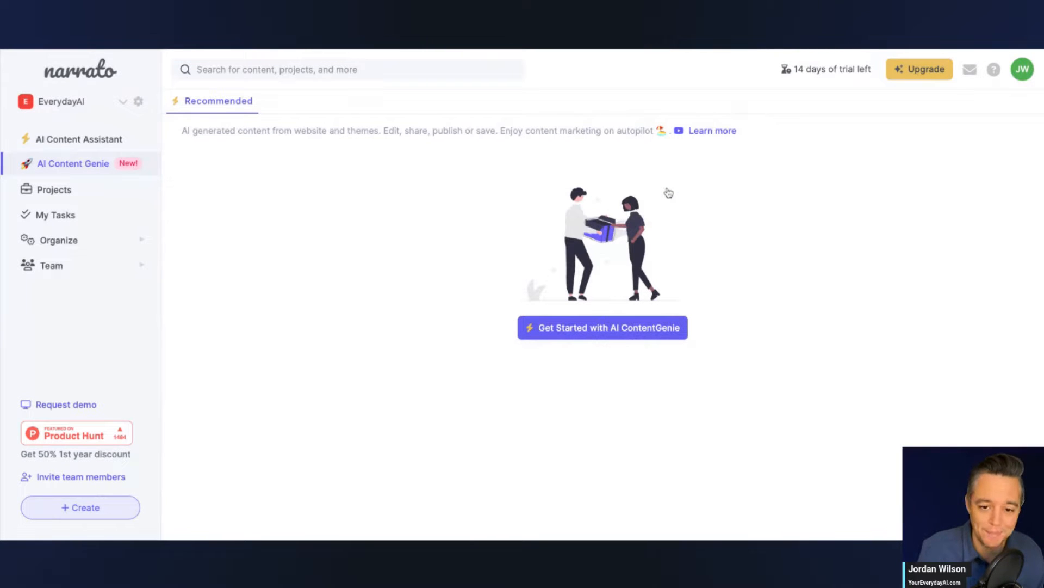
mouse_move(167, 216)
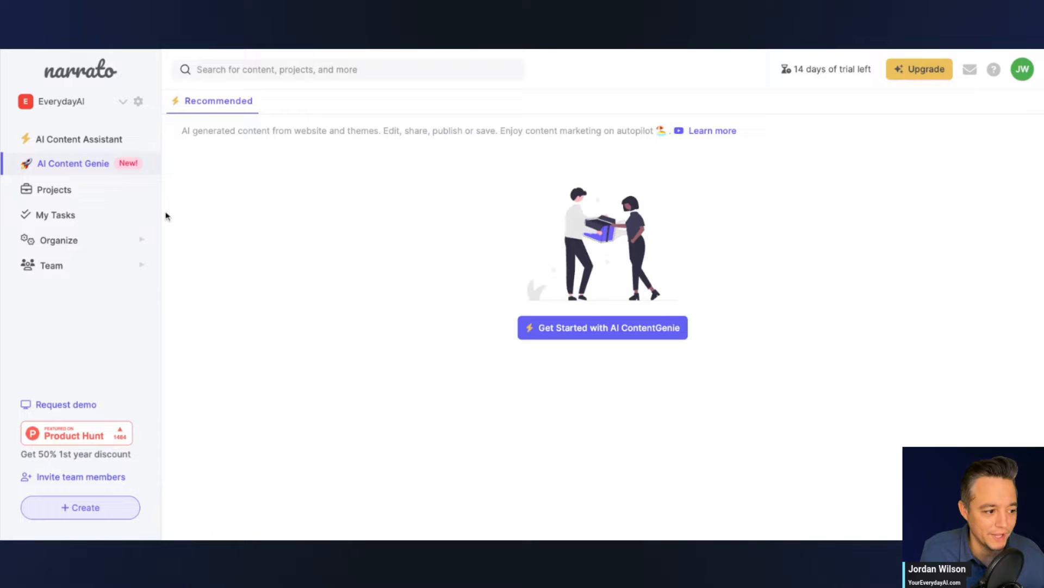
click(56, 214)
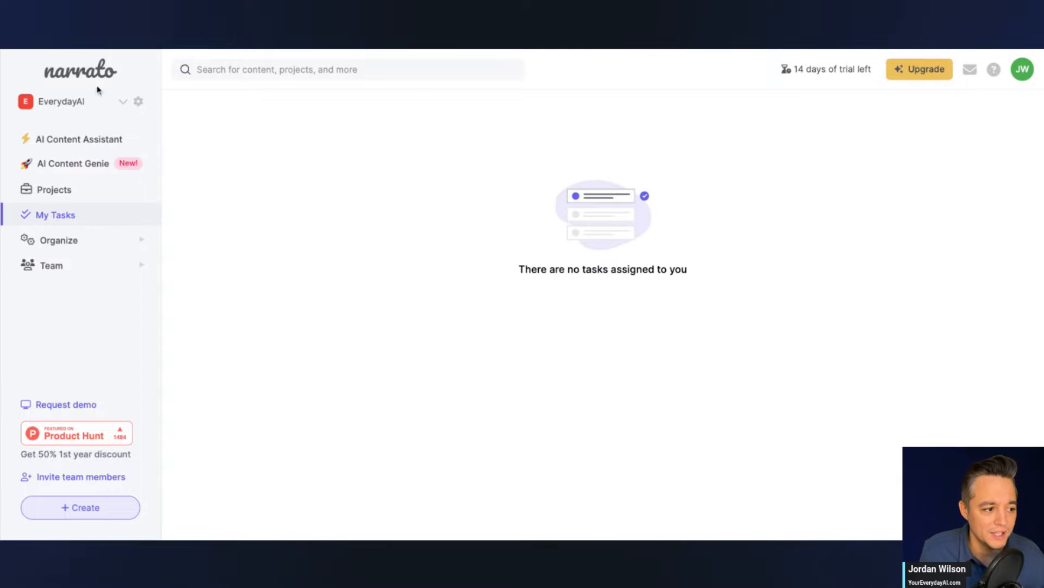
click(80, 139)
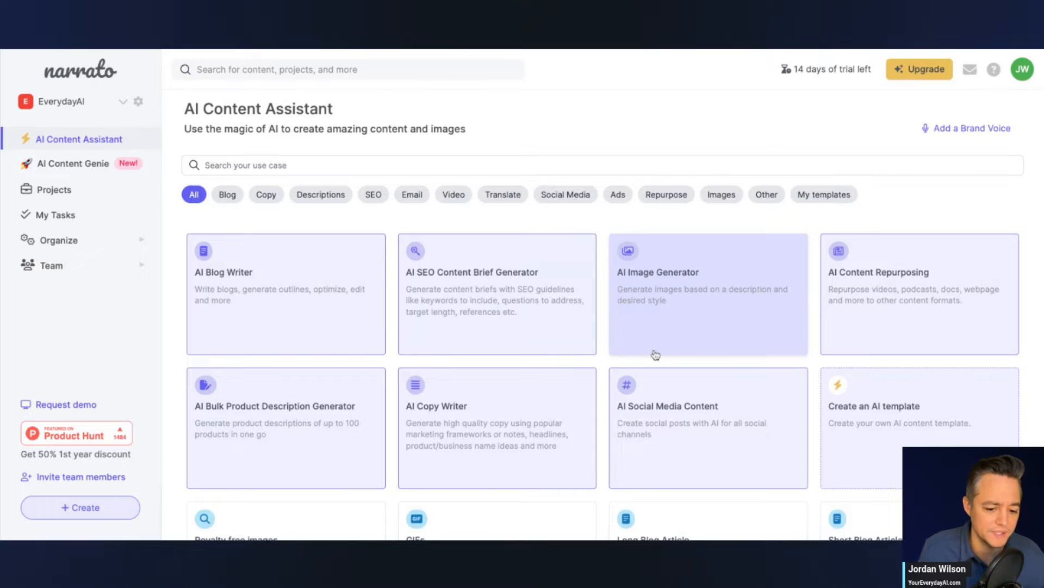
mouse_move(655, 354)
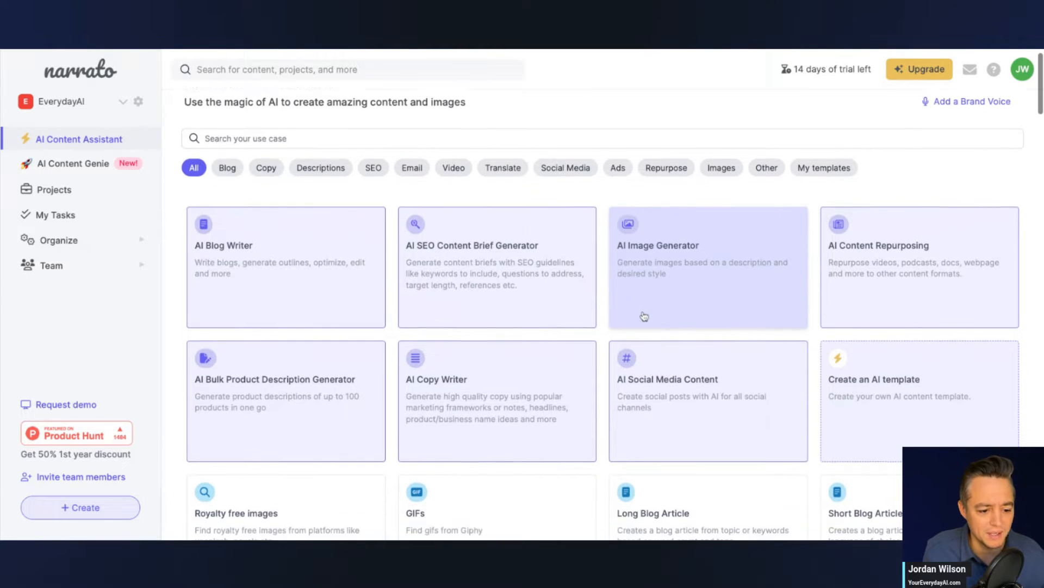
Browse the AI template cards and start a new untitled document from a blog template
scroll(down, 3)
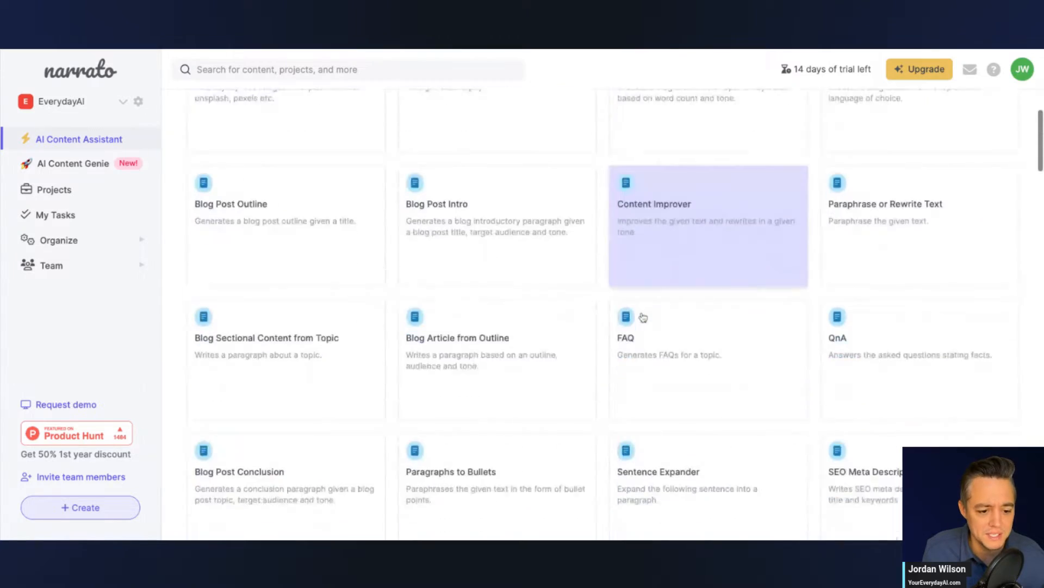
scroll(down, 3)
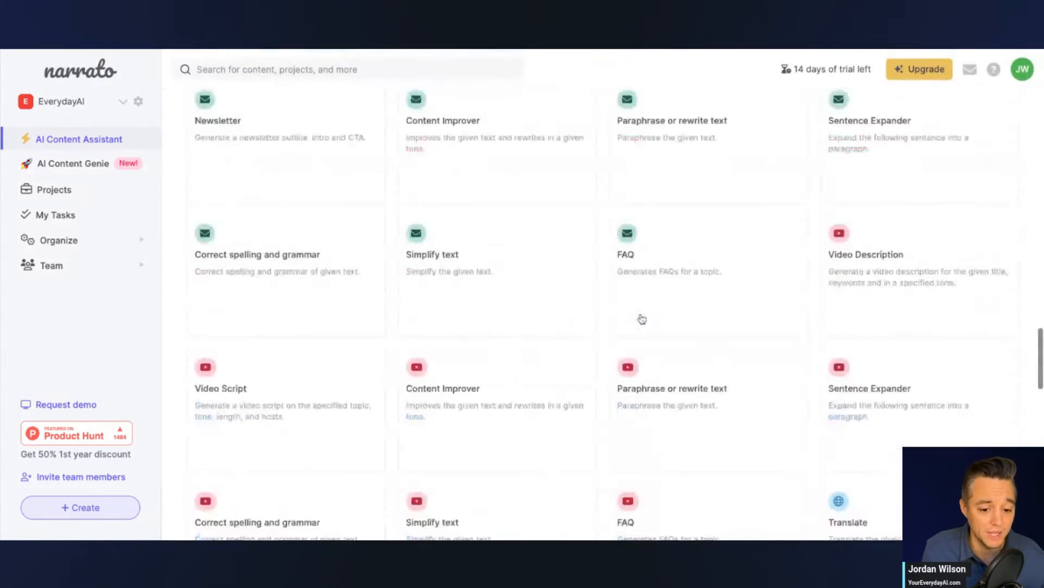
scroll(up, 3)
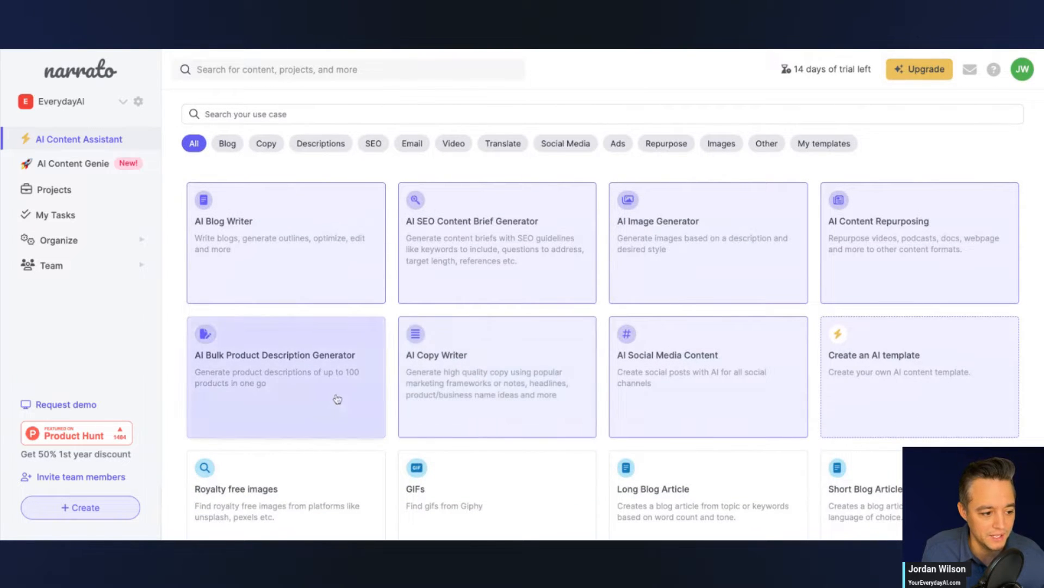
click(285, 376)
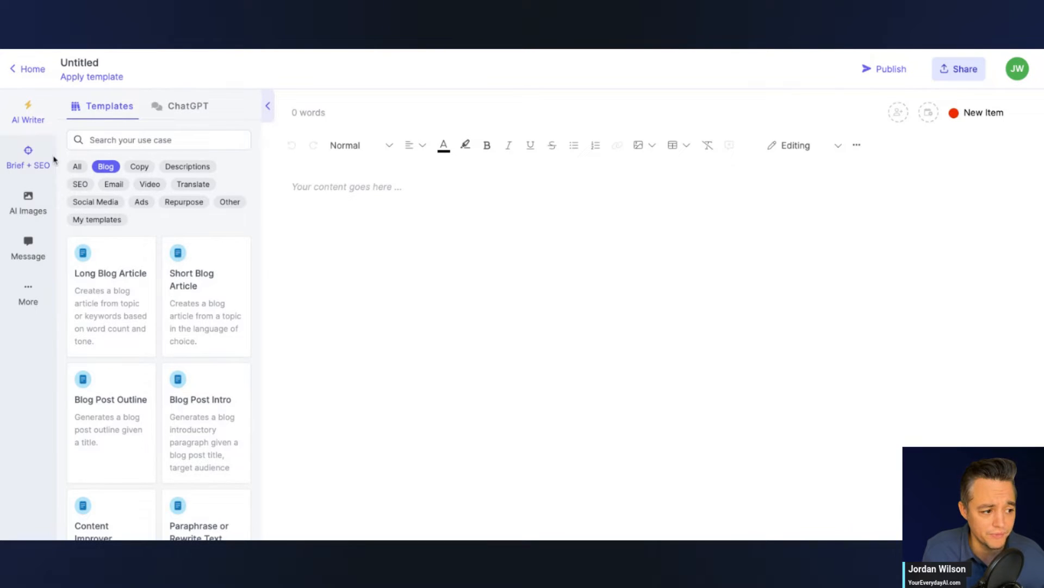
click(27, 157)
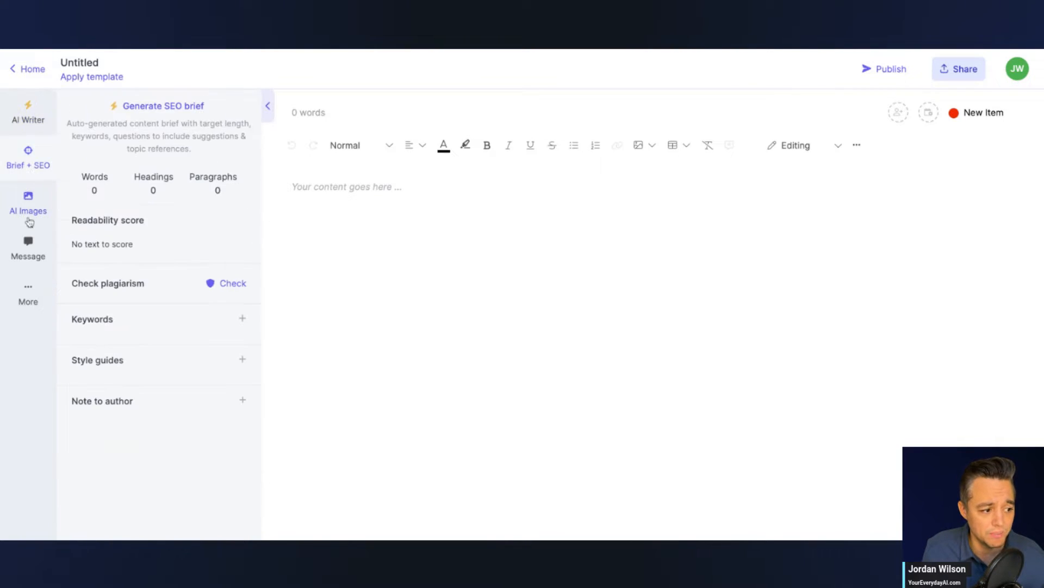
click(27, 203)
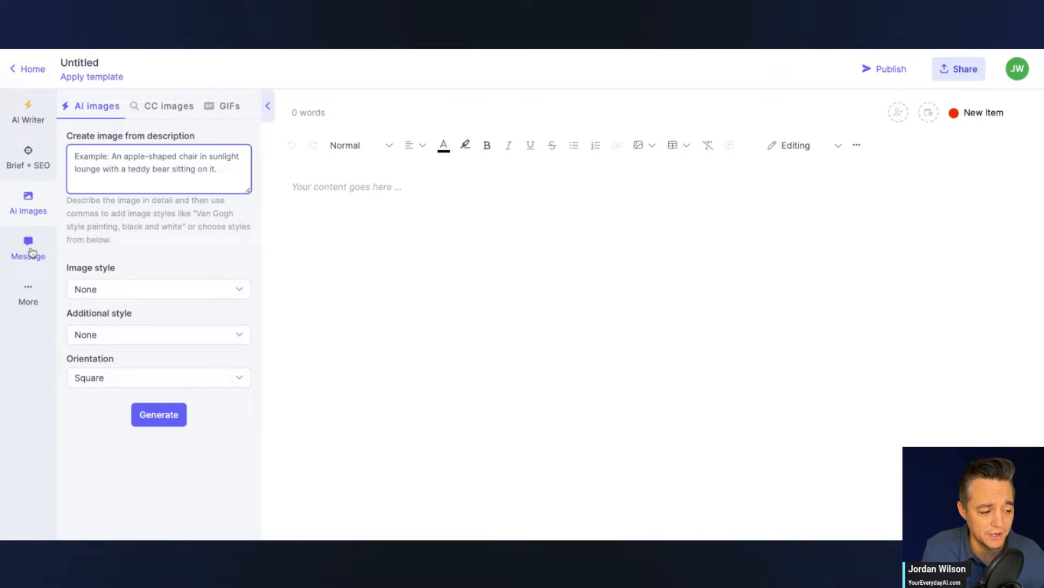
click(28, 110)
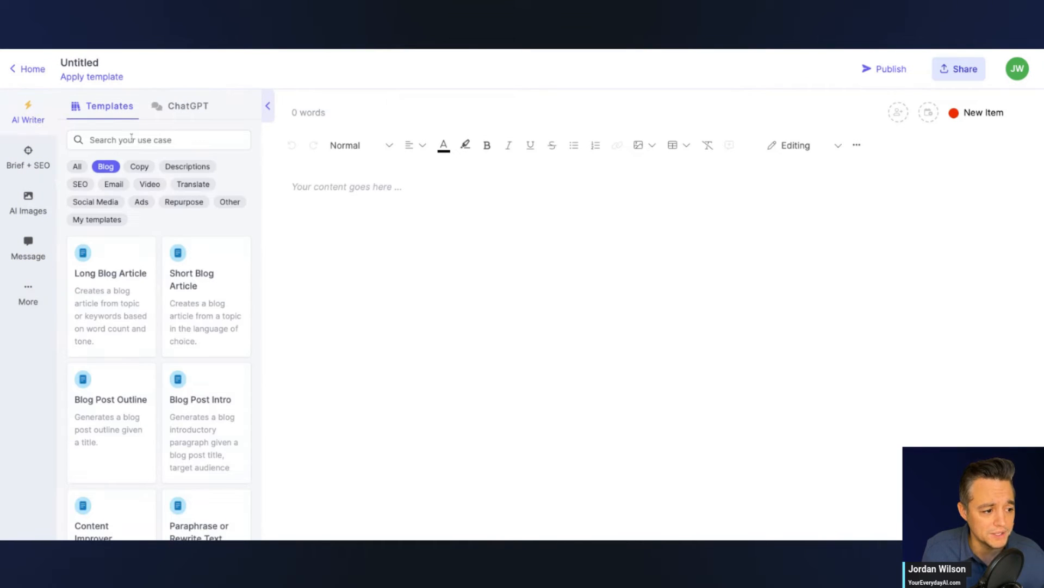
mouse_move(129, 347)
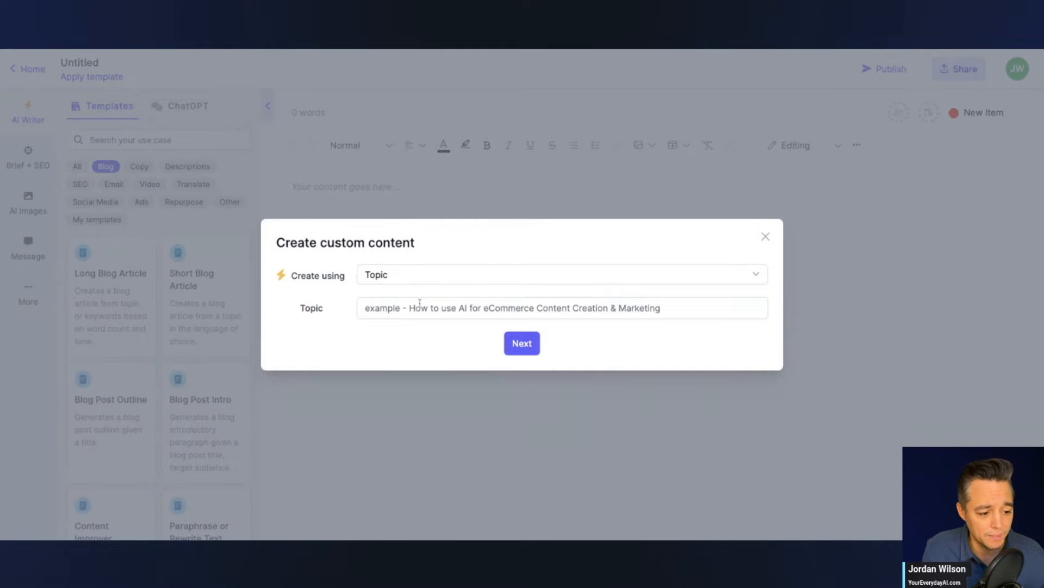
Submit the topic 'the history of generative AI' for a brief and outline
text(the history of g)
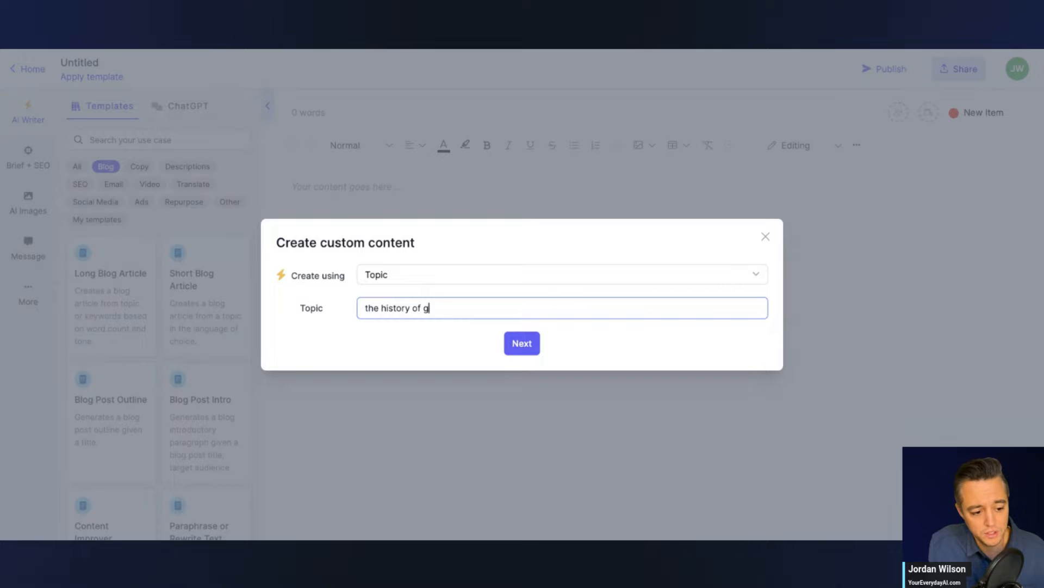
text(enerative AI)
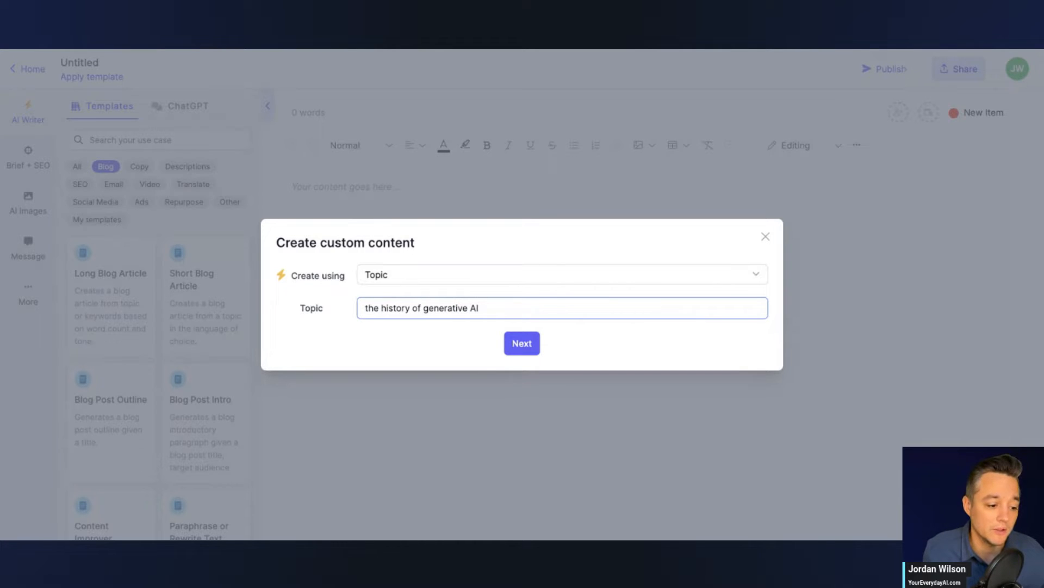
click(522, 343)
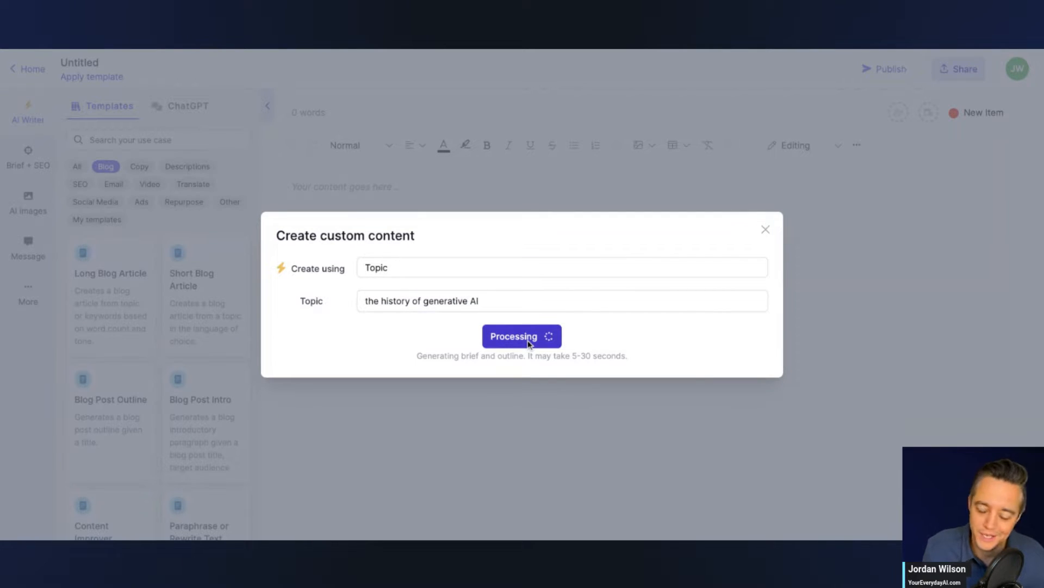
mouse_move(537, 398)
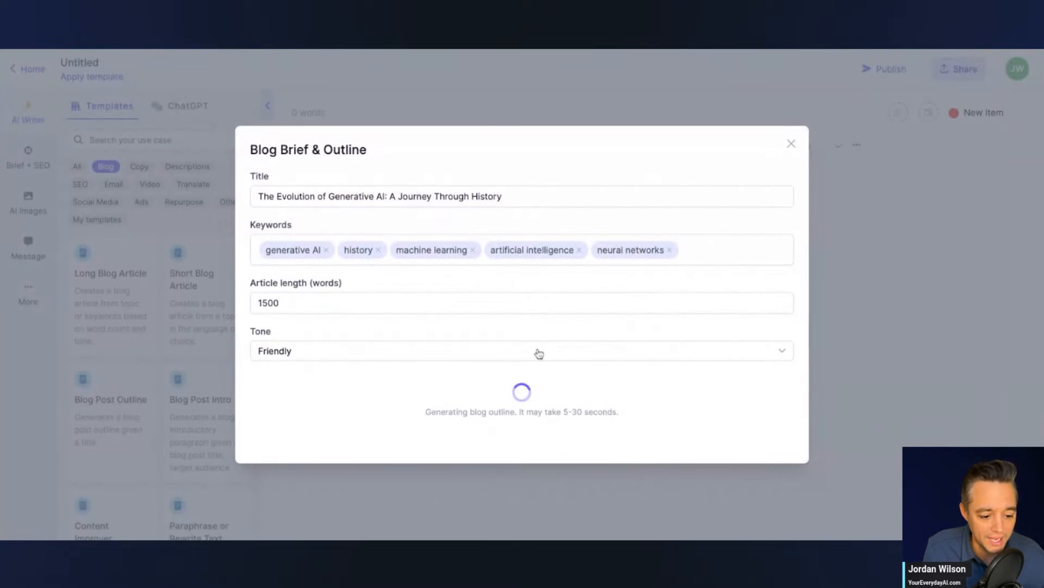
mouse_move(572, 391)
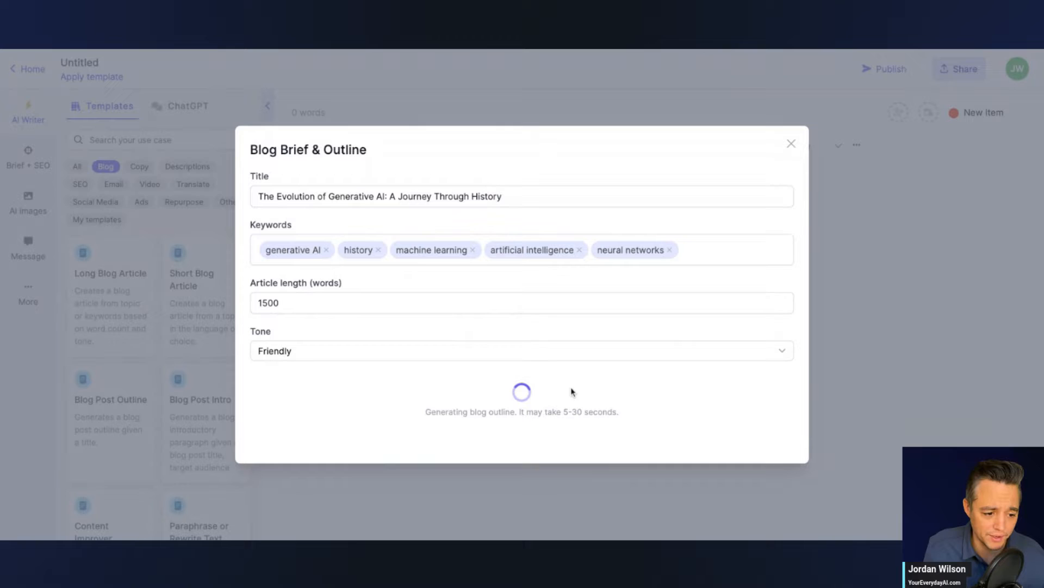
mouse_move(315, 240)
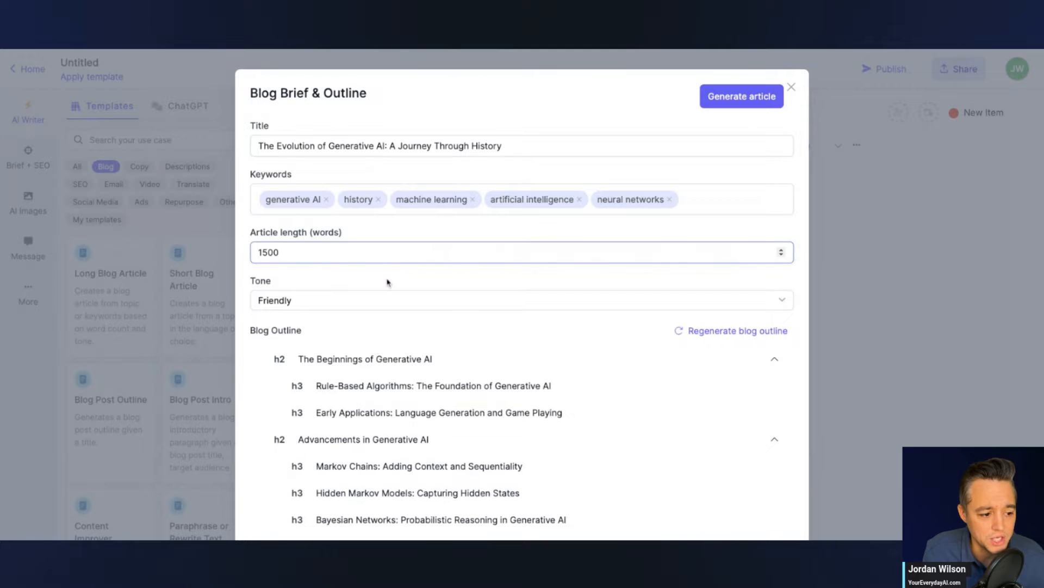
mouse_move(613, 207)
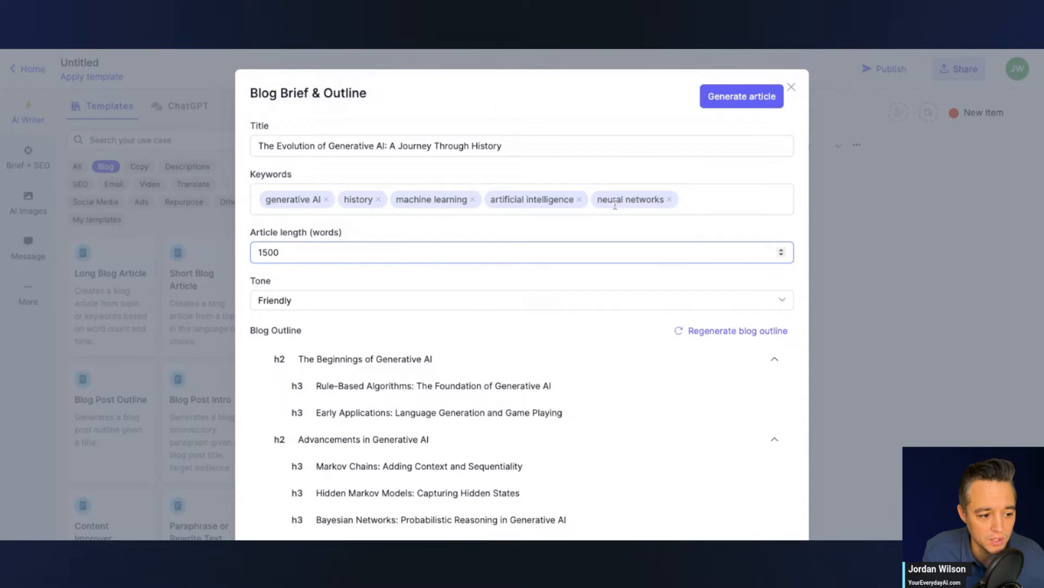
Review the outline's h2 and h3 headings and generate the full blog article
scroll(down, 3)
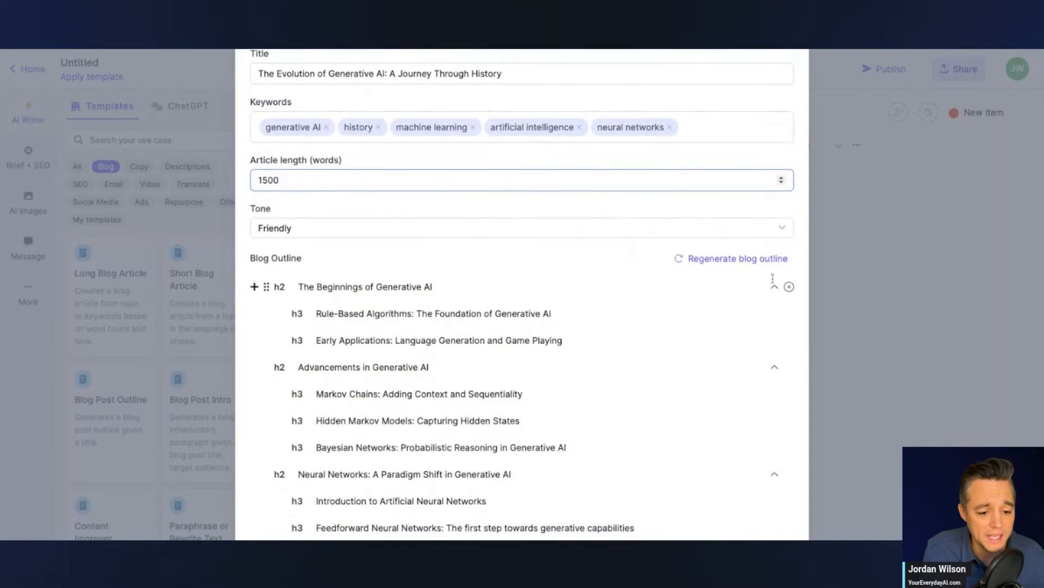
scroll(down, 3)
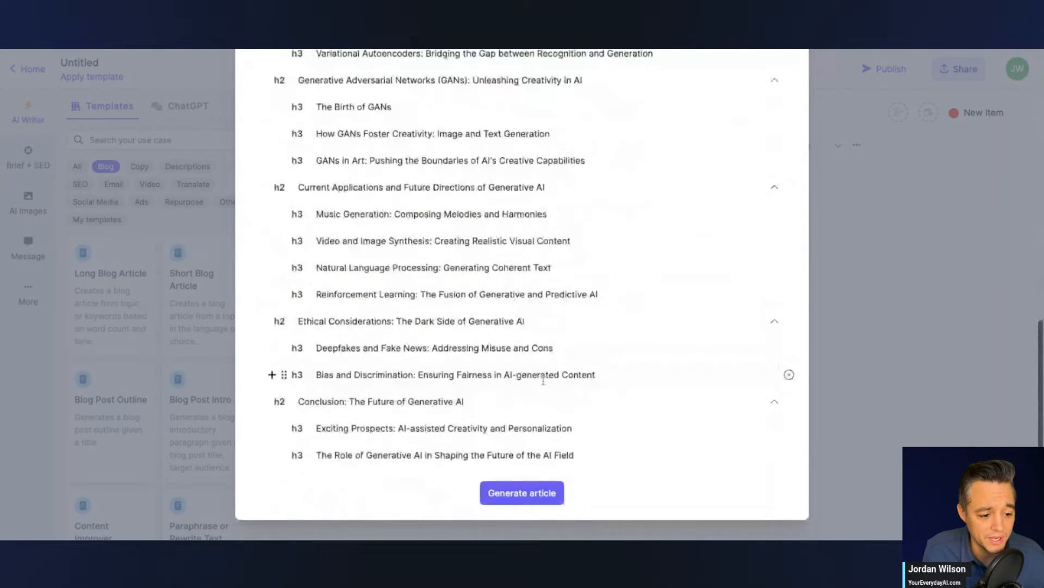
scroll(up, 3)
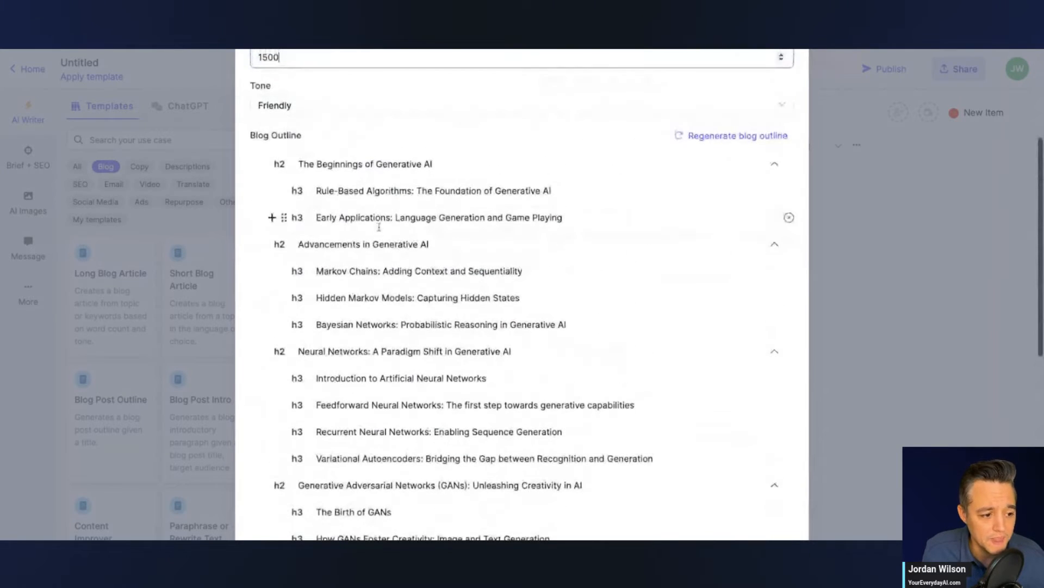
mouse_move(364, 163)
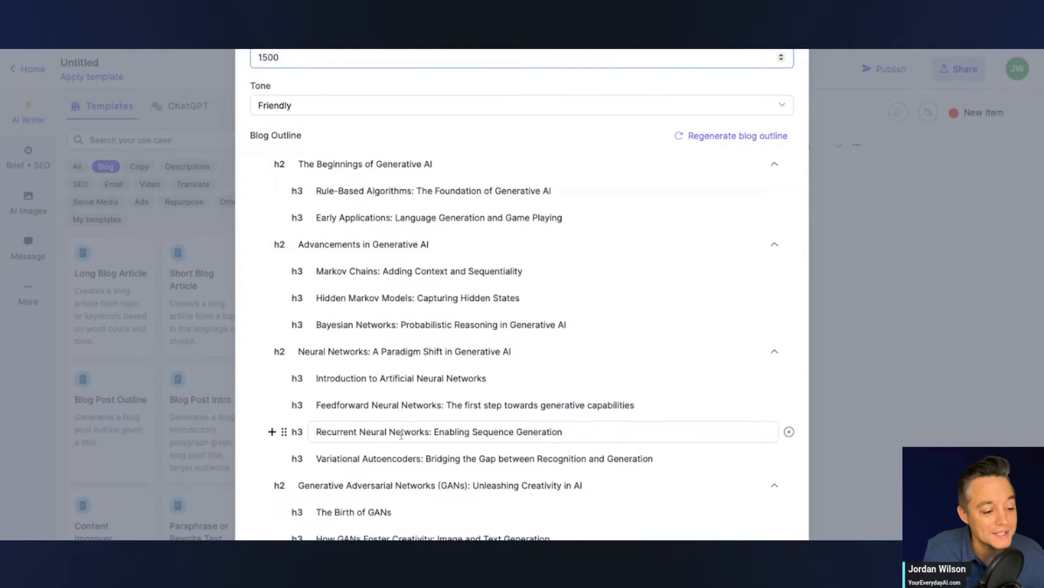
scroll(down, 3)
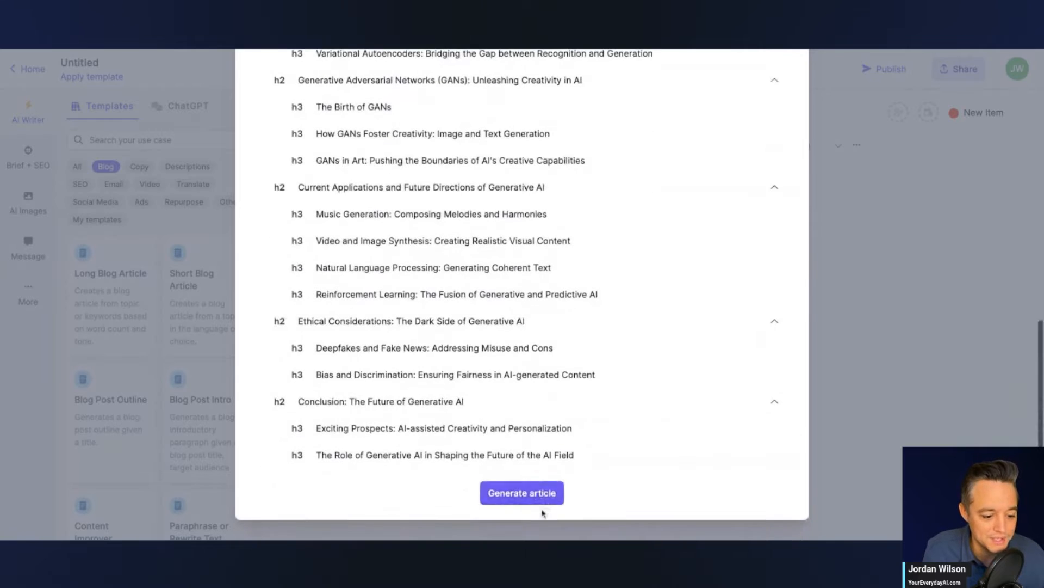
click(522, 492)
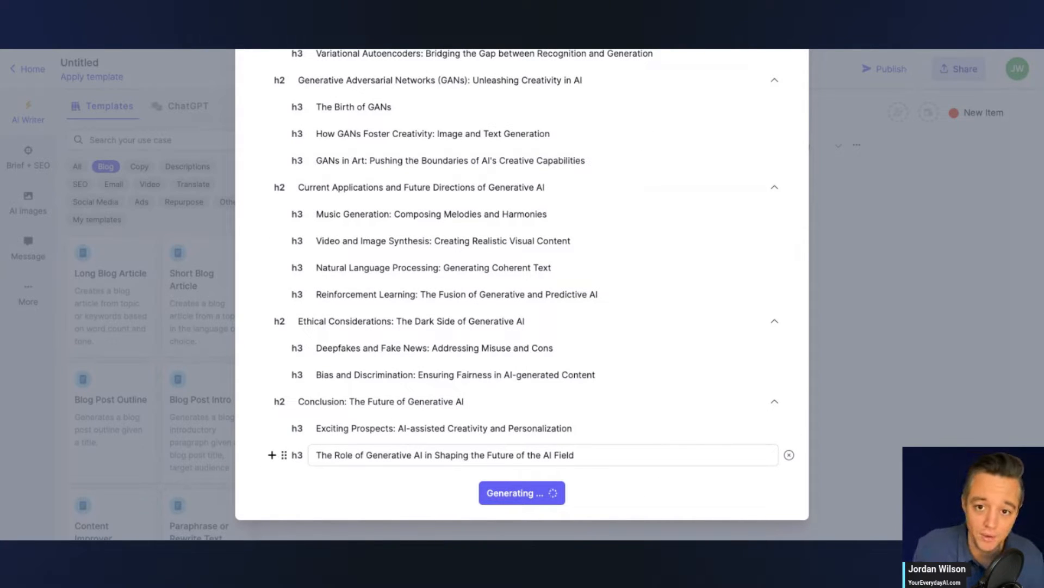
click(522, 493)
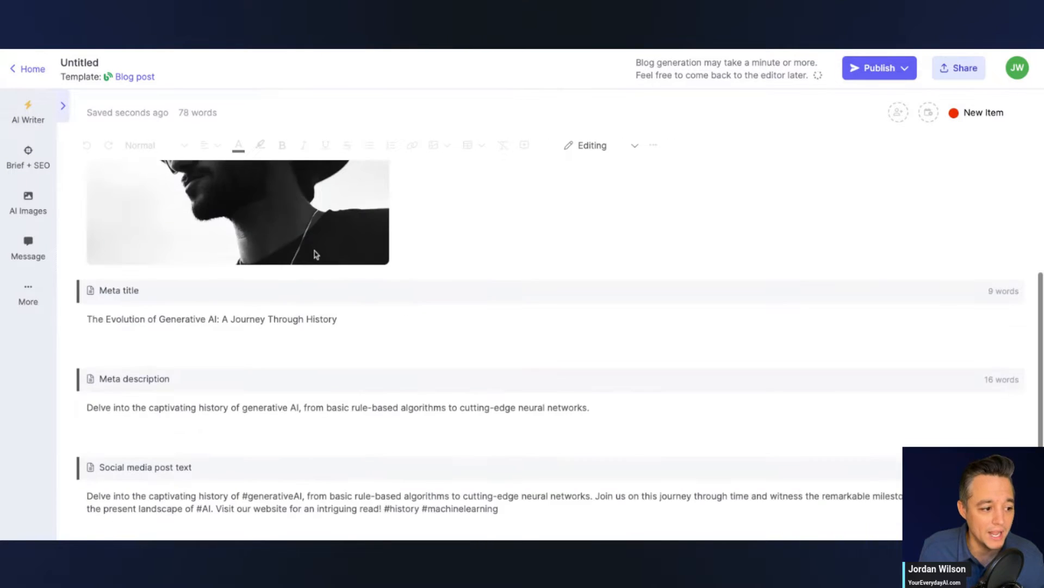
Scroll the draft to view its meta title, meta description and social media post
scroll(up, 3)
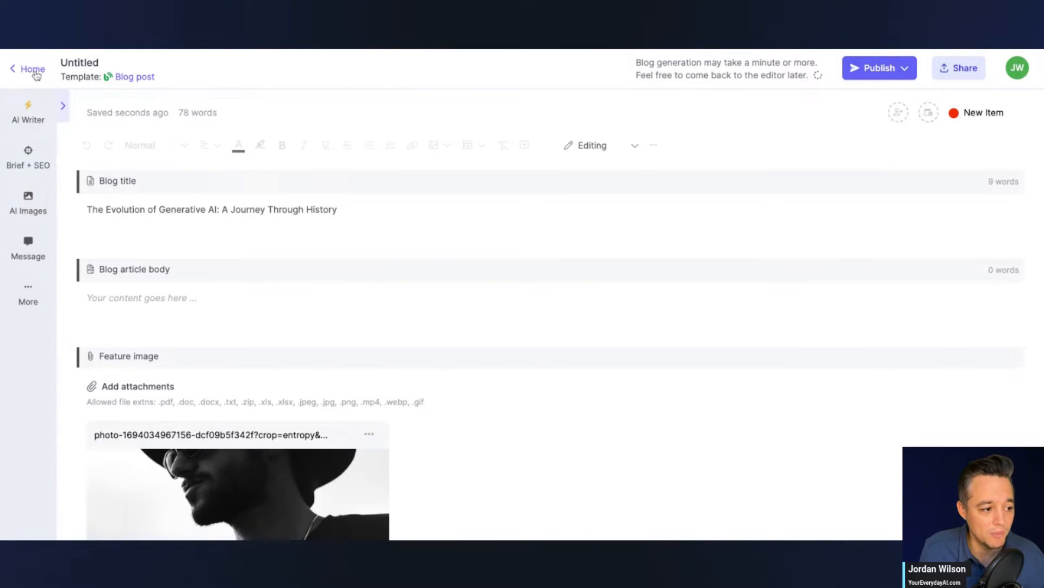
Return Home, reopen AI Content Assistant, and browse templates from blog conclusions to property descriptions
click(32, 69)
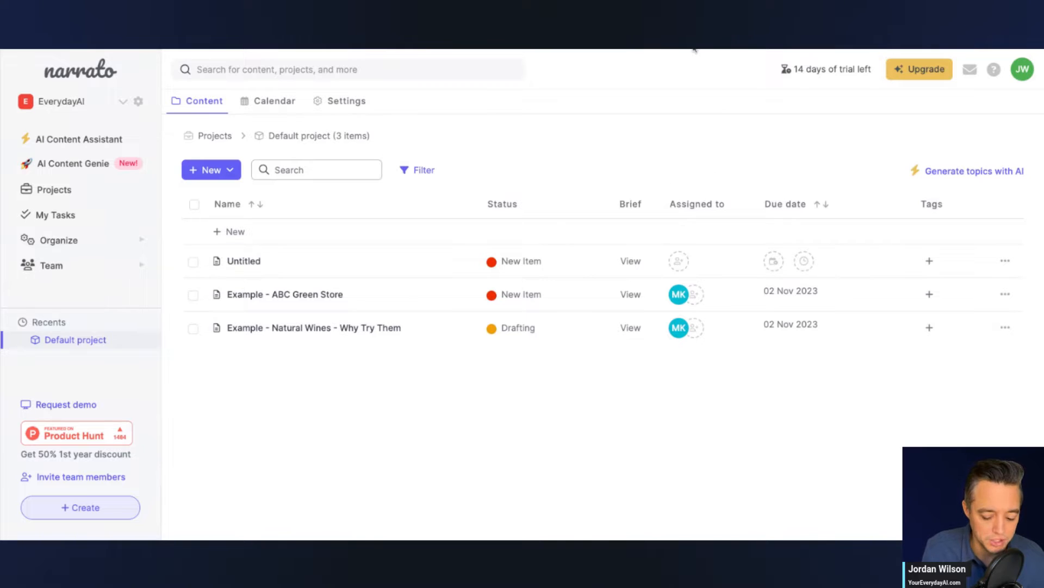
mouse_move(77, 144)
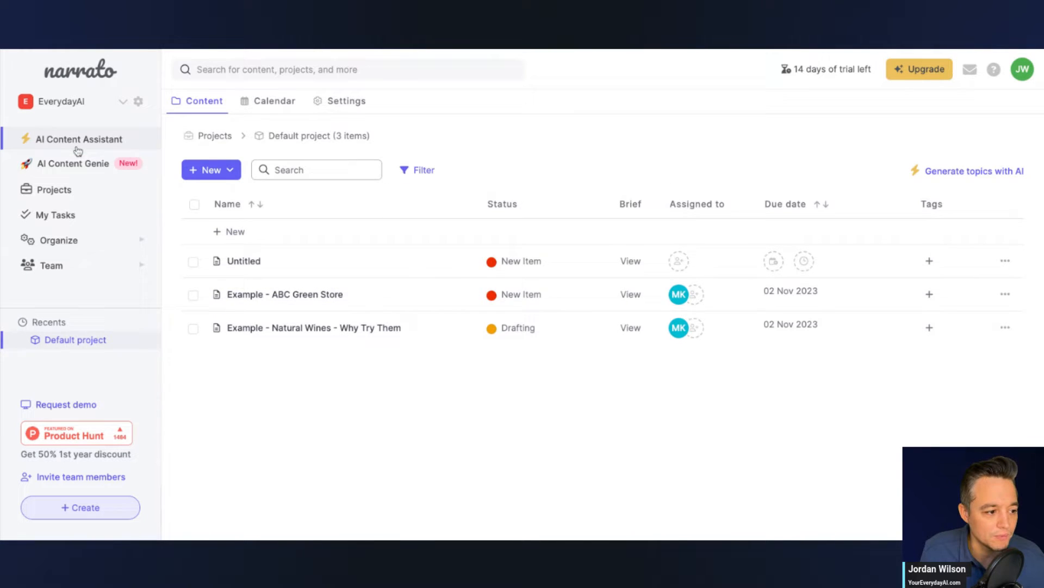
click(78, 138)
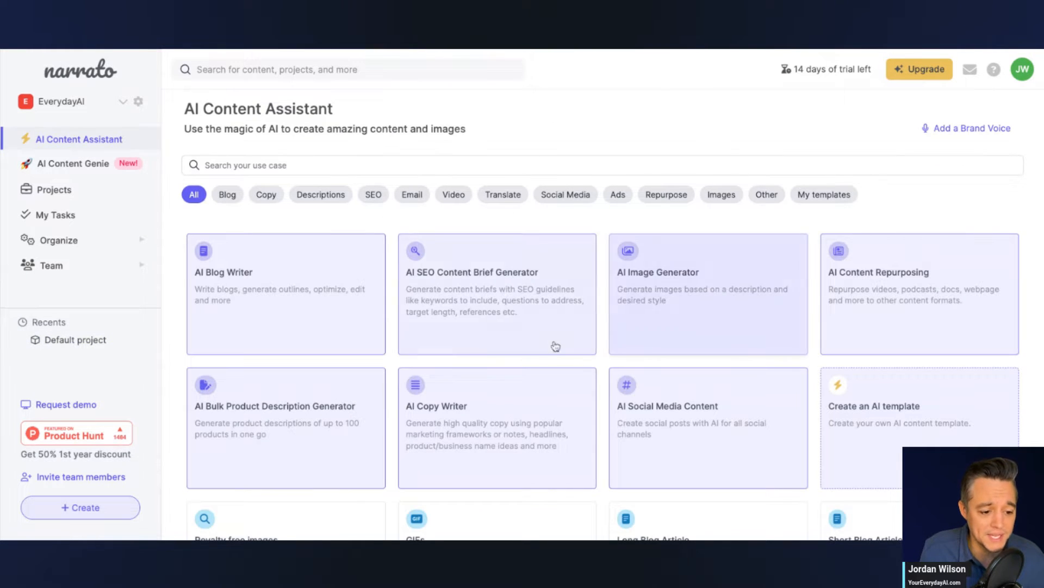
mouse_move(936, 326)
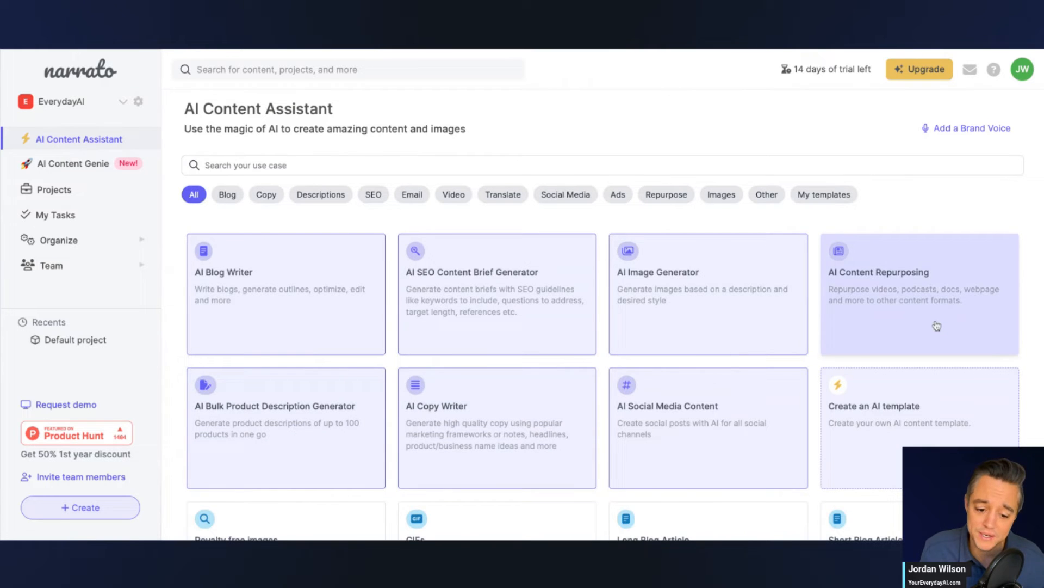
scroll(down, 3)
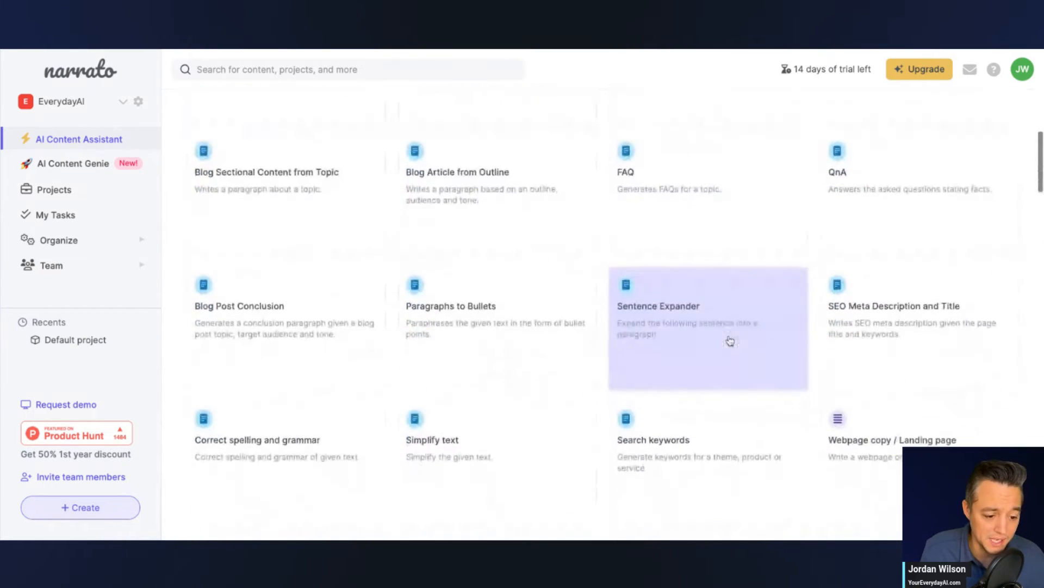
scroll(down, 3)
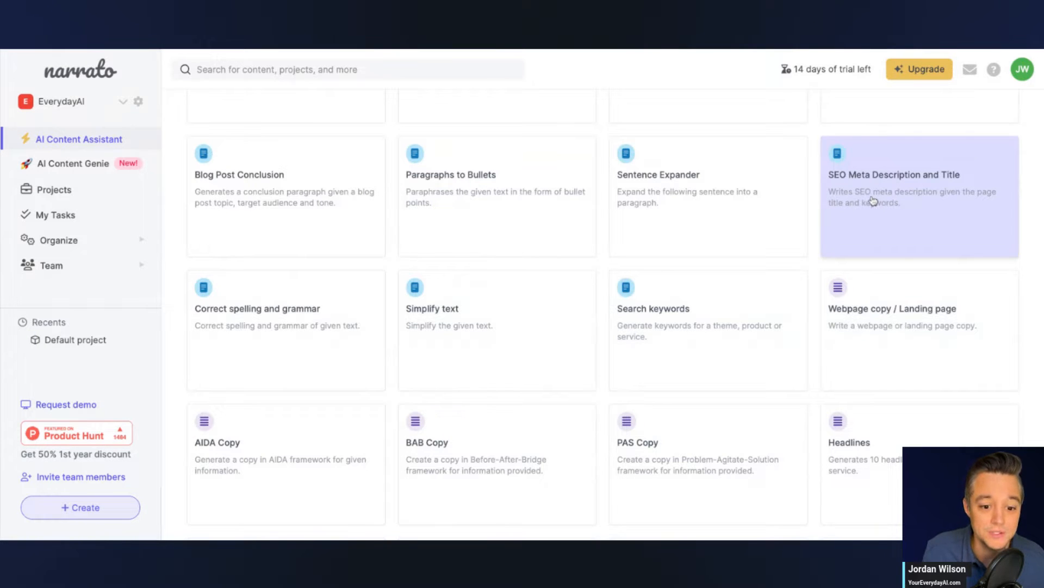
mouse_move(255, 253)
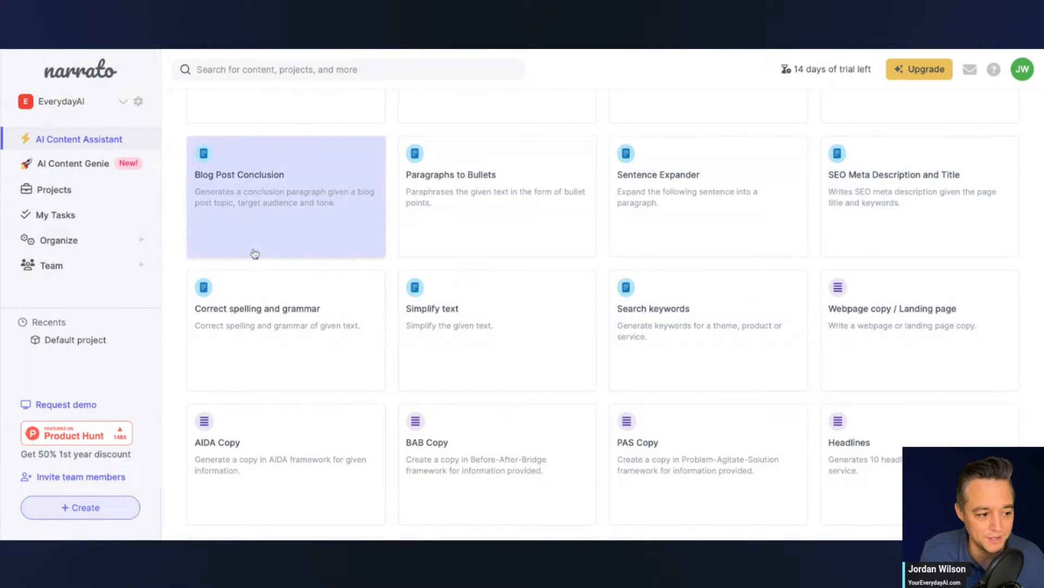
scroll(down, 3)
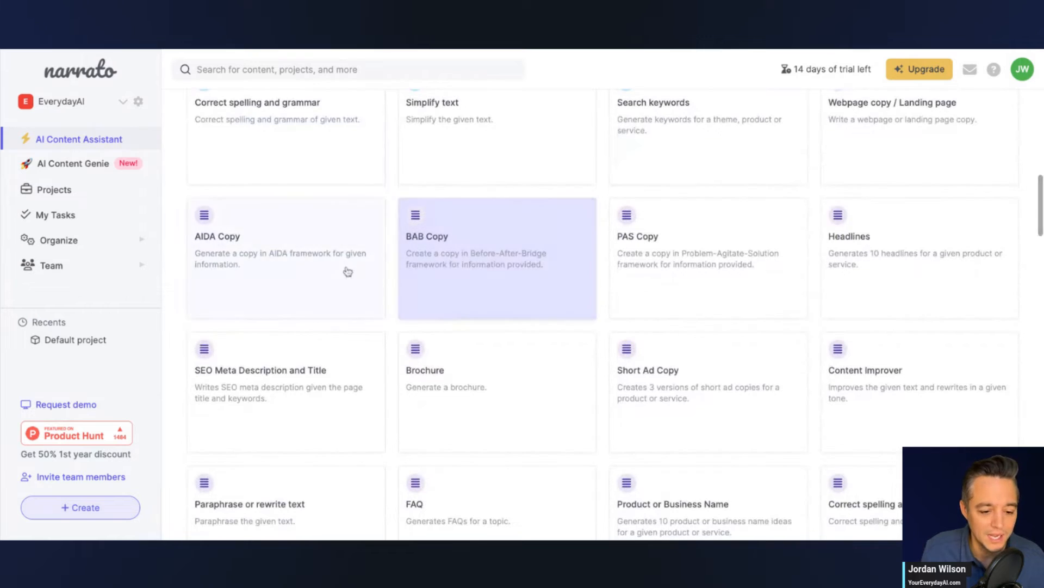
mouse_move(285, 283)
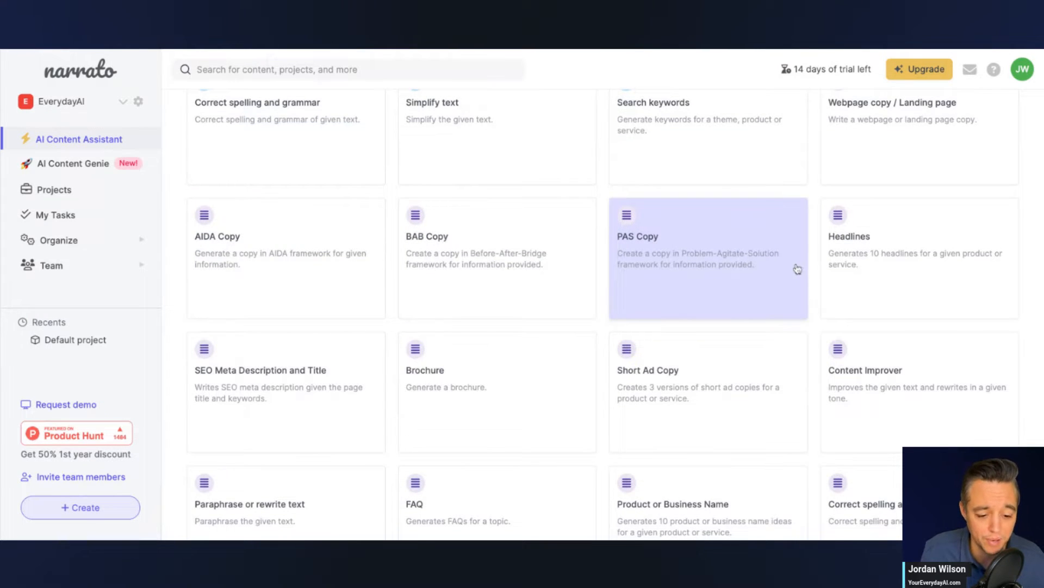
scroll(down, 3)
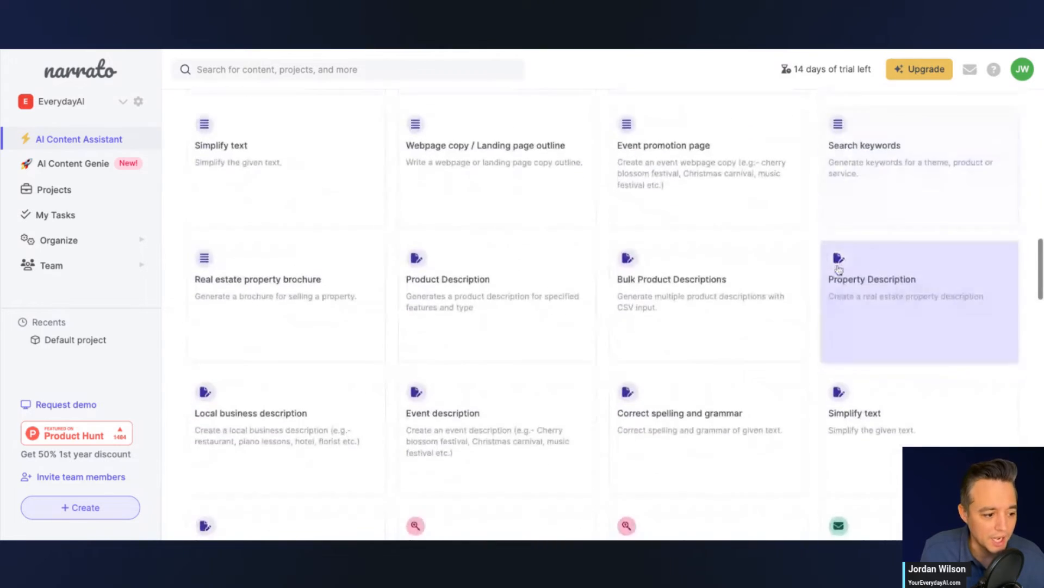
scroll(up, 3)
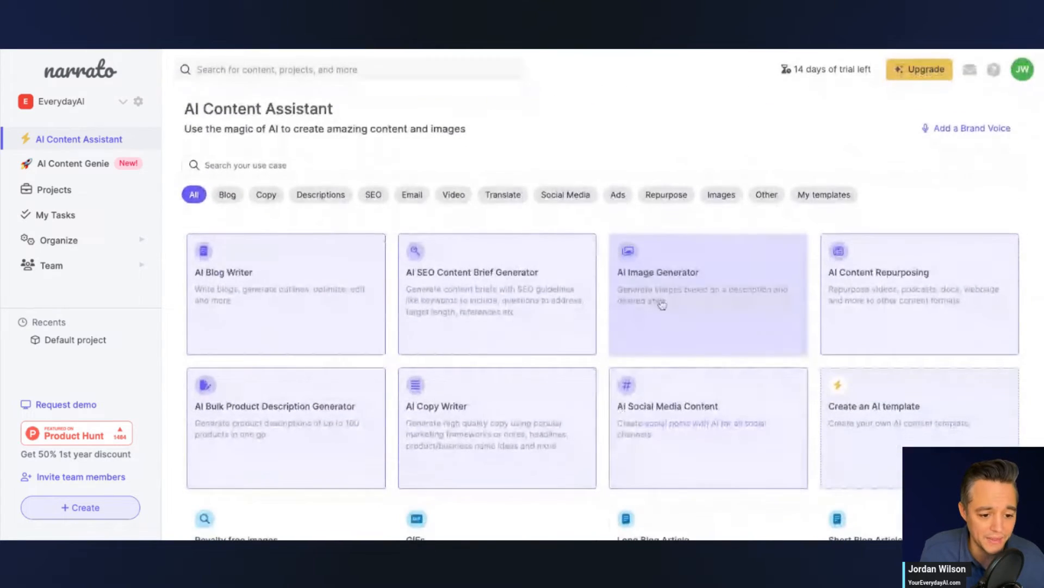
In the AI Image Generator, describe 'an illustration showing the history of artificial intelligence'
click(709, 294)
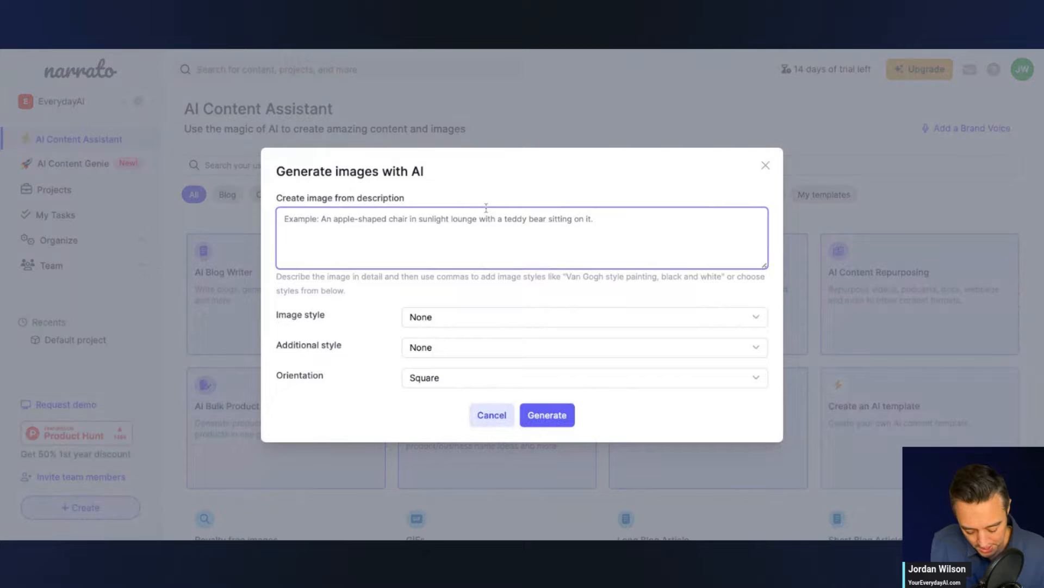
text(an)
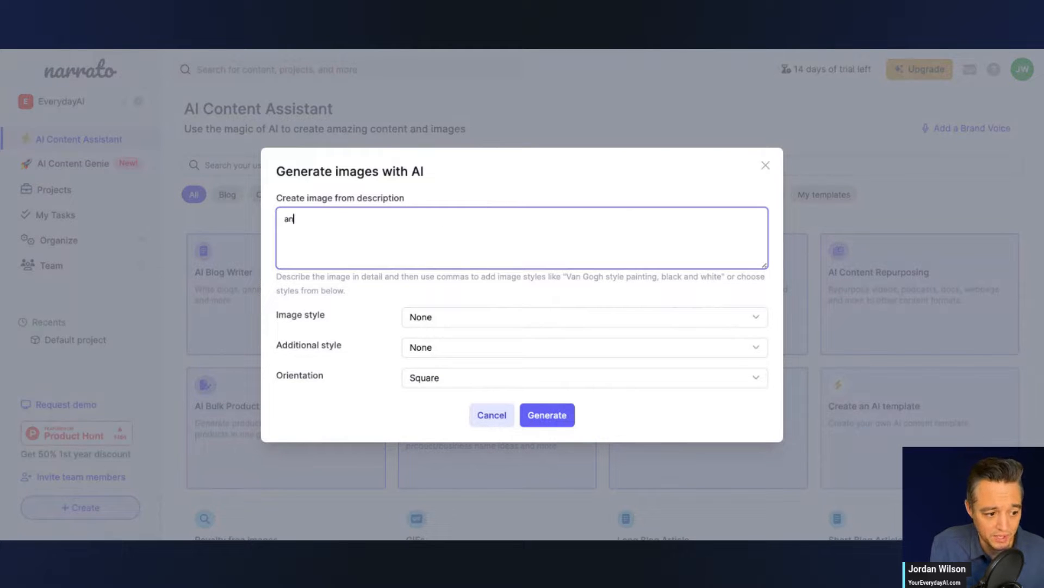
text(illustratin showi)
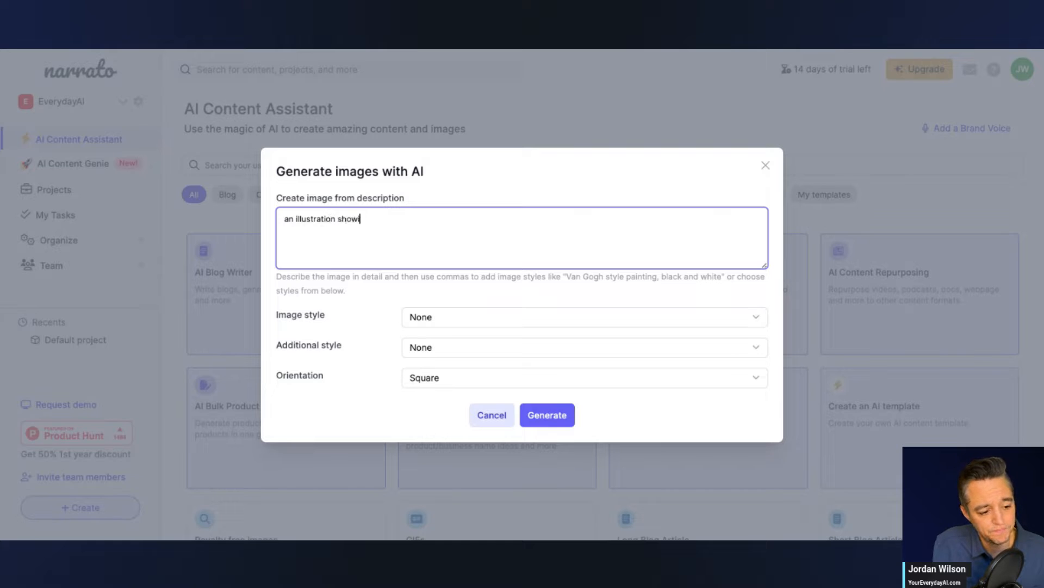
text(ng the history of)
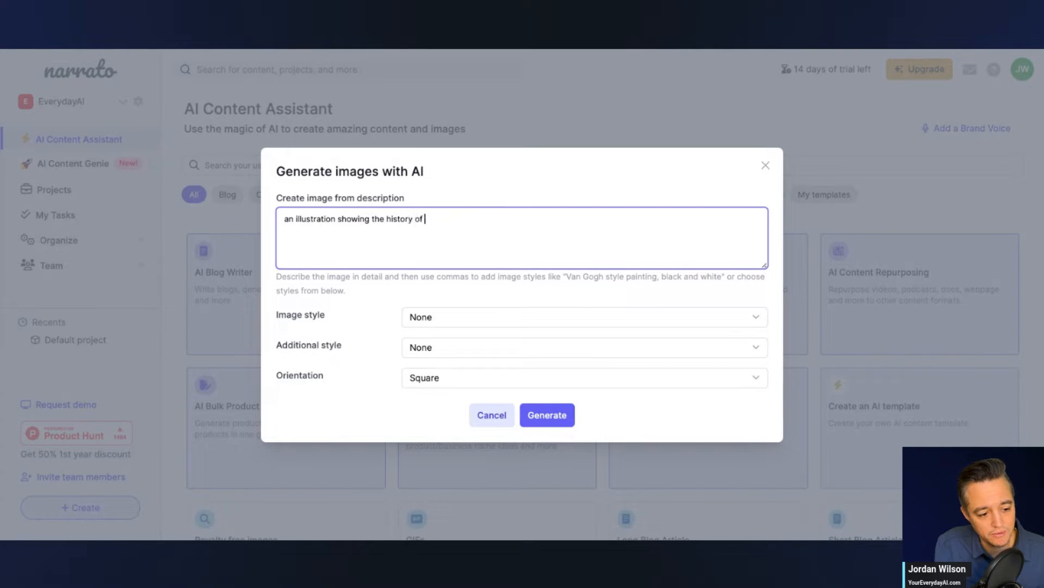
text(artific)
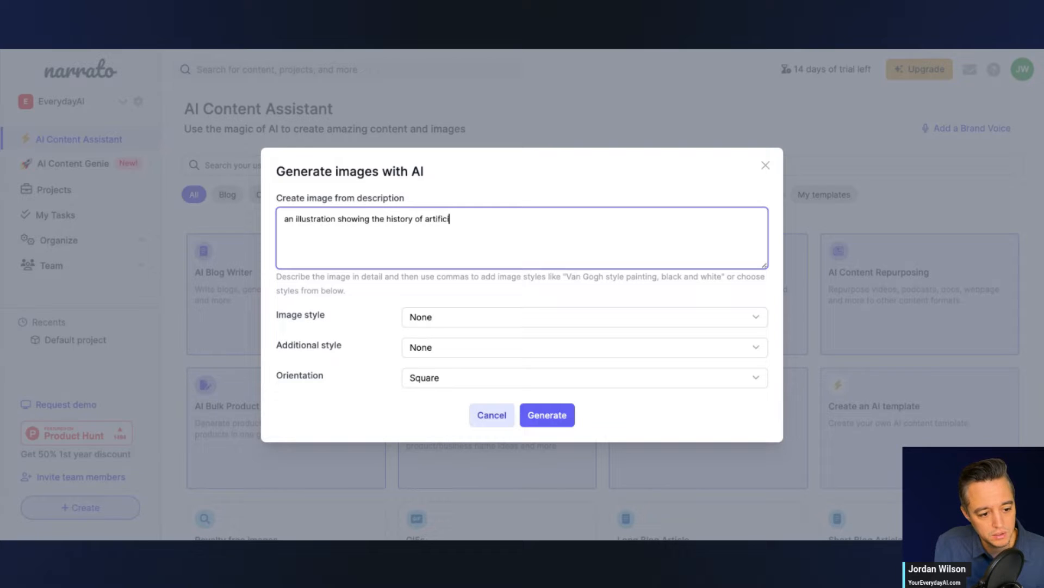
text(ial intelligence)
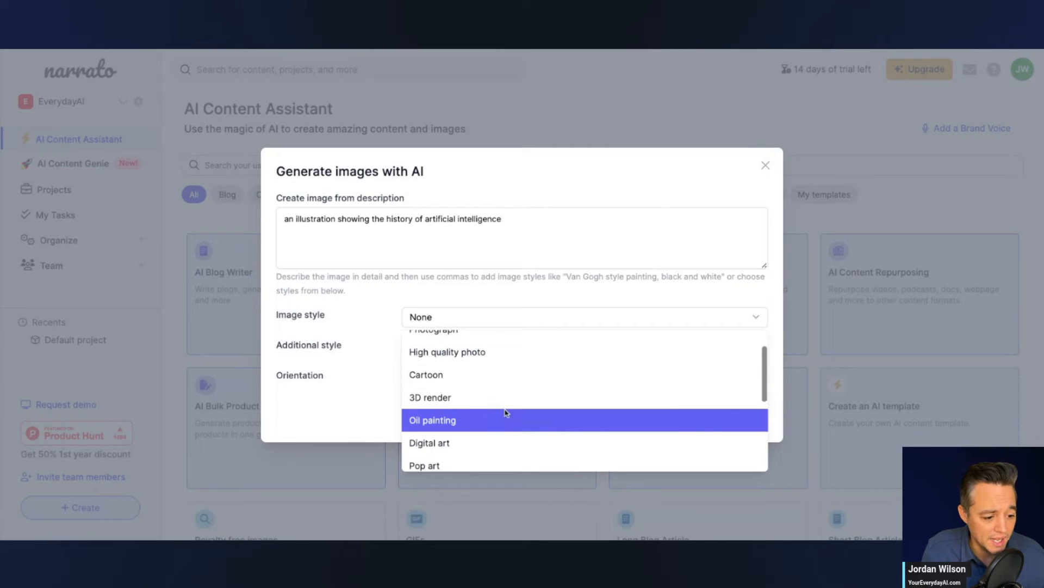
Set the image style to 3D render and generate the images
click(430, 397)
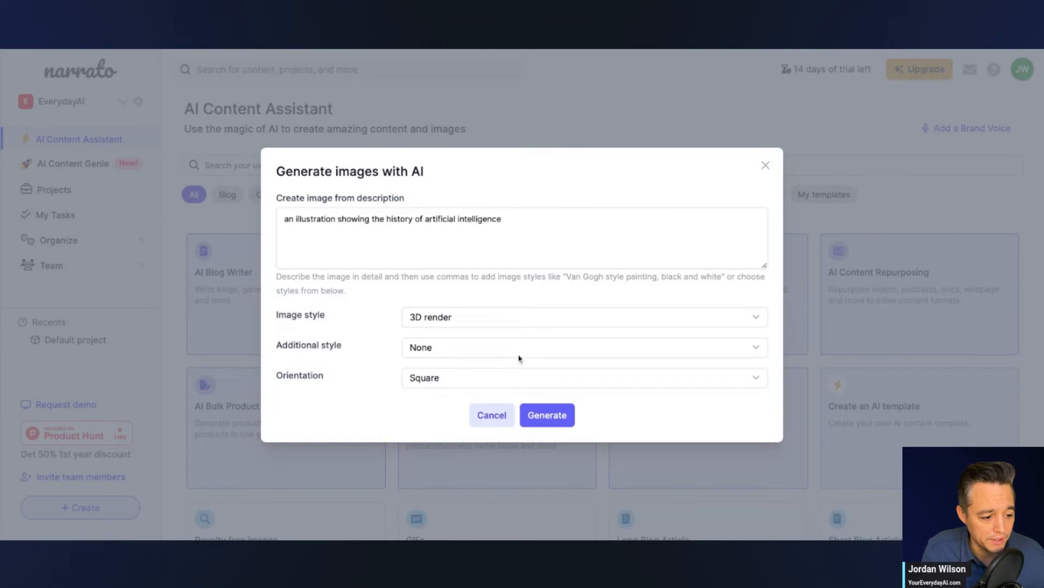
click(583, 347)
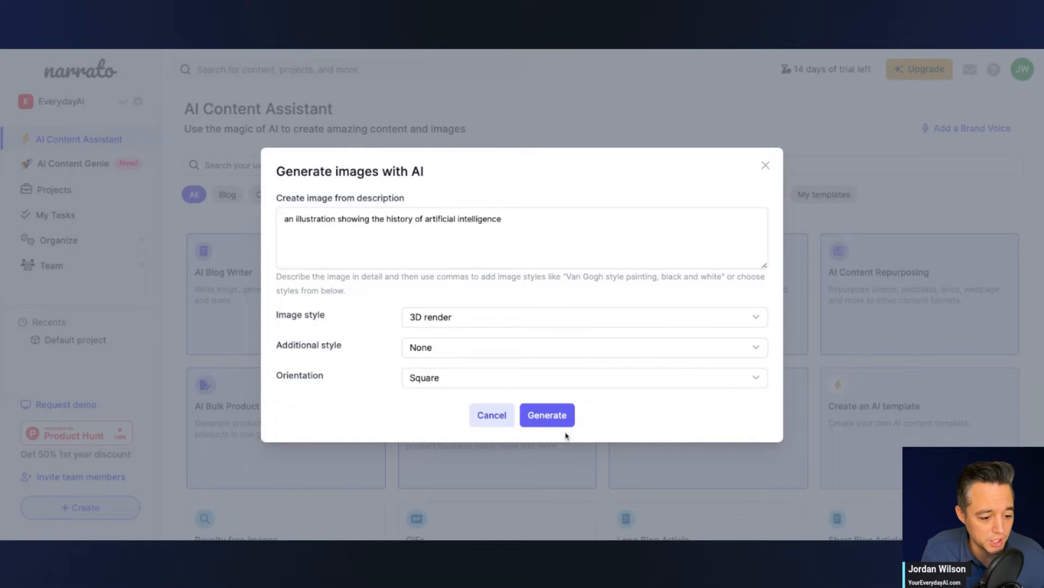
click(546, 415)
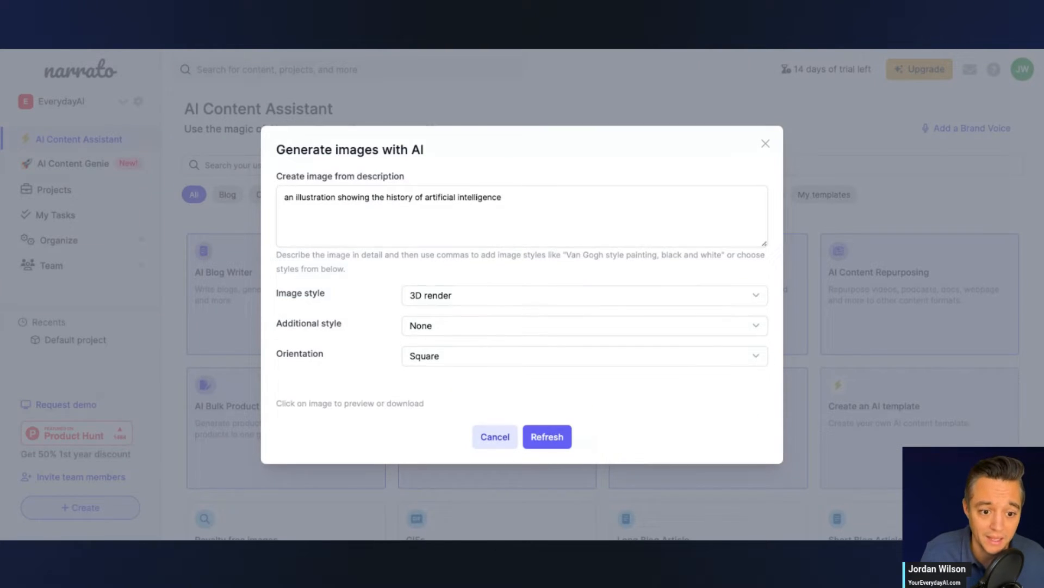
Wait for the four 3D render images, then select the description text to rewrite it
click(546, 436)
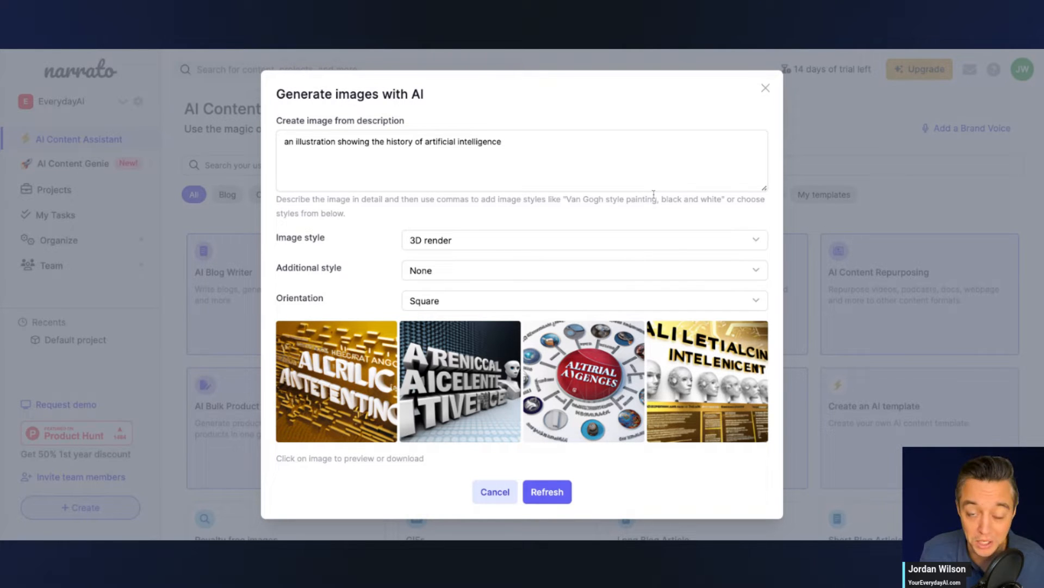
mouse_move(509, 210)
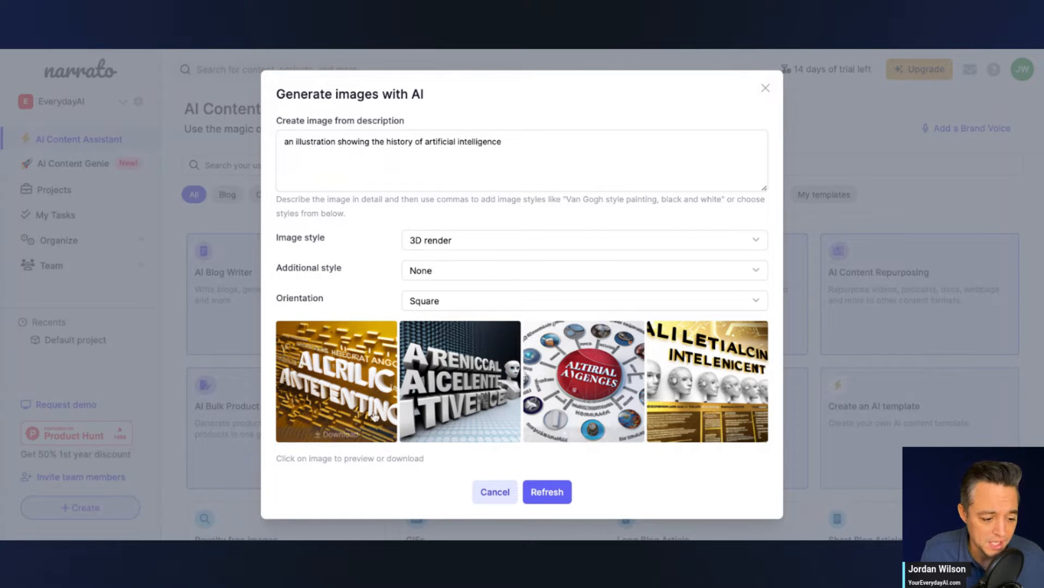
mouse_move(605, 389)
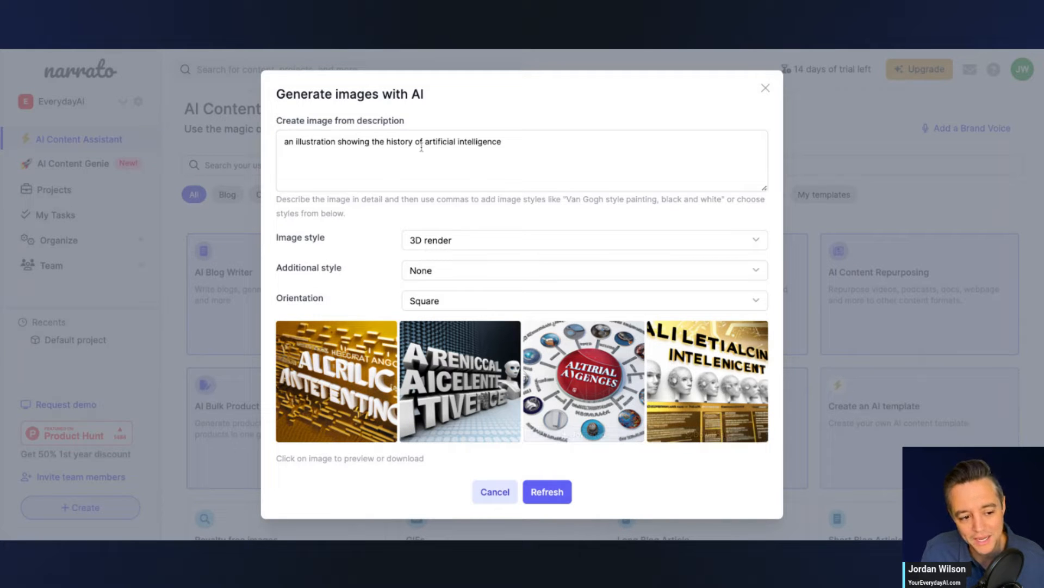
triple_click(391, 142)
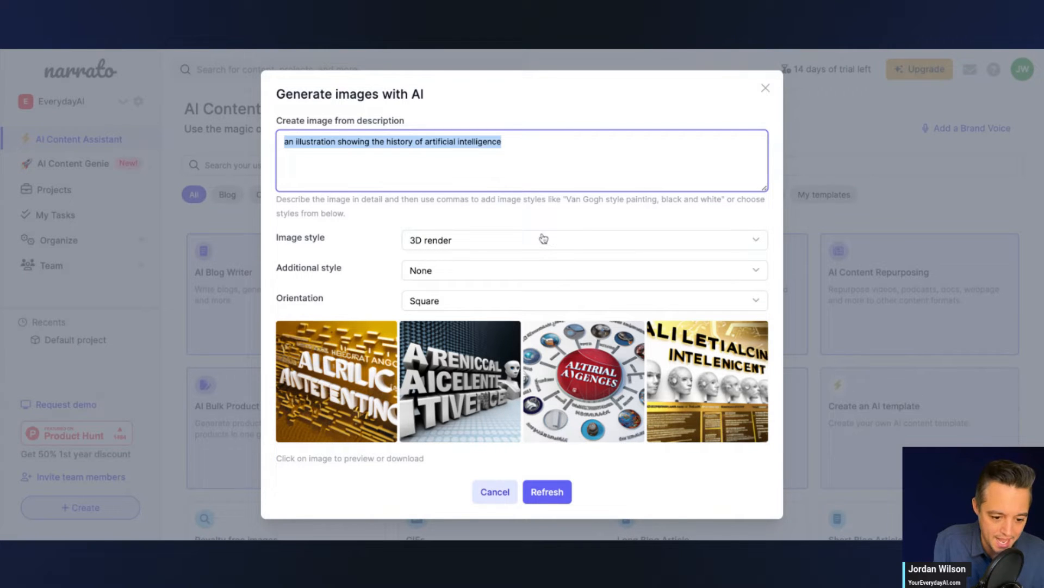
Replace the prompt with 'a futuristic robot walking amongst people' and generate
text(a futuristic rob)
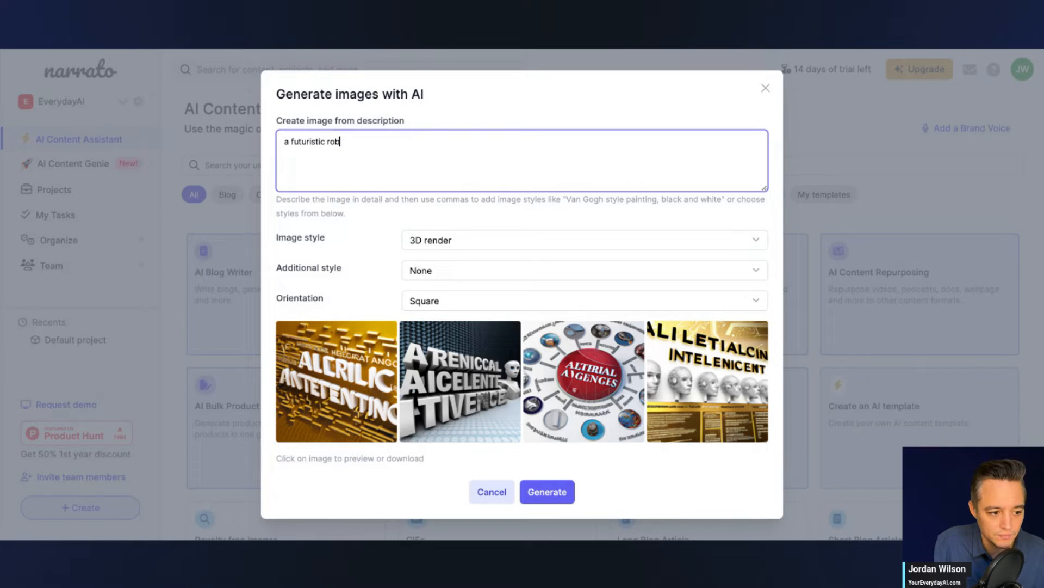
text(ot walk)
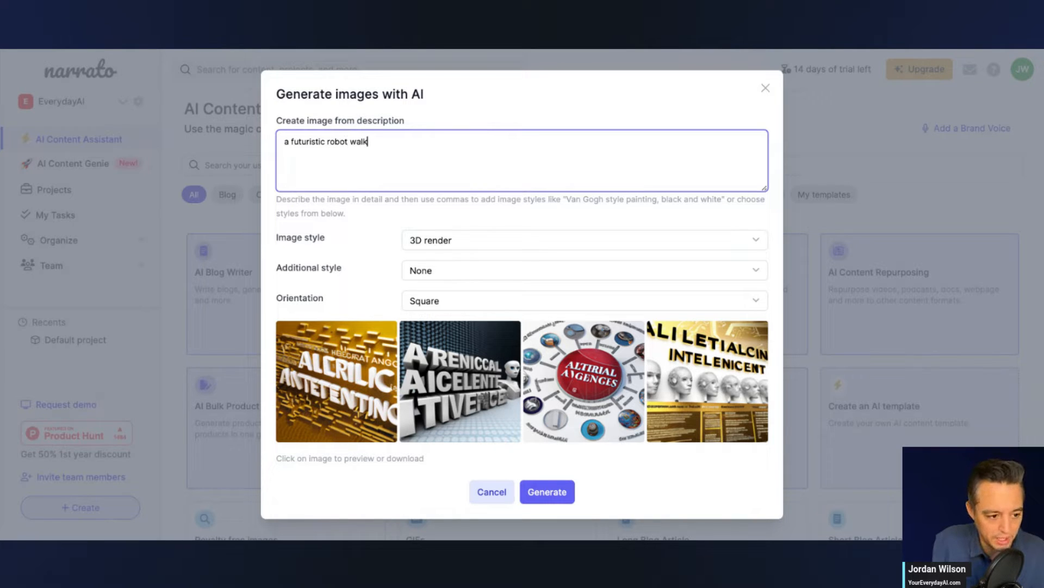
text(ing amongst)
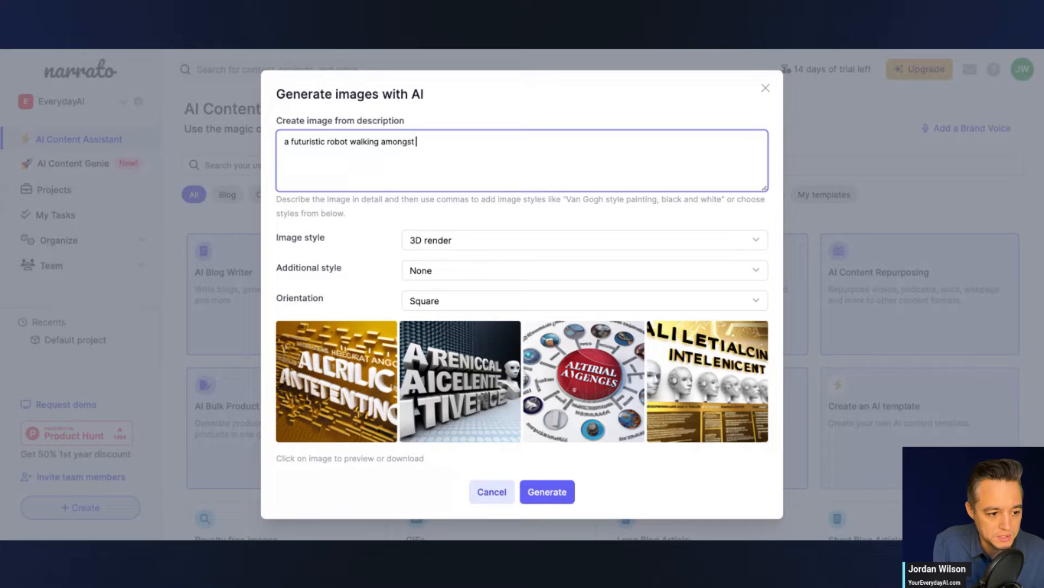
text(people)
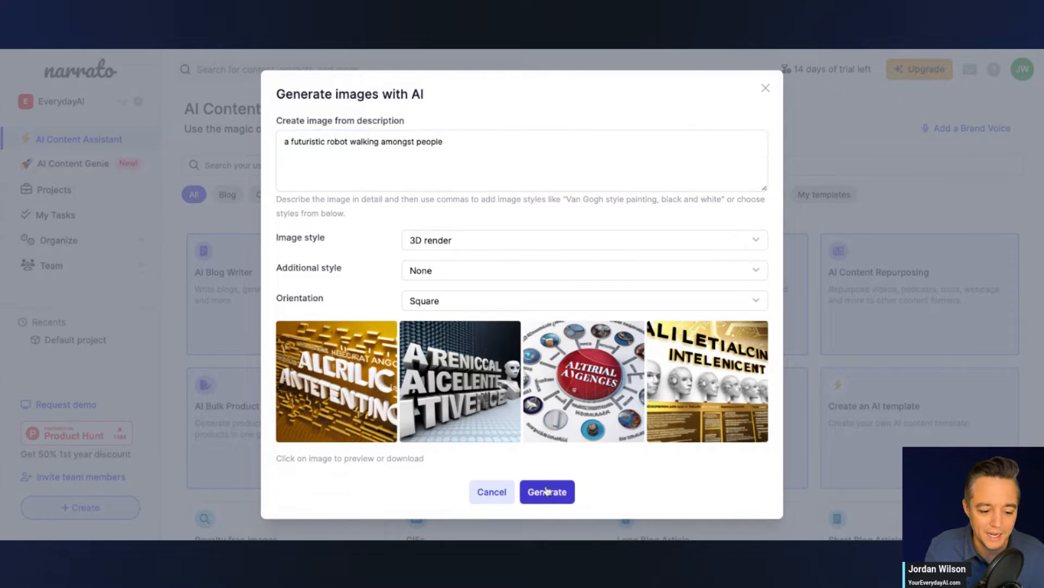
click(546, 492)
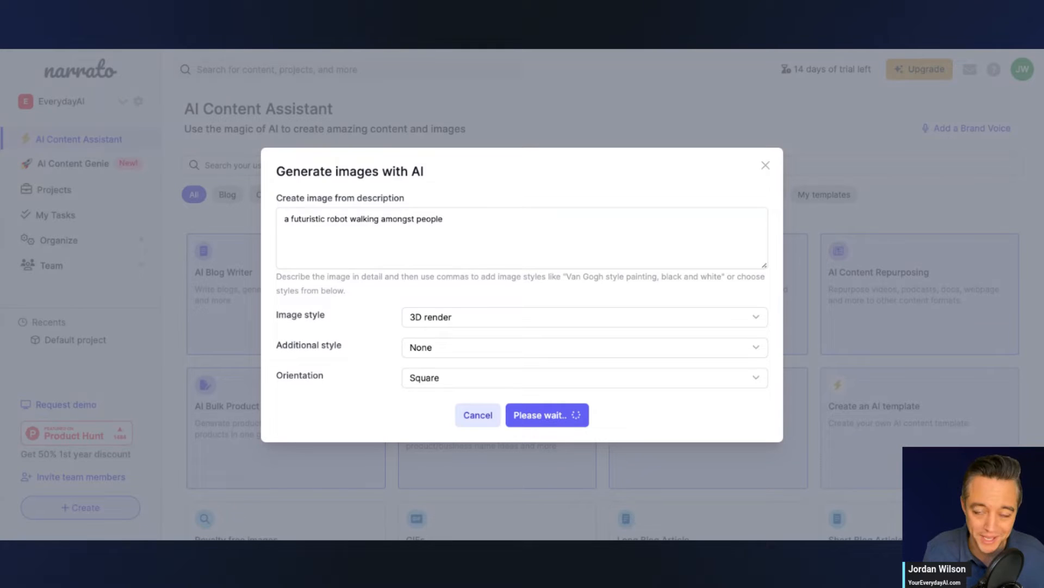
Preview one of the four robot images, close the preview, then close the generator
click(546, 414)
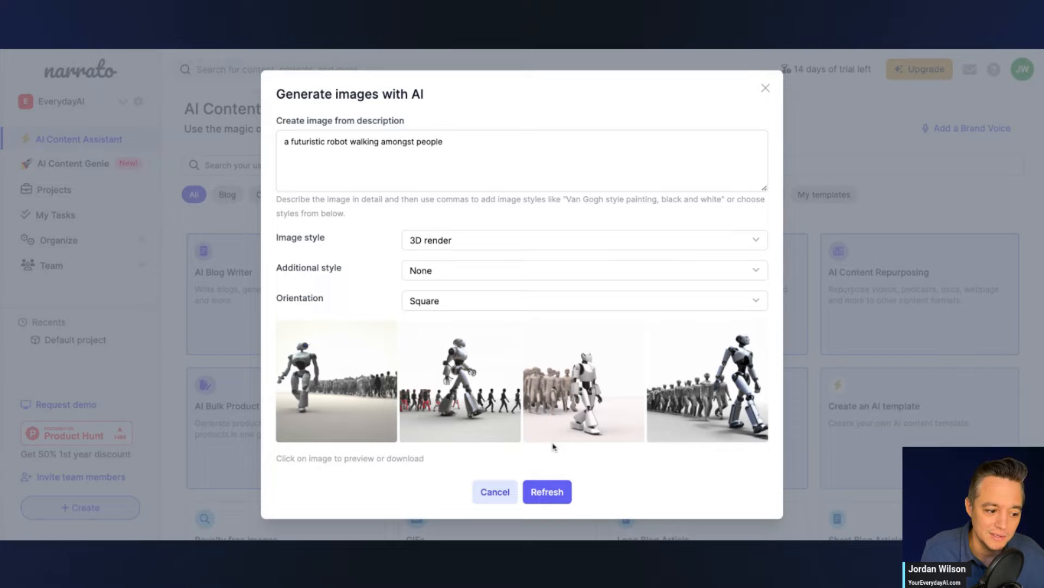
mouse_move(759, 378)
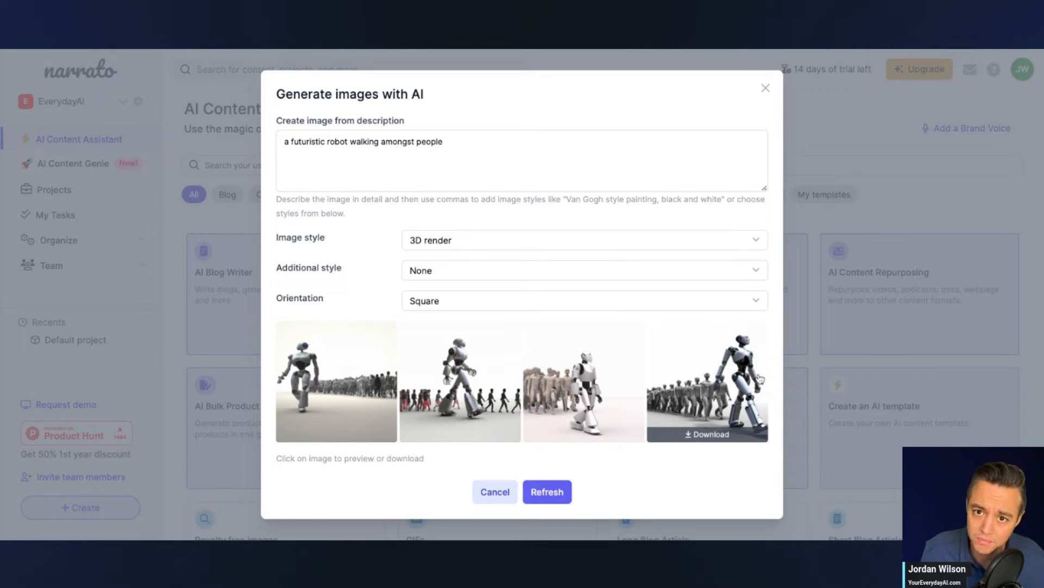
mouse_move(297, 413)
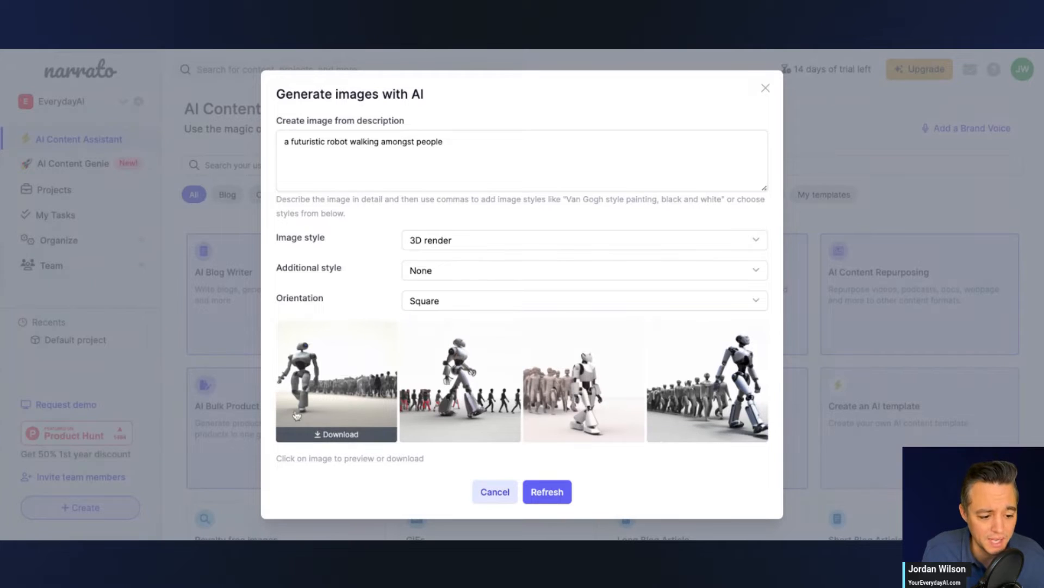
mouse_move(392, 398)
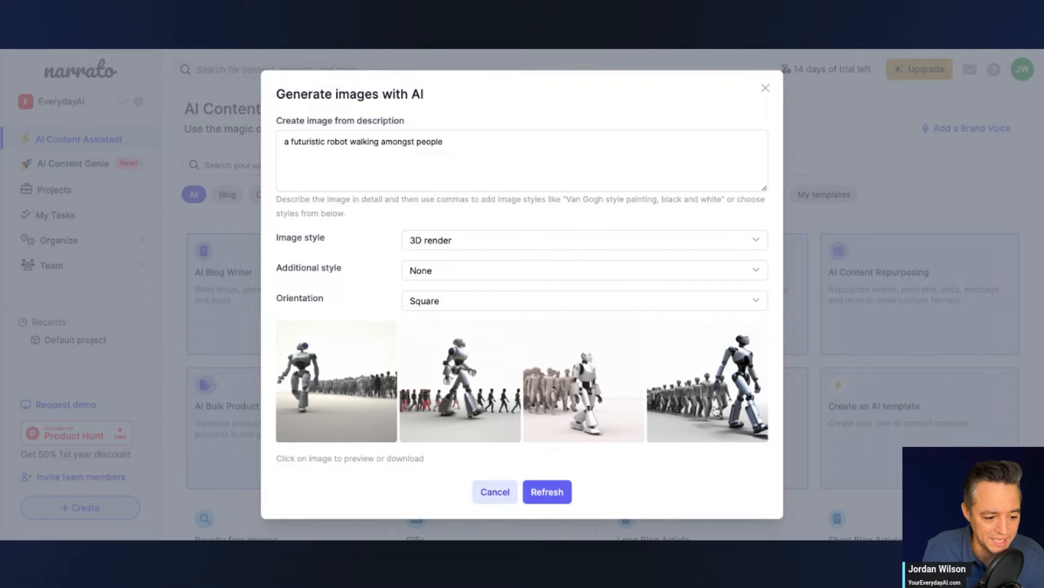
click(459, 382)
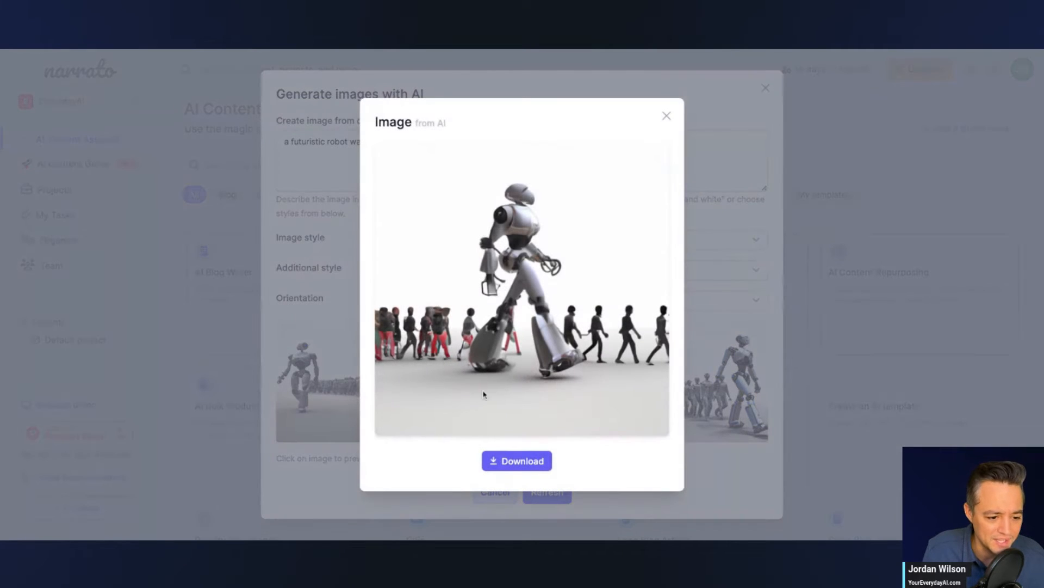
mouse_move(667, 119)
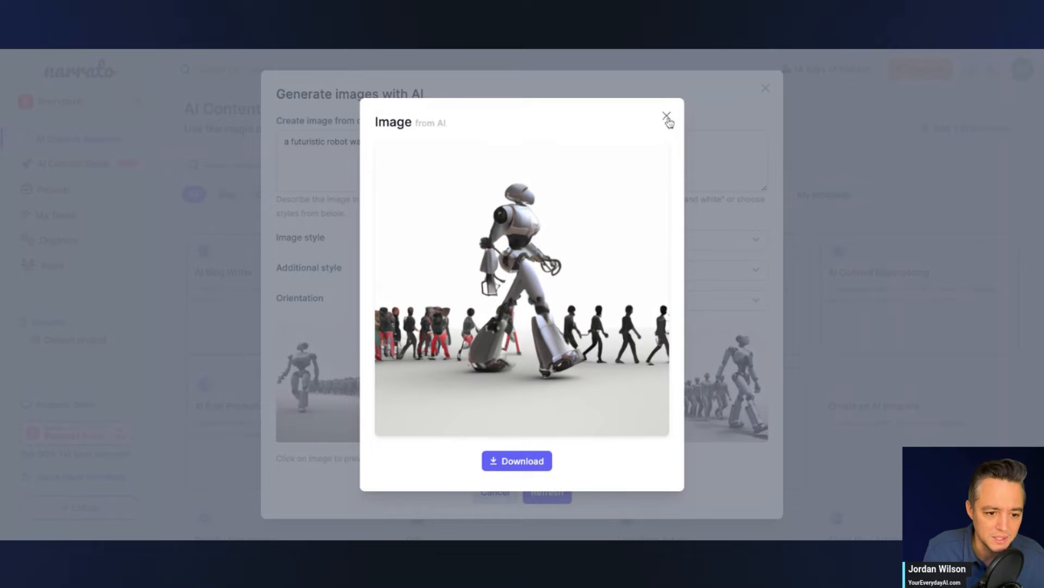
click(667, 117)
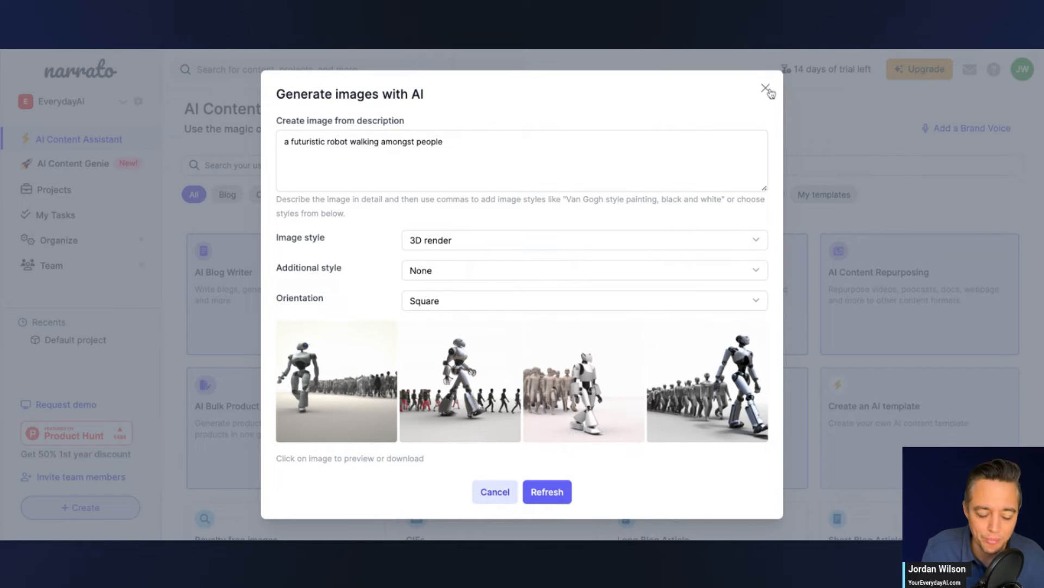
click(765, 88)
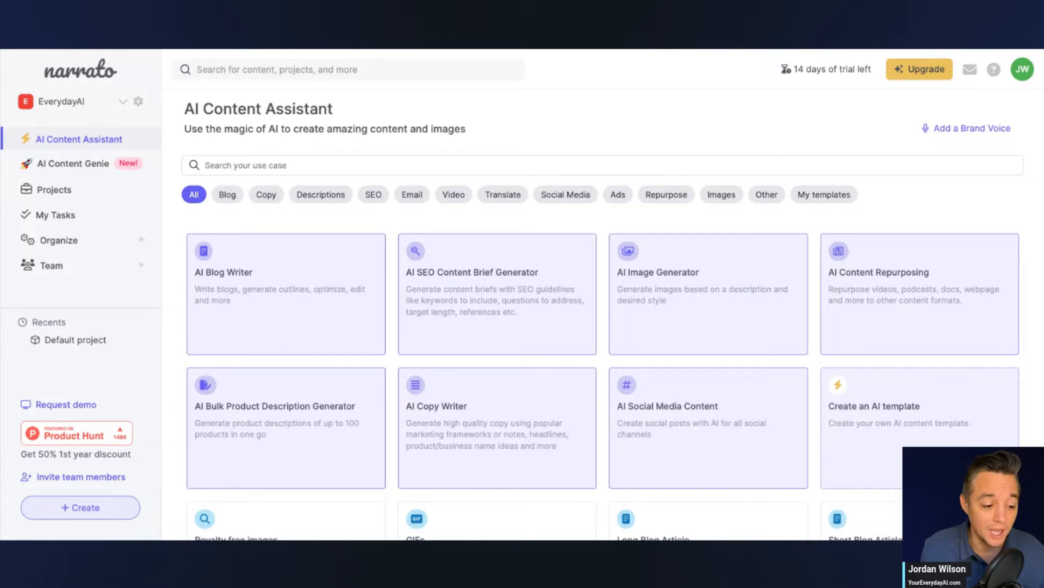
scroll(down, 3)
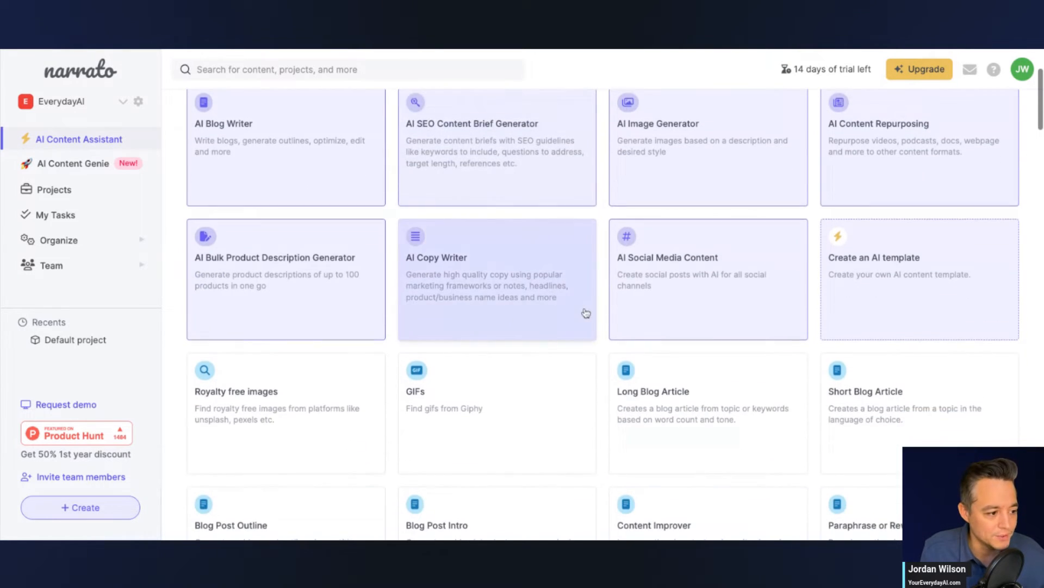
click(73, 163)
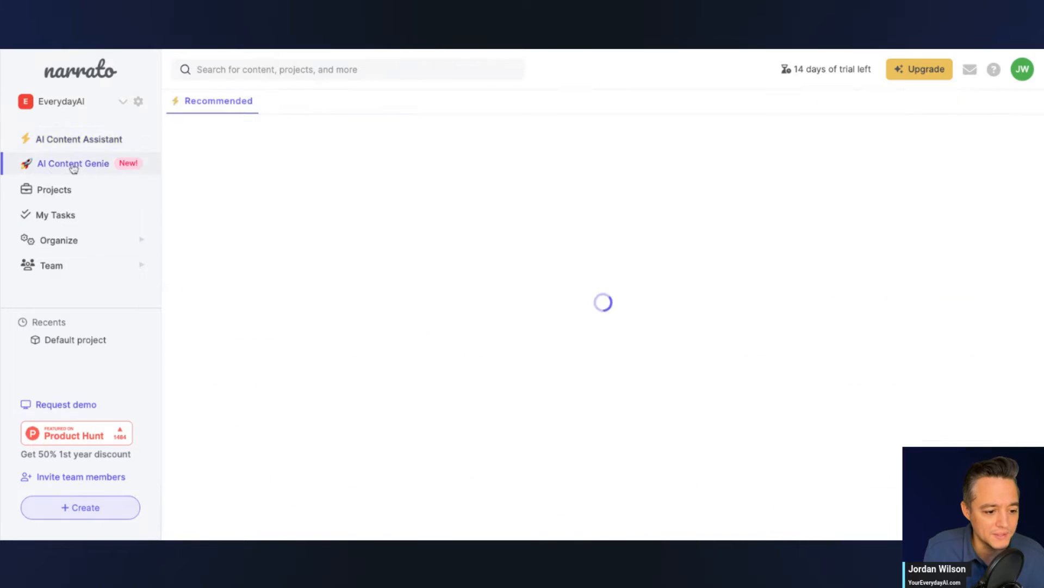
click(74, 164)
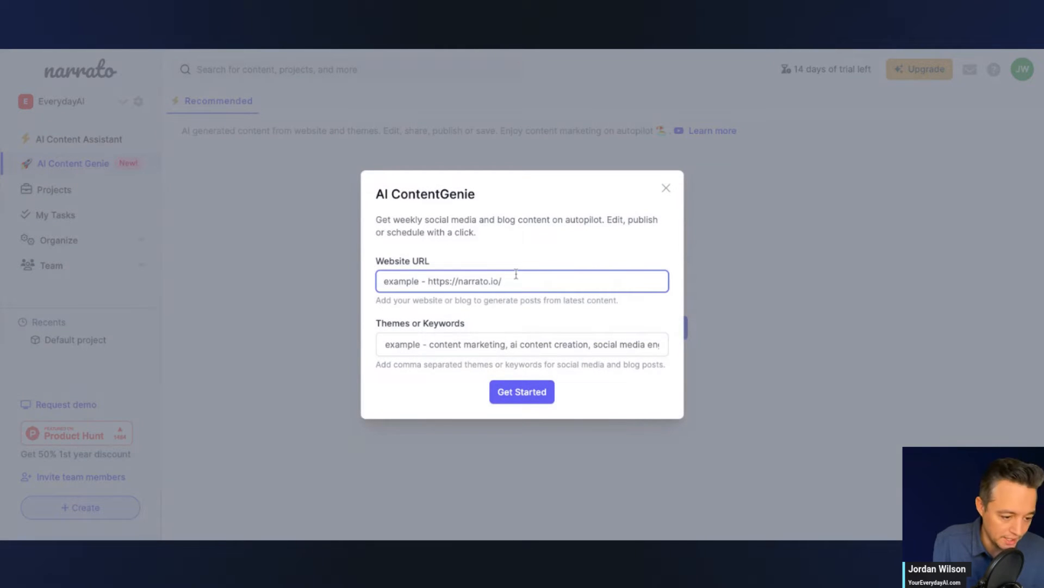
text(https://)
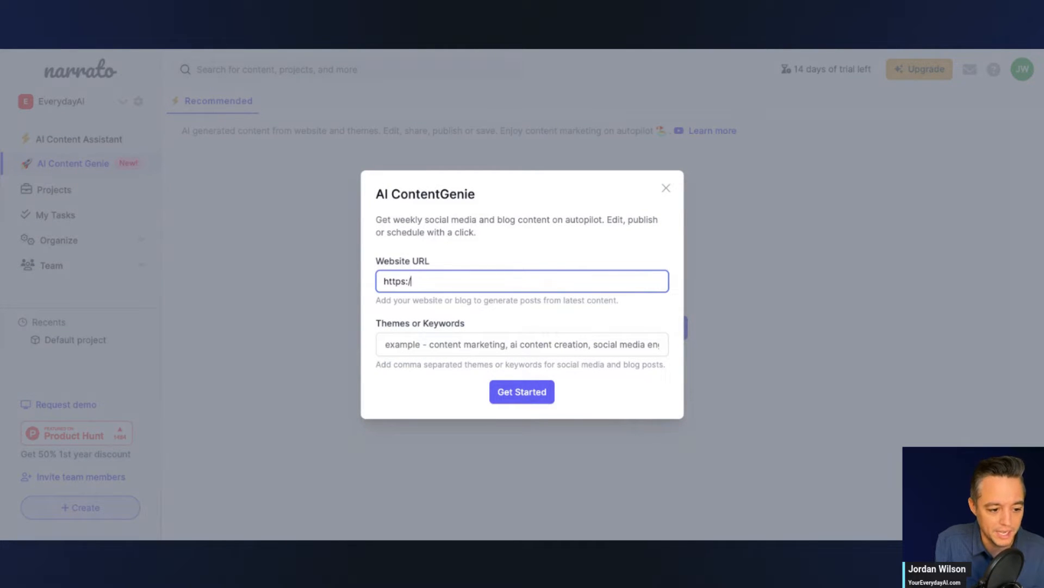
text(youreverydayai.com)
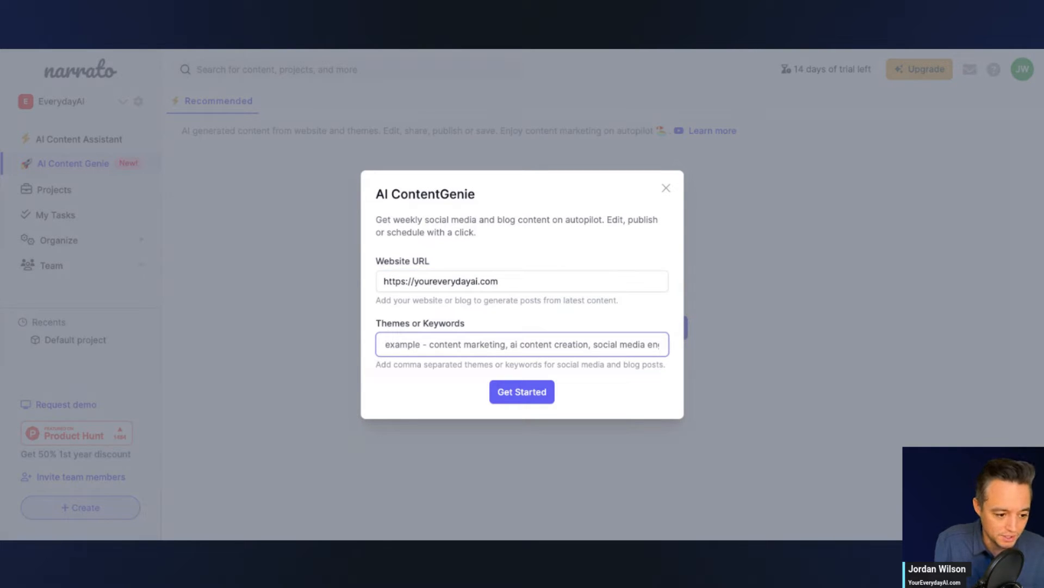
text(generative)
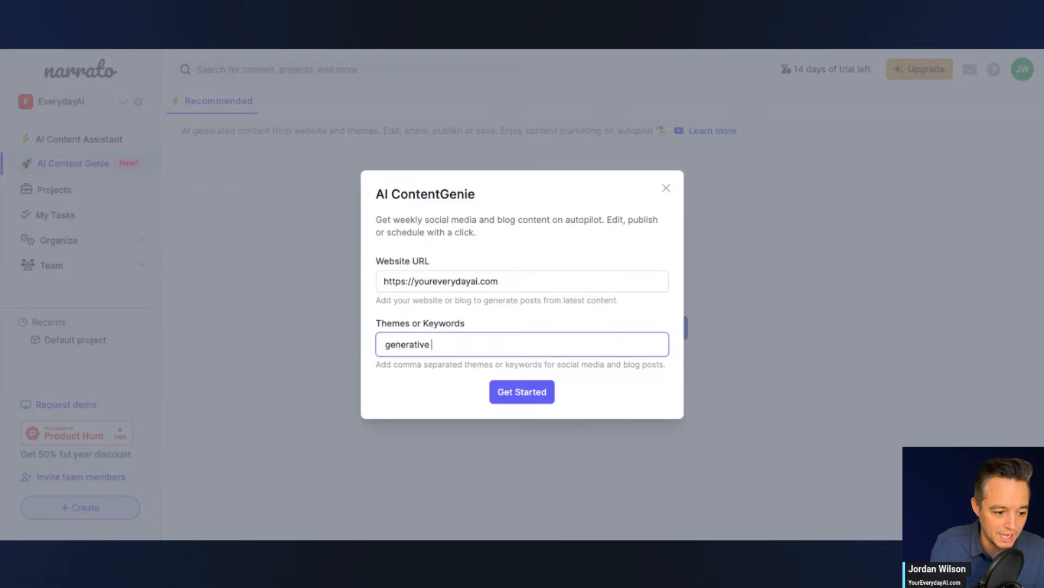
click(521, 392)
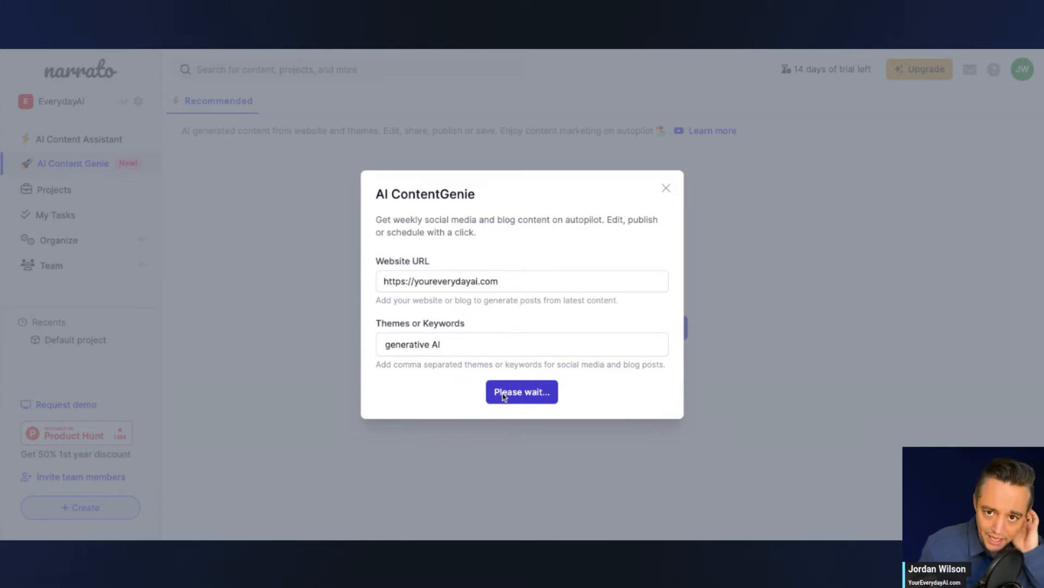
click(522, 392)
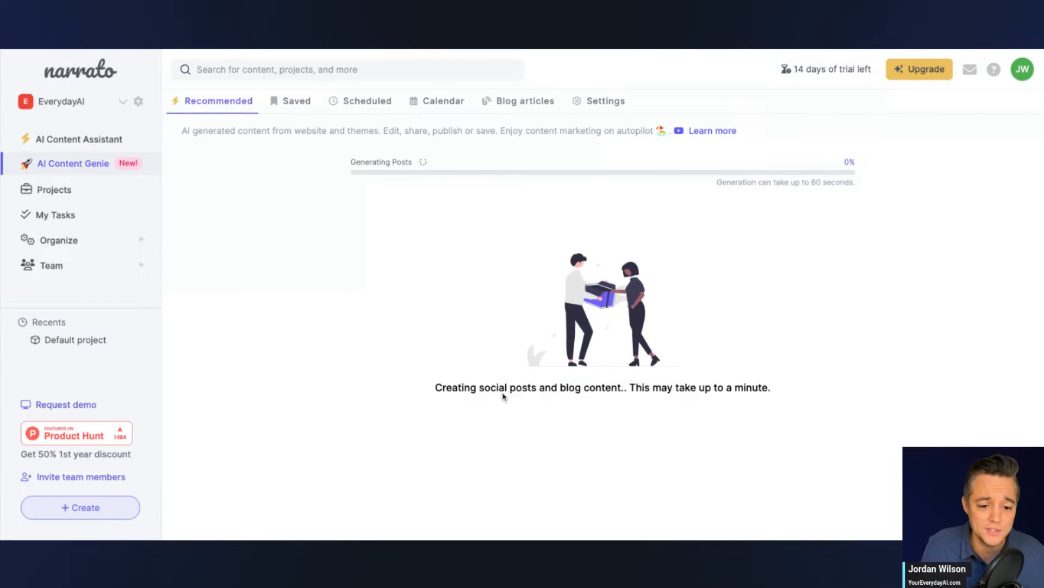
mouse_move(504, 397)
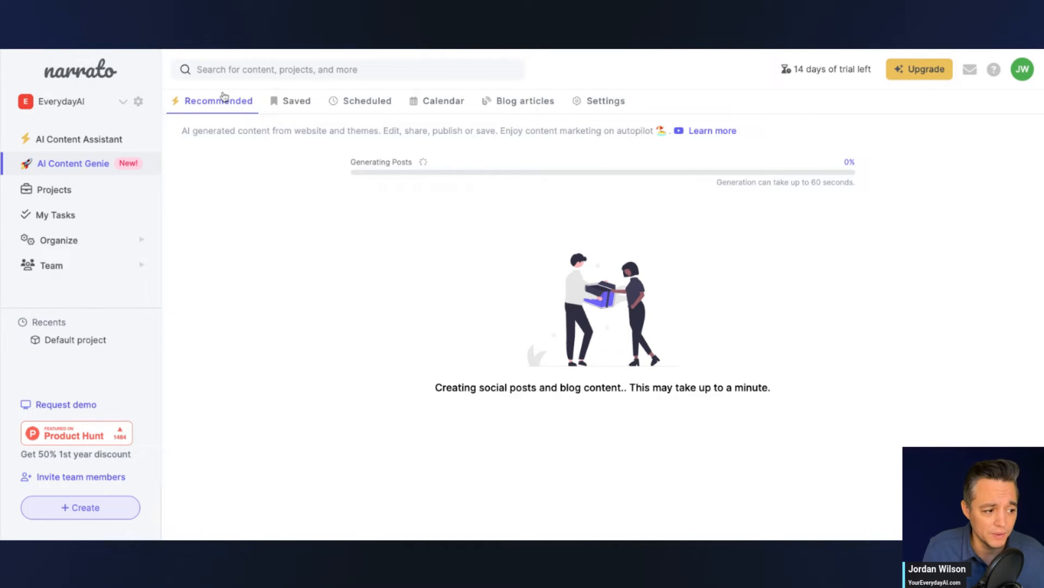
mouse_move(366, 184)
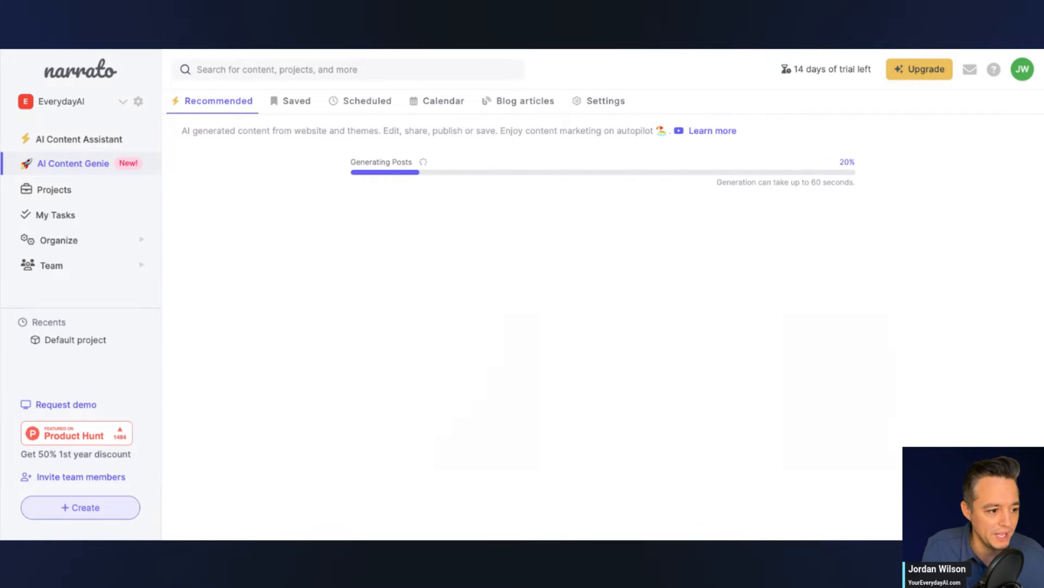
Switch to the AI Content Assistant page while posts keep generating
click(78, 138)
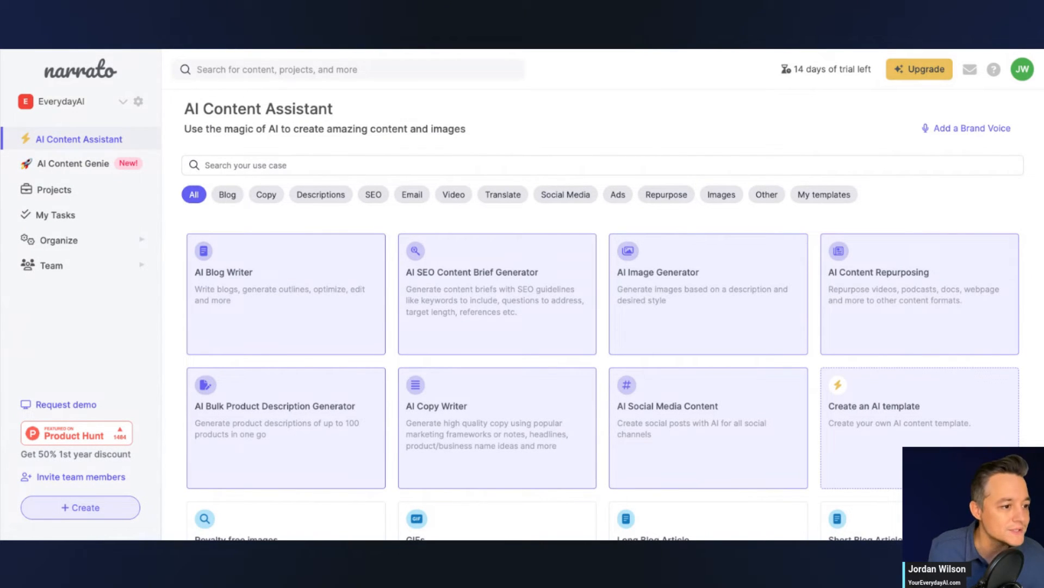
click(497, 293)
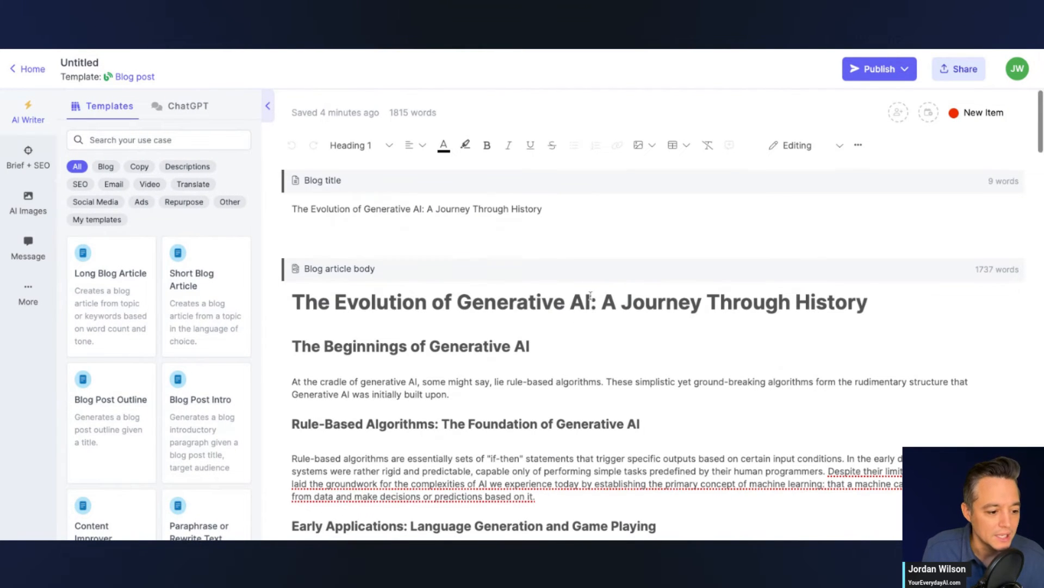
scroll(down, 3)
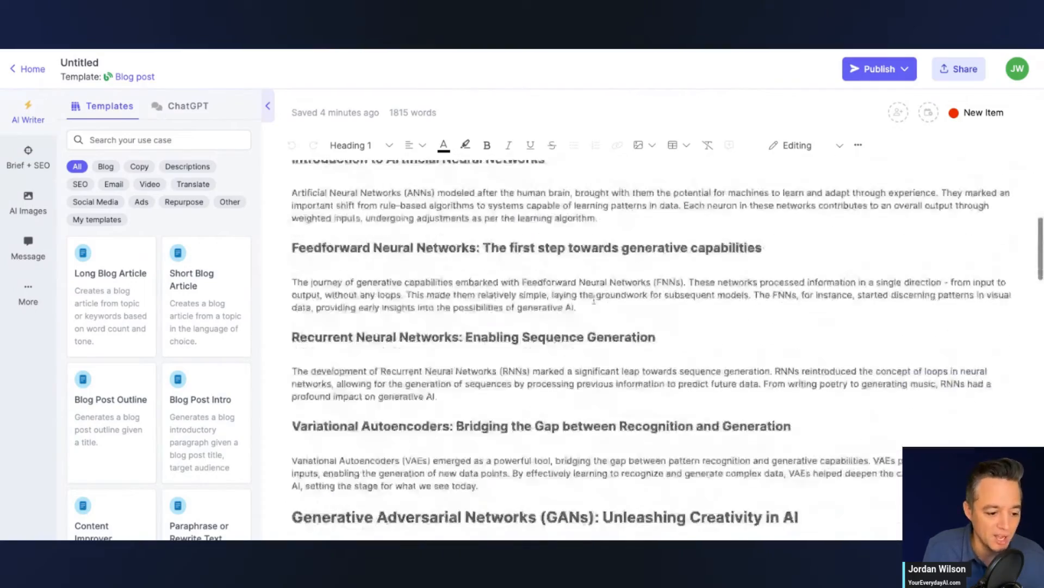
scroll(down, 3)
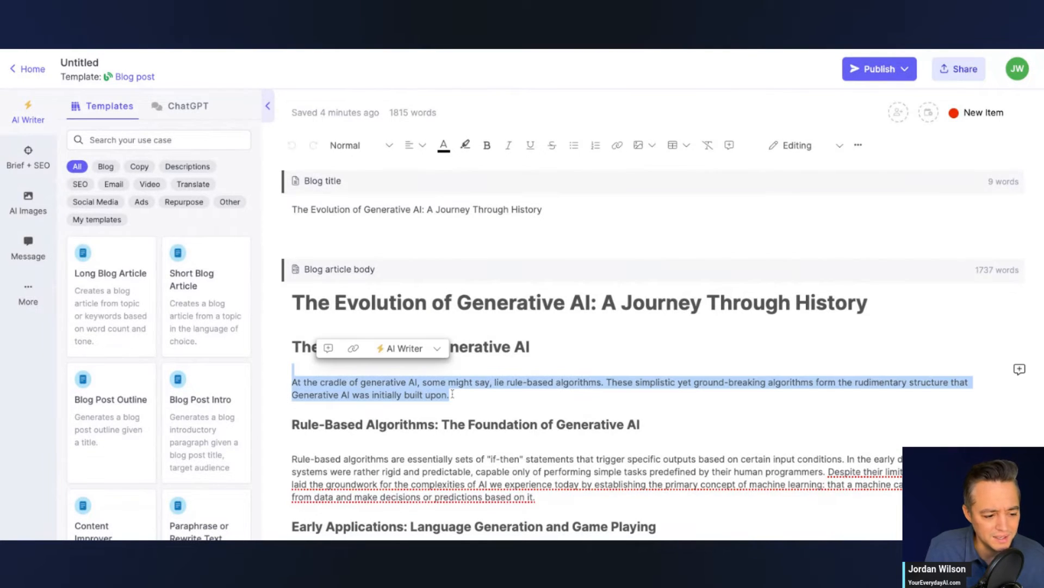
click(676, 381)
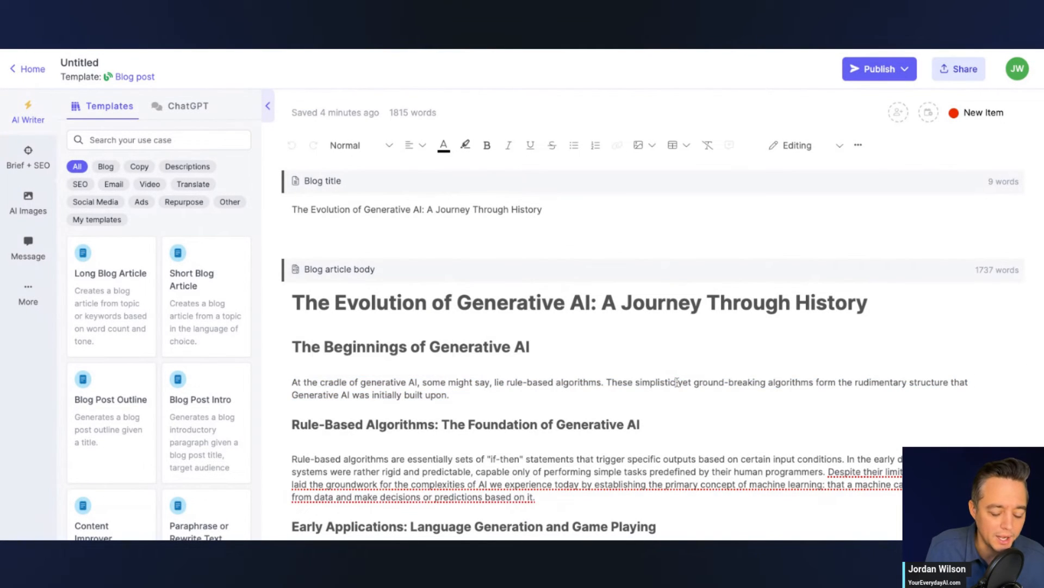
scroll(down, 3)
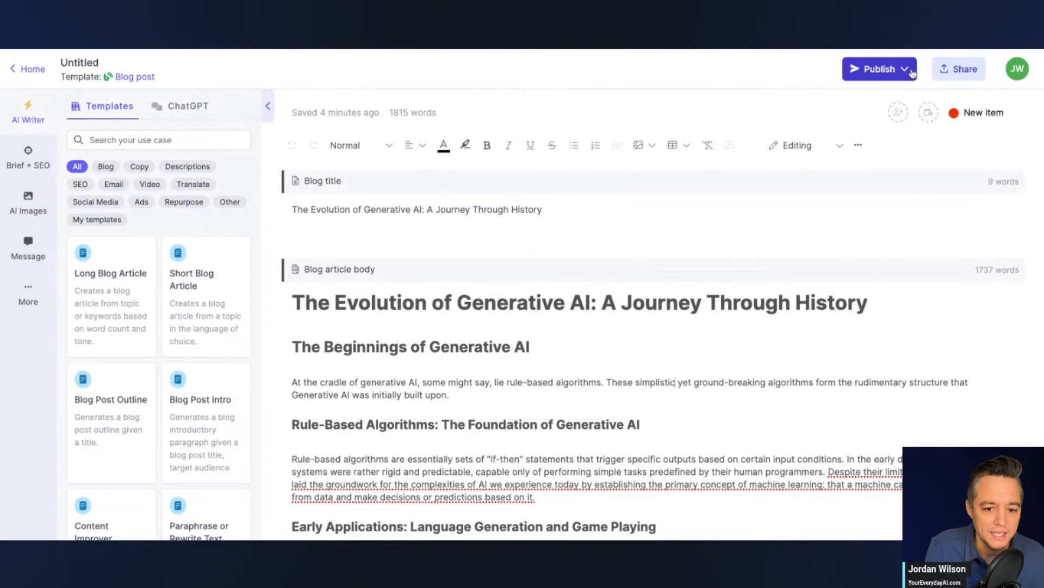
click(905, 68)
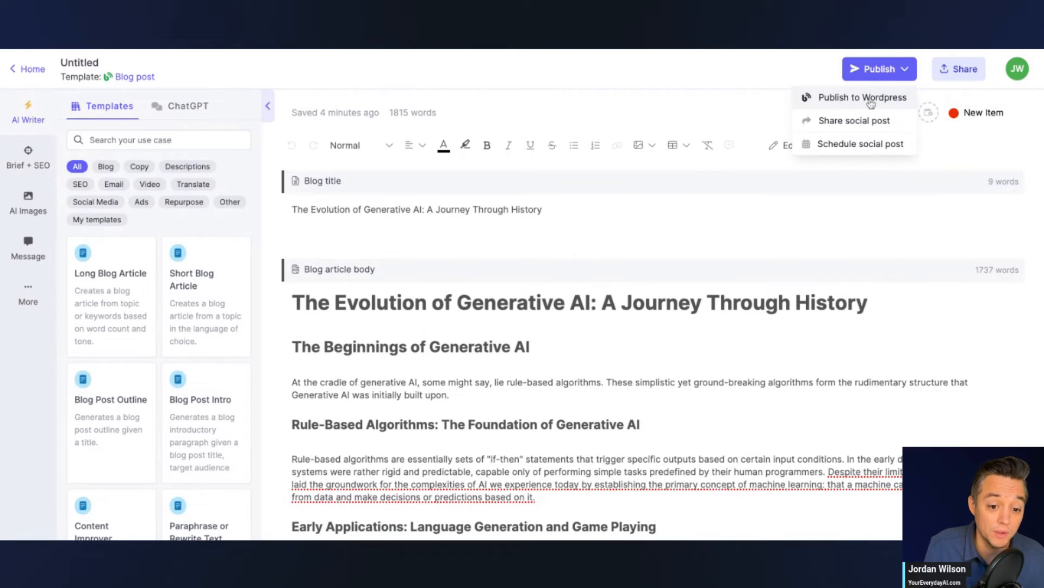
mouse_move(843, 149)
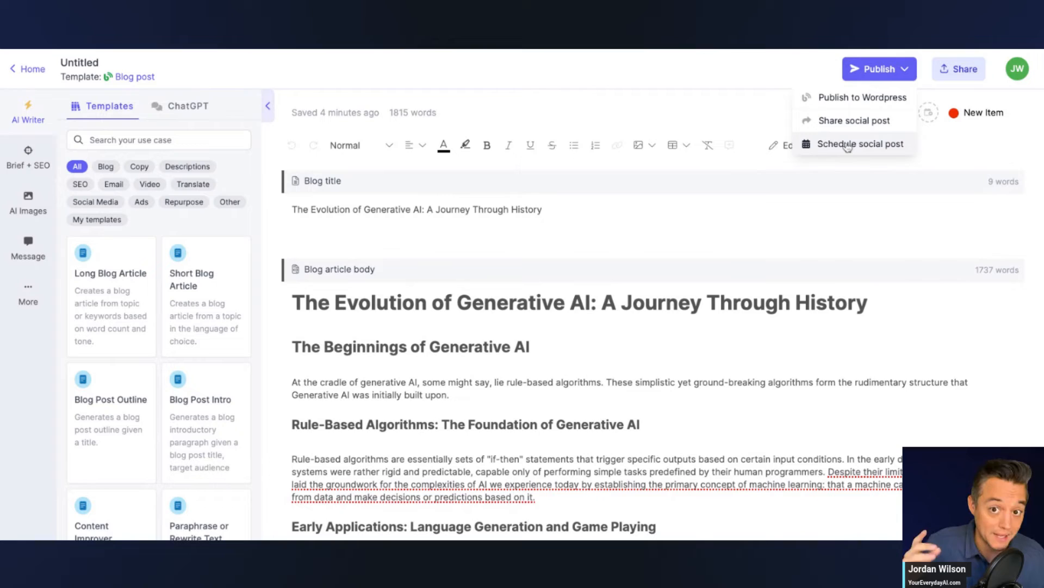
mouse_move(847, 146)
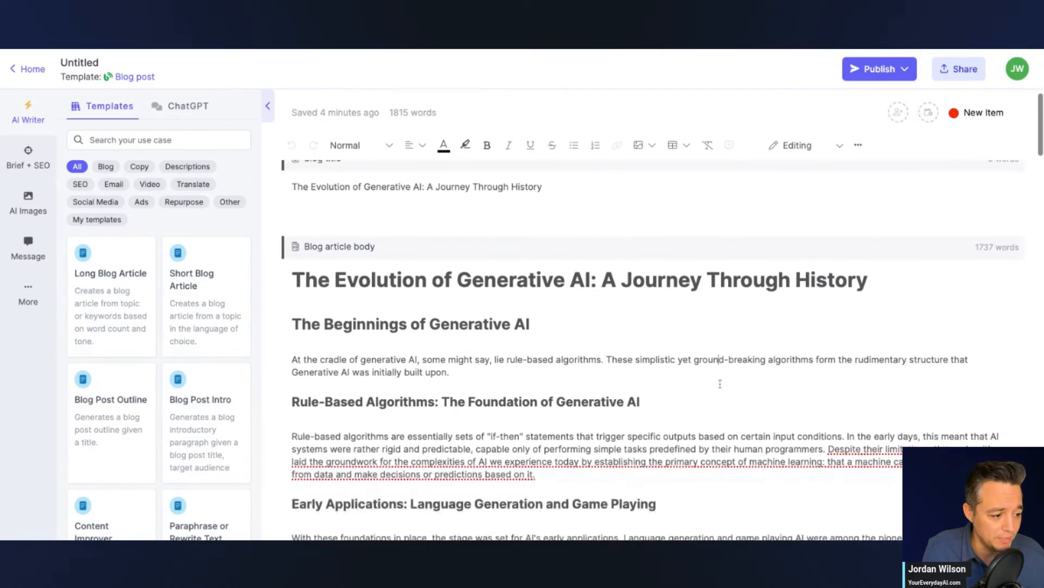
scroll(down, 3)
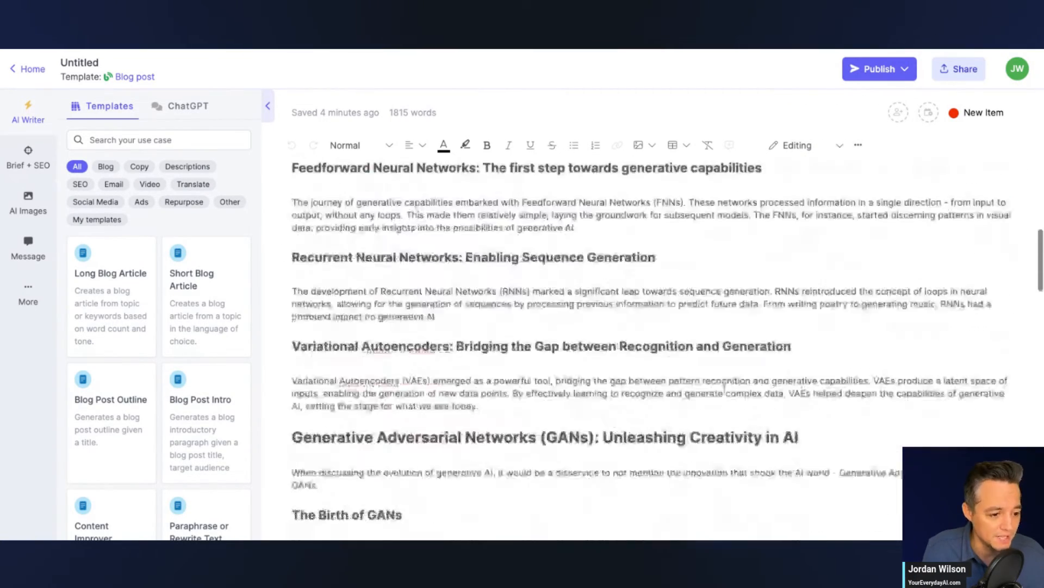
scroll(down, 3)
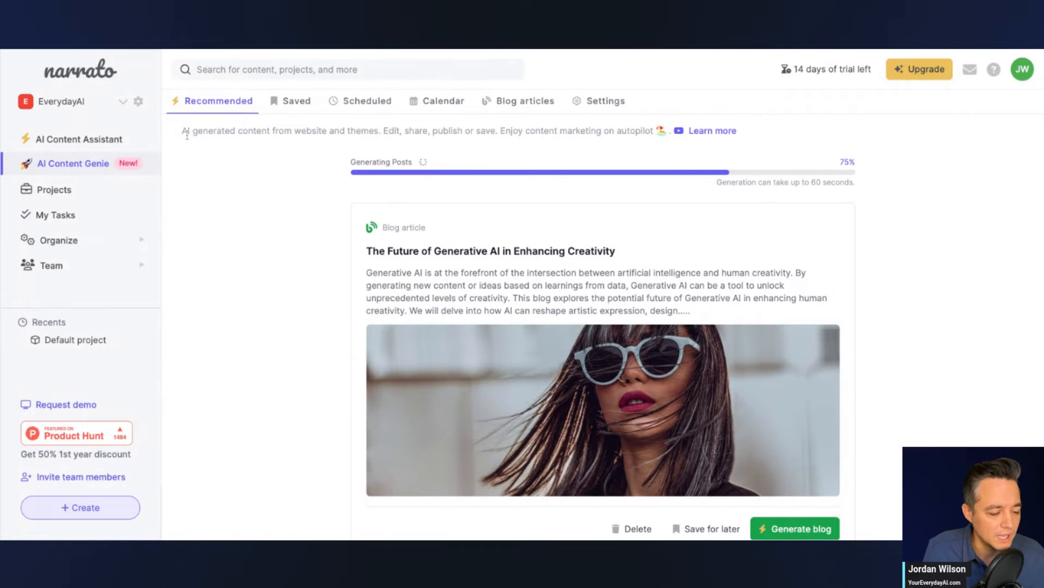
mouse_move(458, 52)
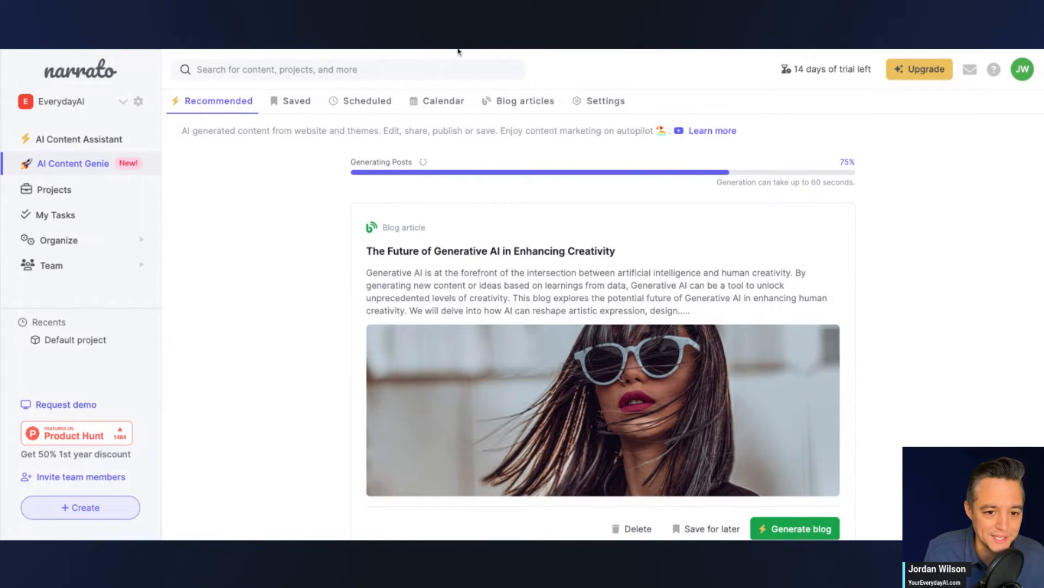
mouse_move(511, 201)
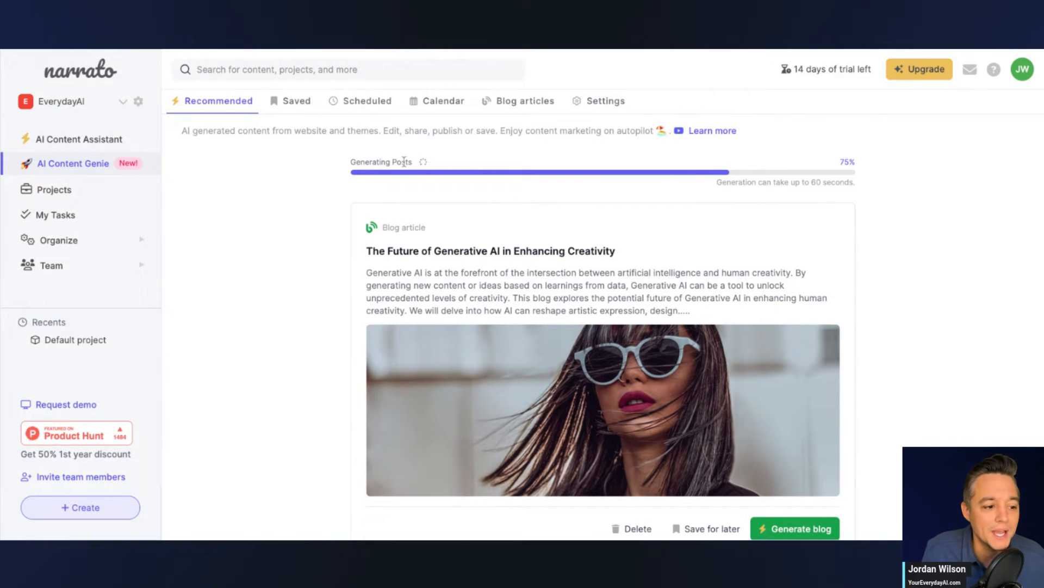
mouse_move(404, 140)
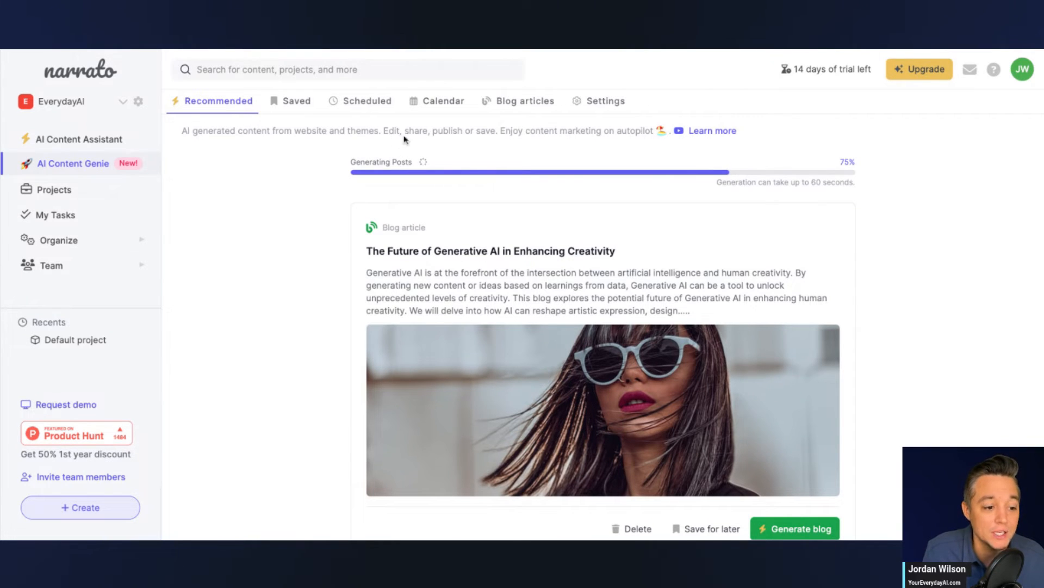
mouse_move(584, 150)
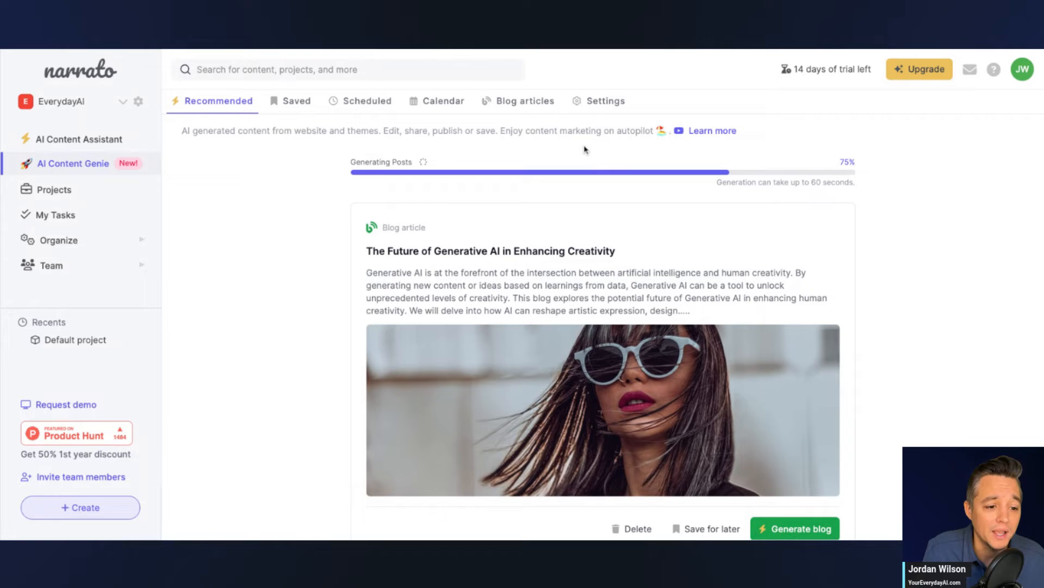
mouse_move(775, 256)
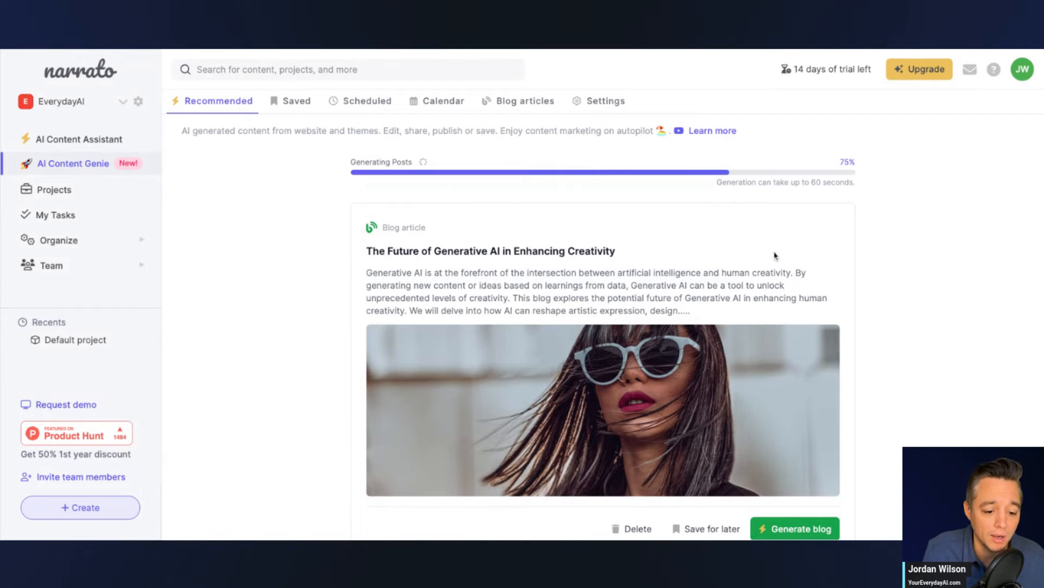
Scroll the Recommended feed through the generated blog article idea cards
scroll(down, 3)
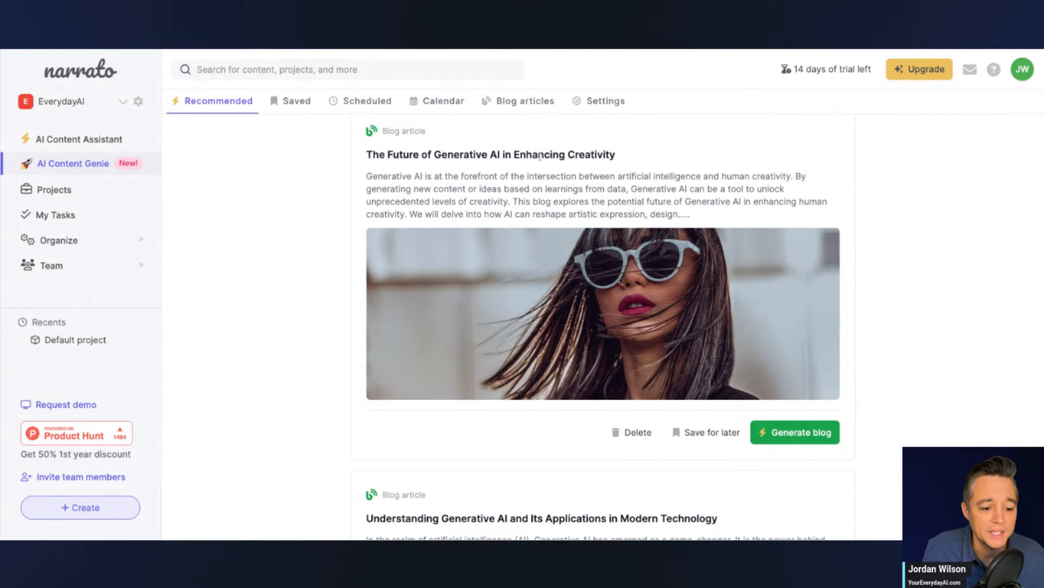
mouse_move(419, 130)
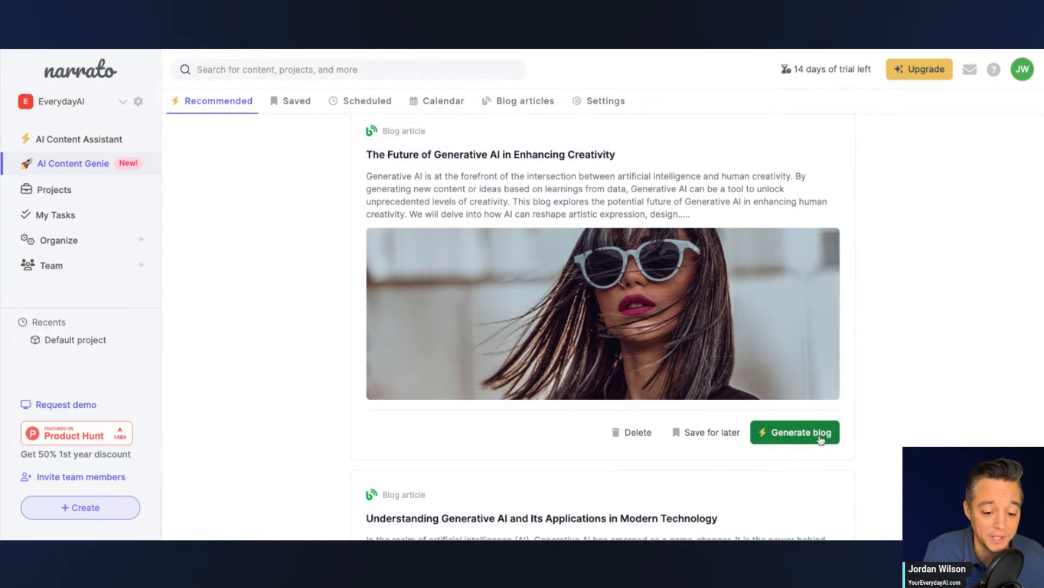
mouse_move(425, 164)
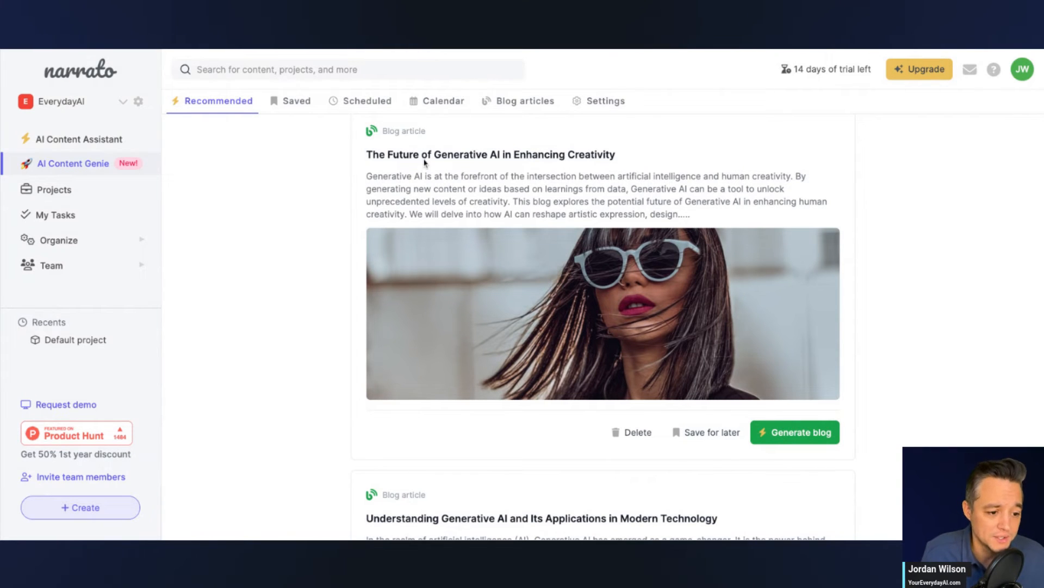
scroll(down, 3)
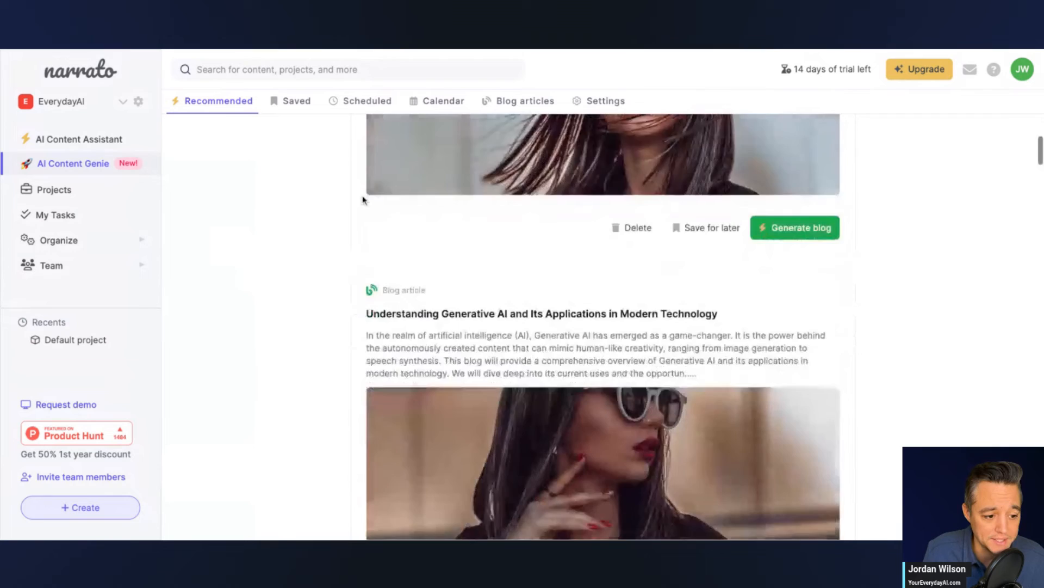
scroll(down, 3)
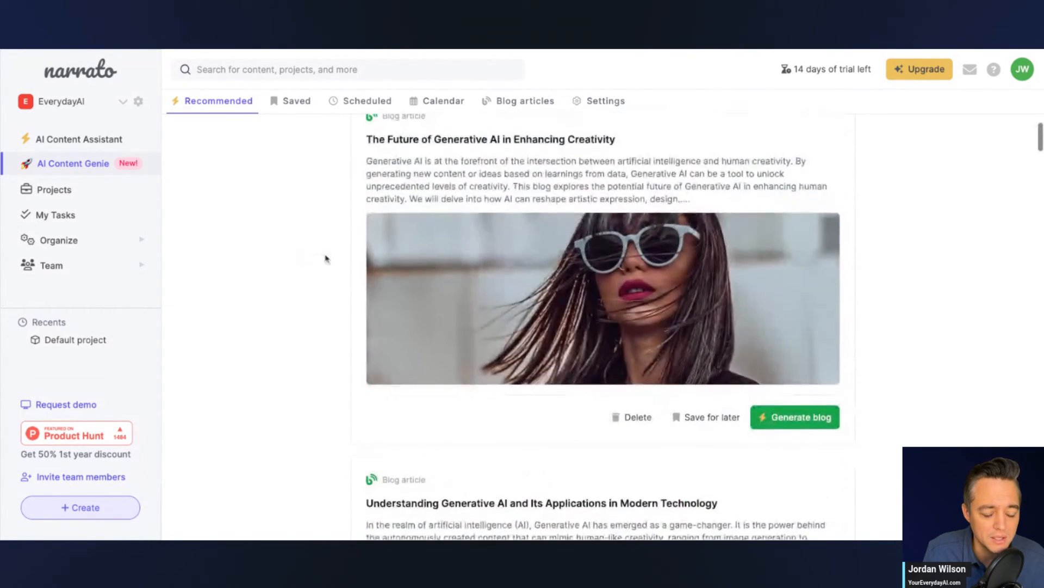
scroll(down, 3)
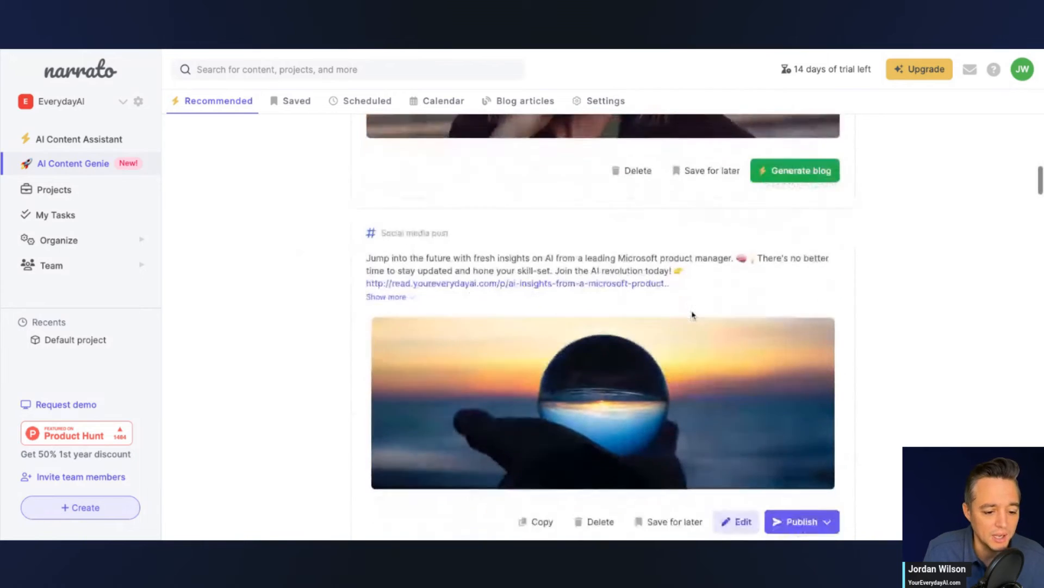
Scroll to the banking social post with the padlock image and open its publish menu
scroll(down, 3)
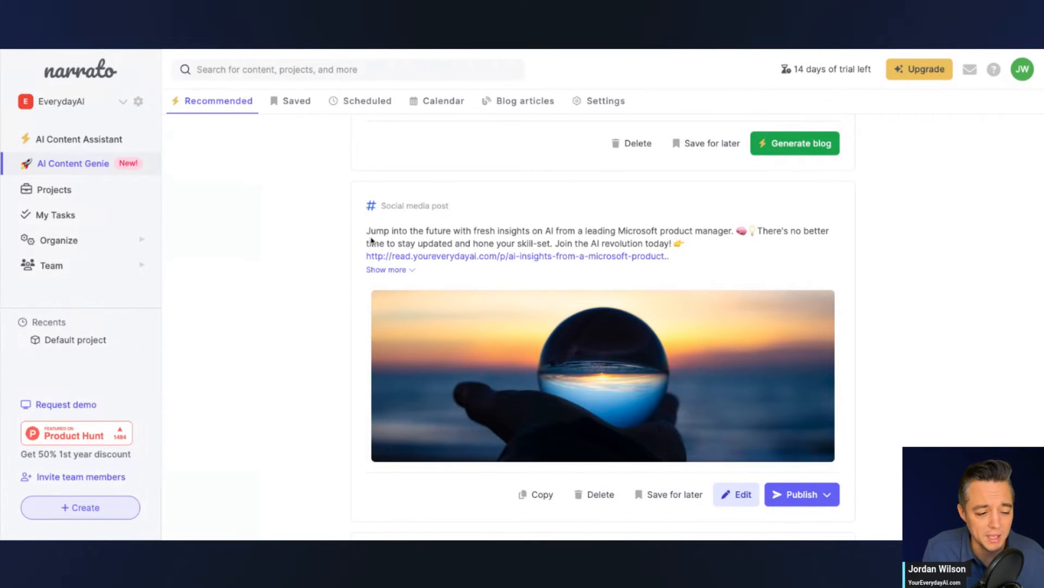
mouse_move(629, 261)
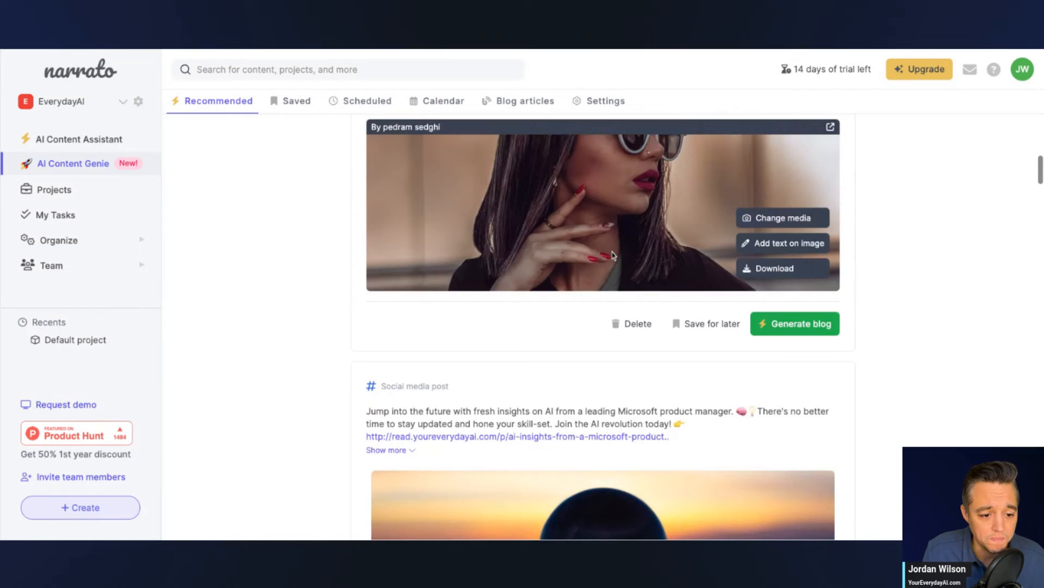
scroll(down, 3)
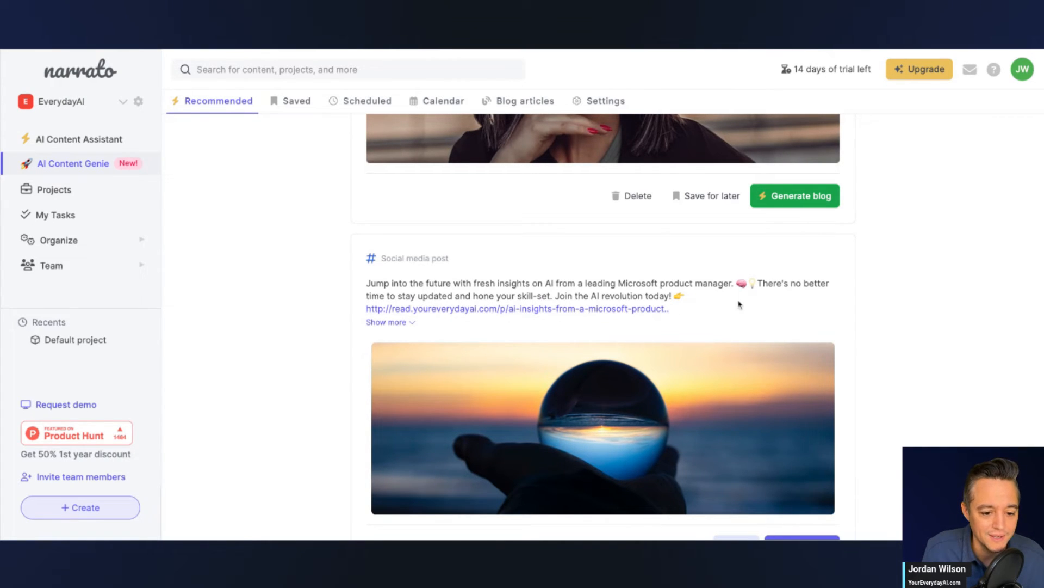
mouse_move(696, 324)
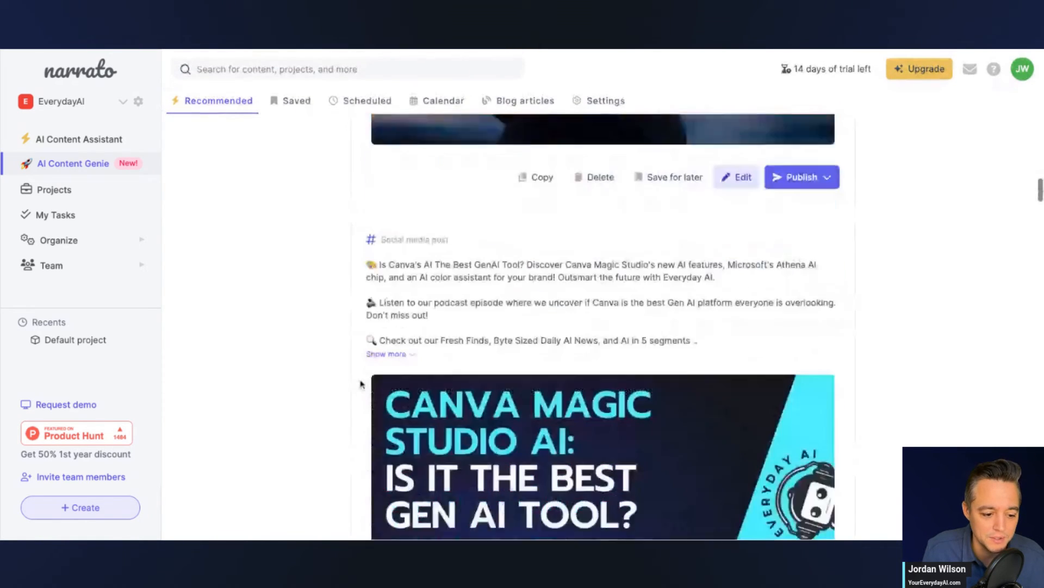
scroll(up, 3)
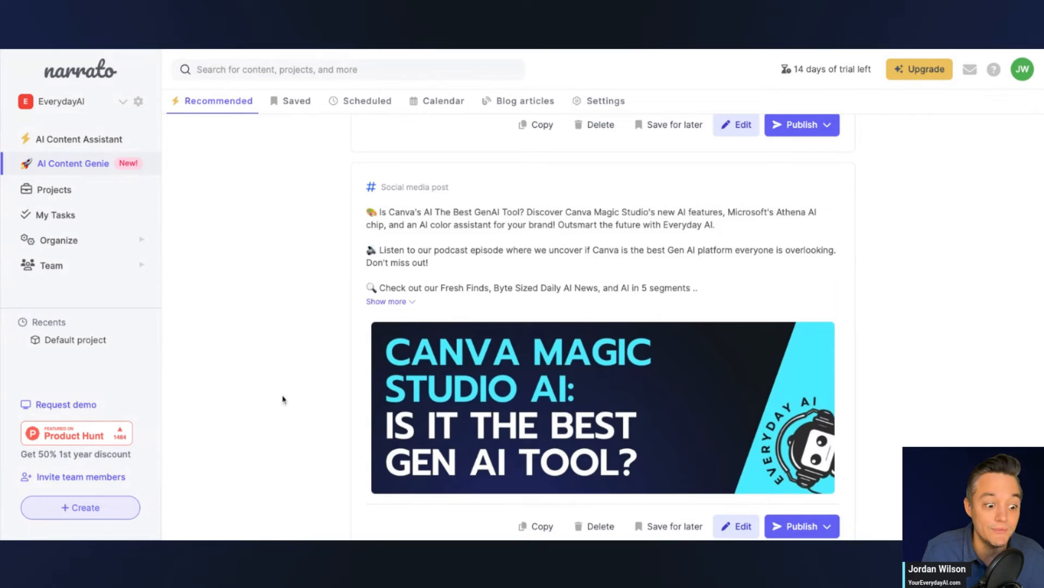
scroll(down, 3)
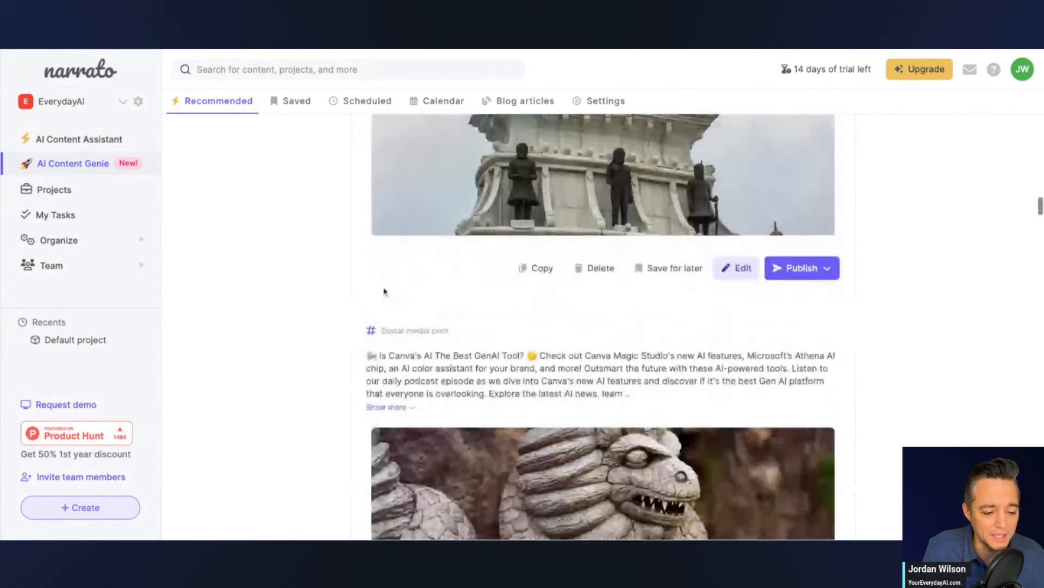
scroll(down, 3)
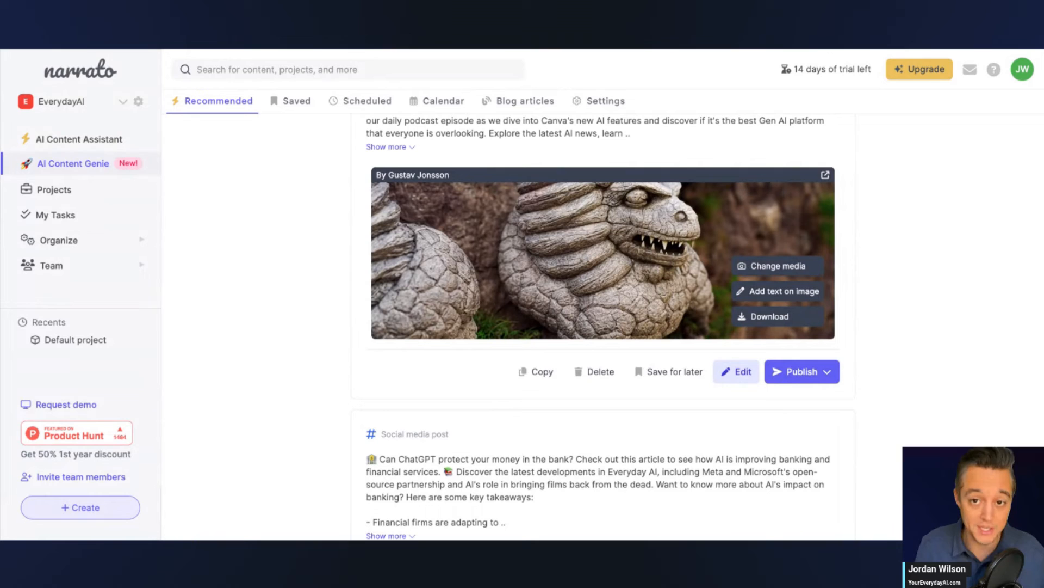
scroll(down, 3)
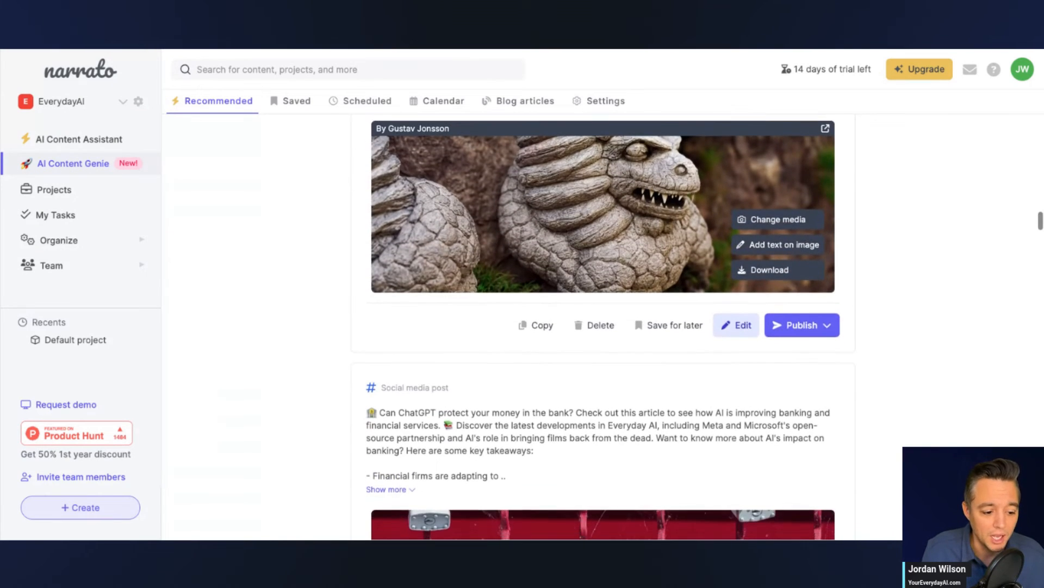
scroll(down, 3)
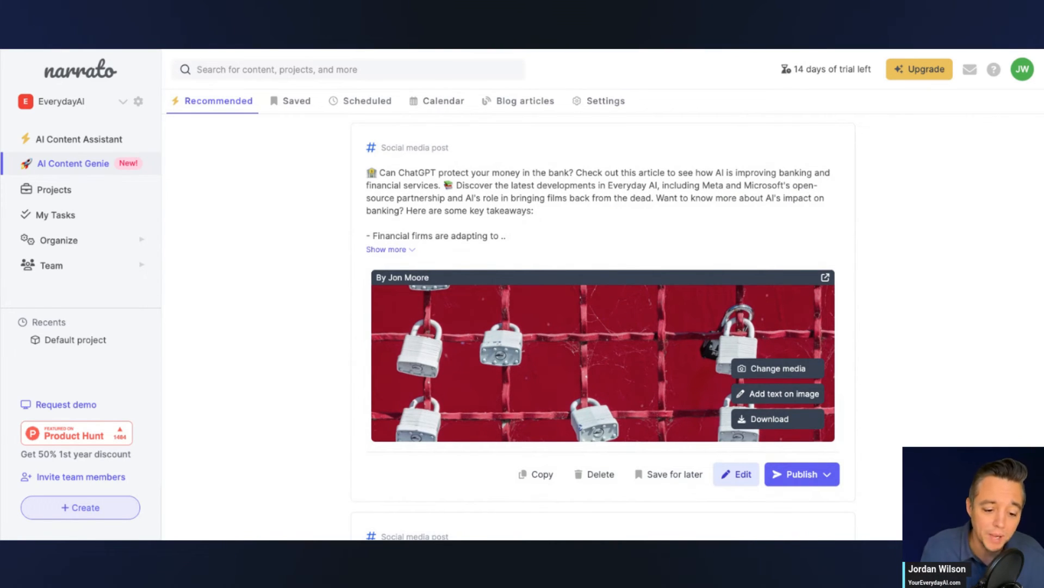
mouse_move(810, 374)
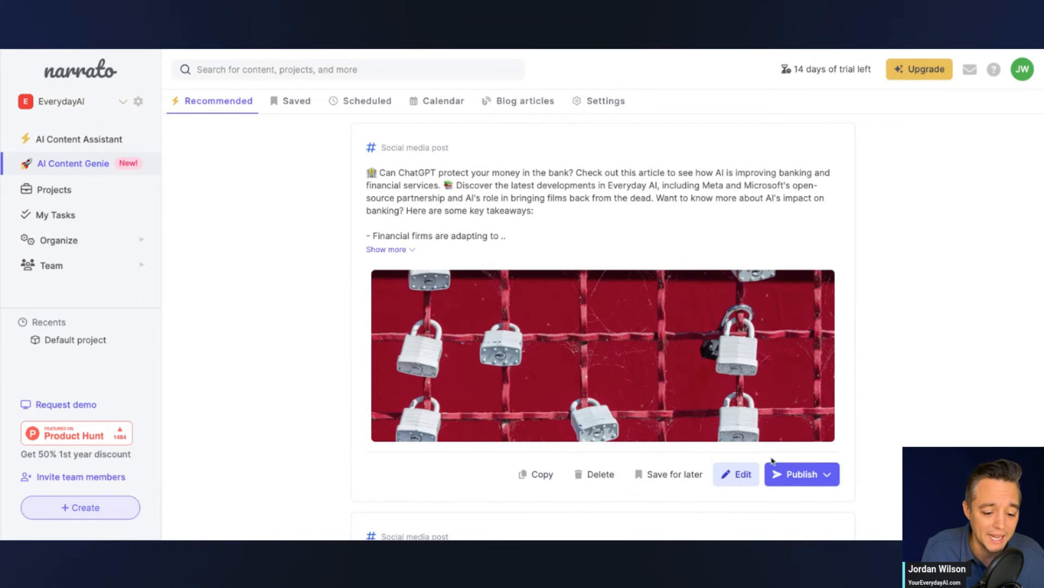
click(801, 385)
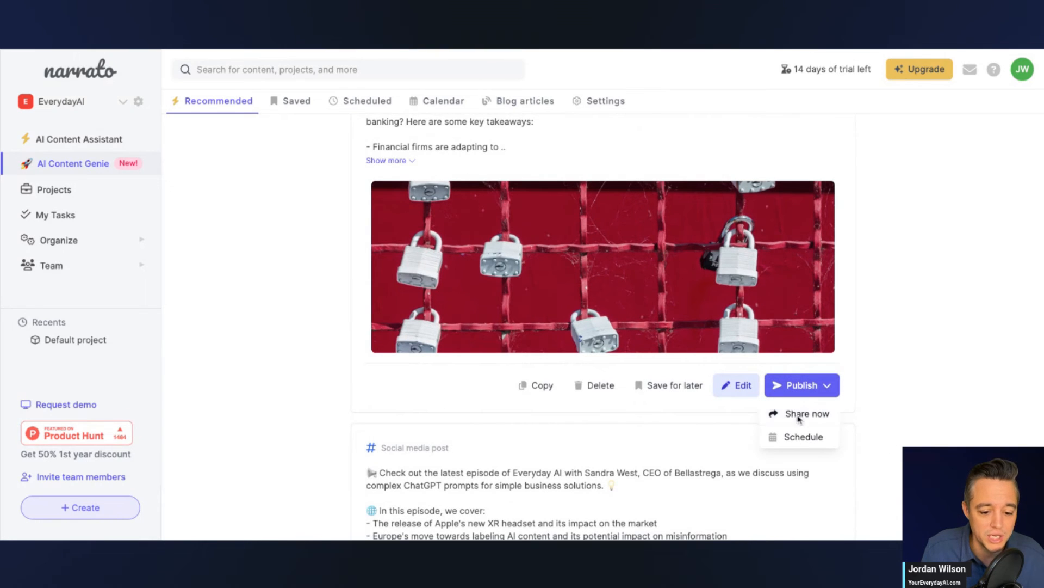
Choose Share now, see 'No accounts or pages linked', and close the Publish dialog
click(807, 413)
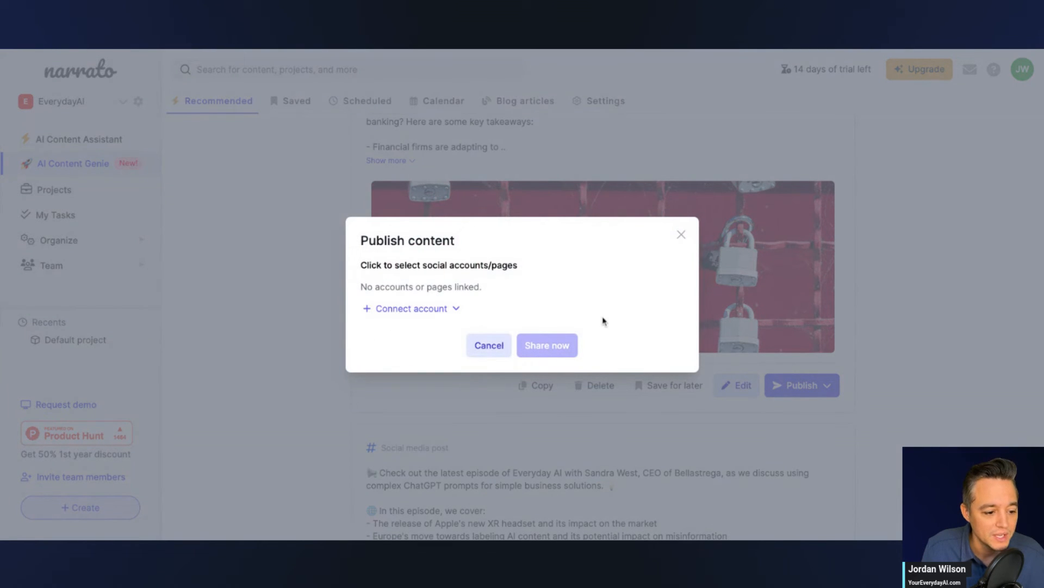
click(410, 308)
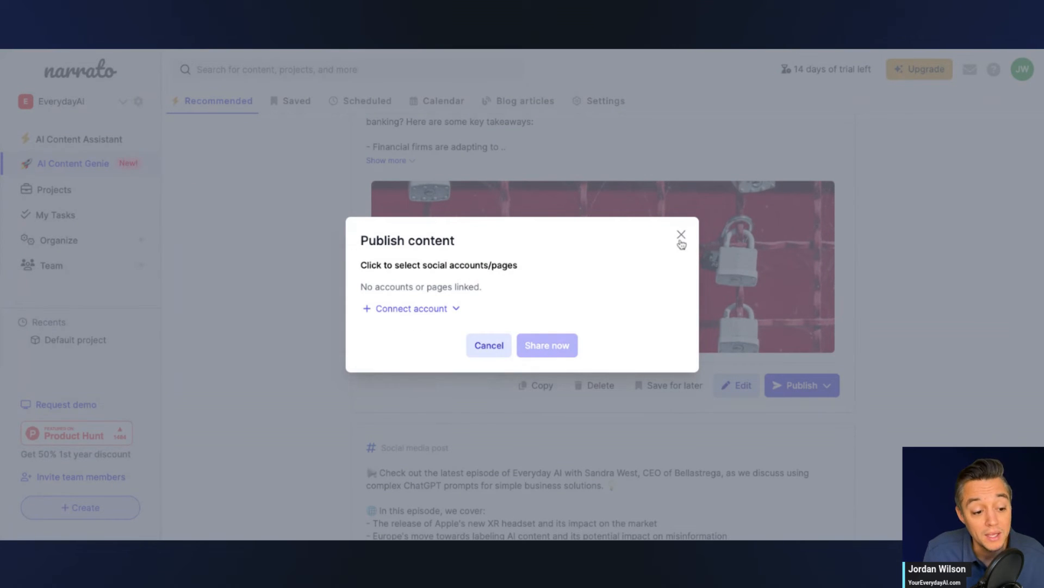
click(681, 234)
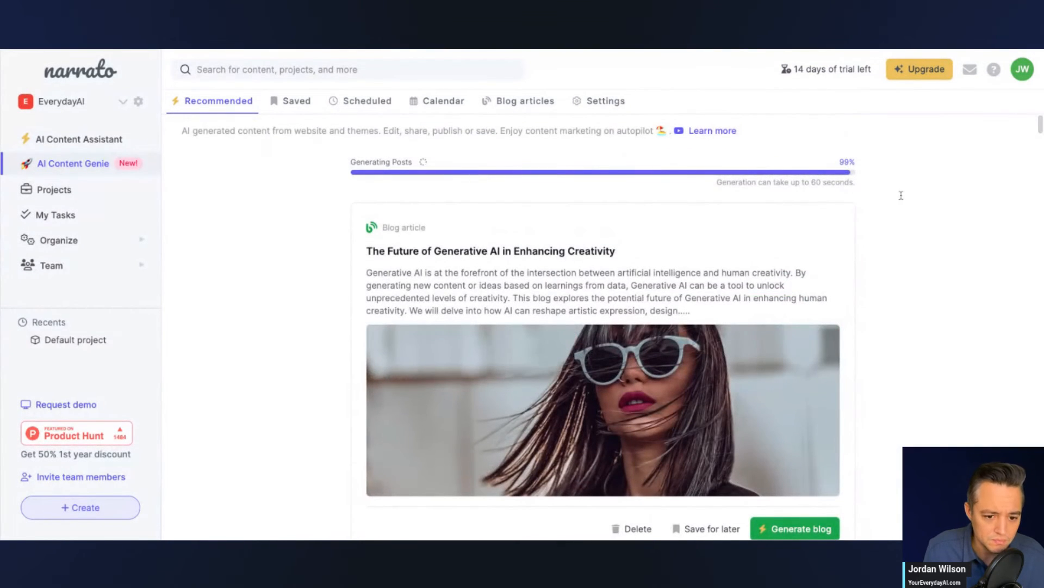
mouse_move(868, 222)
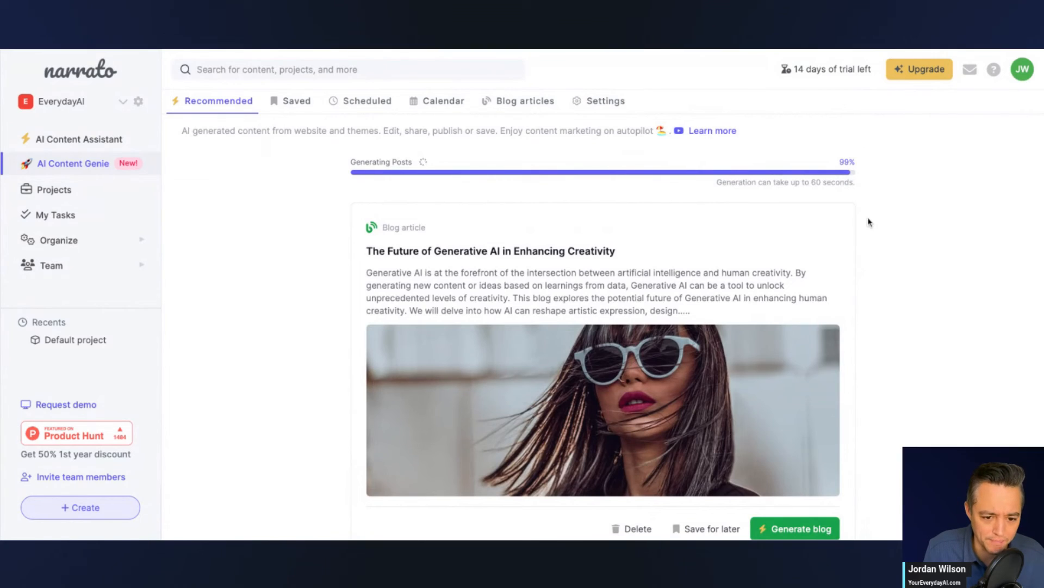
scroll(down, 3)
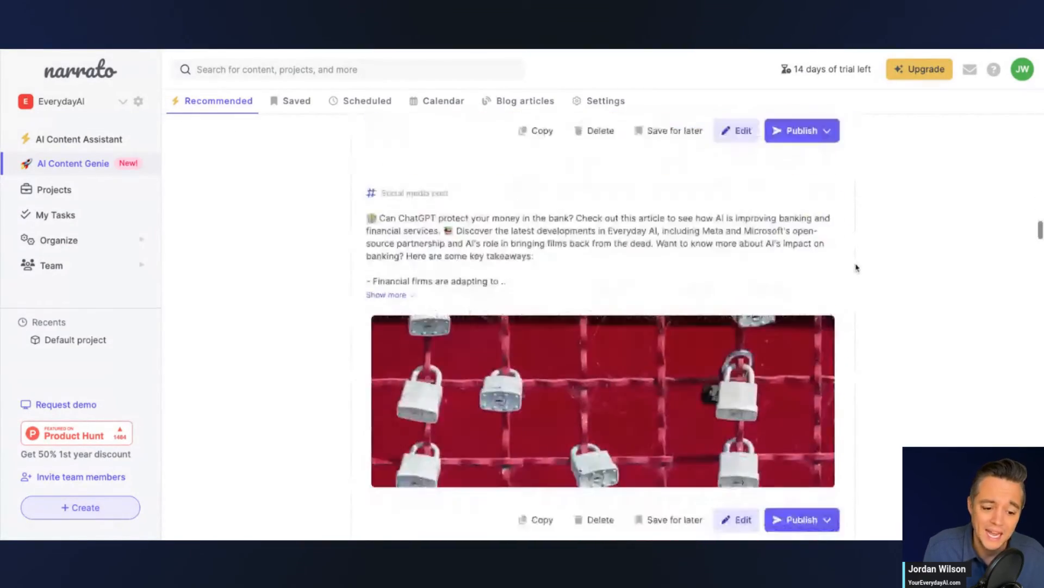
scroll(down, 3)
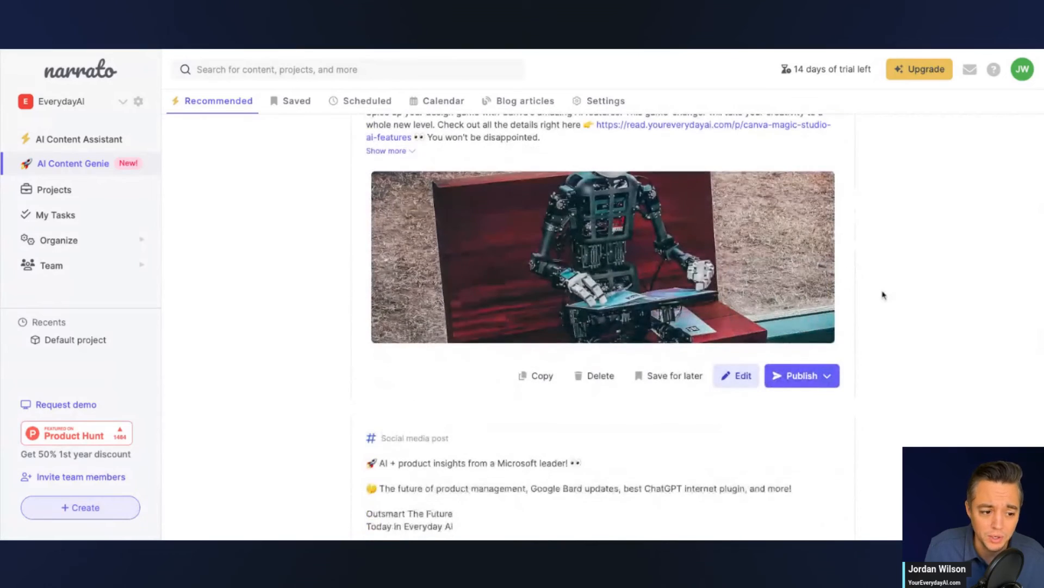
scroll(up, 3)
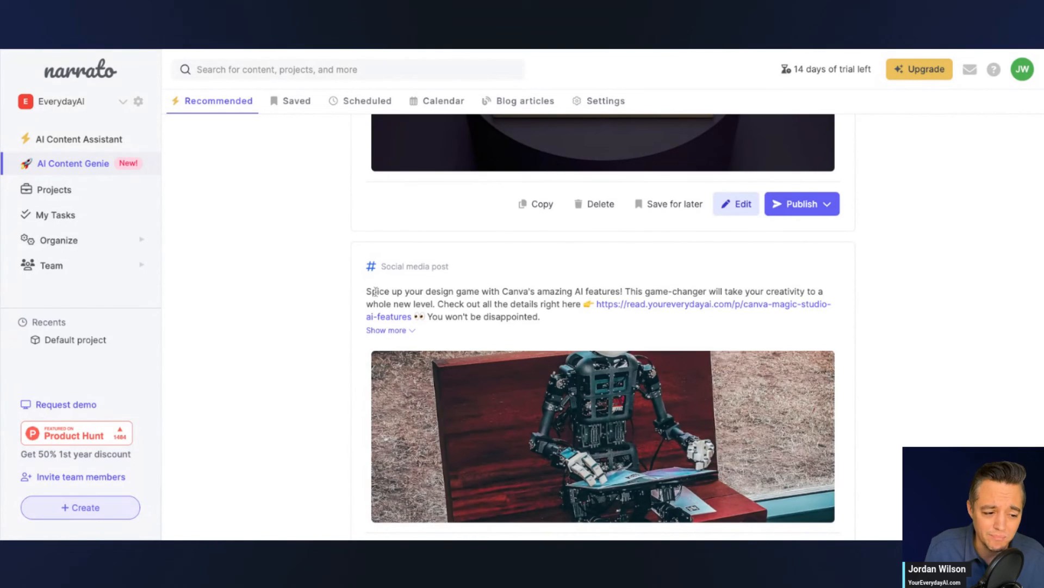
mouse_move(334, 295)
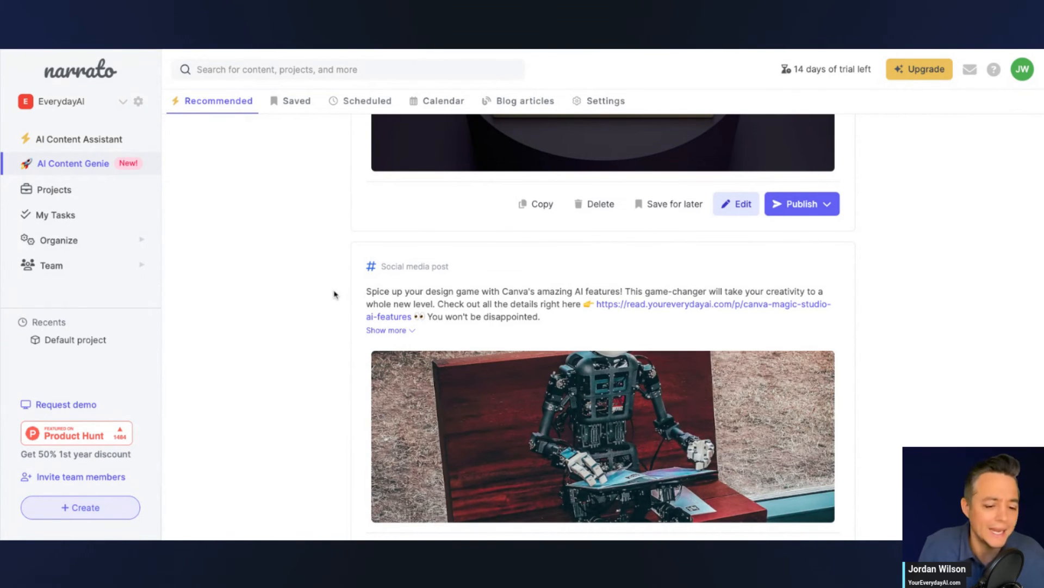
mouse_move(335, 297)
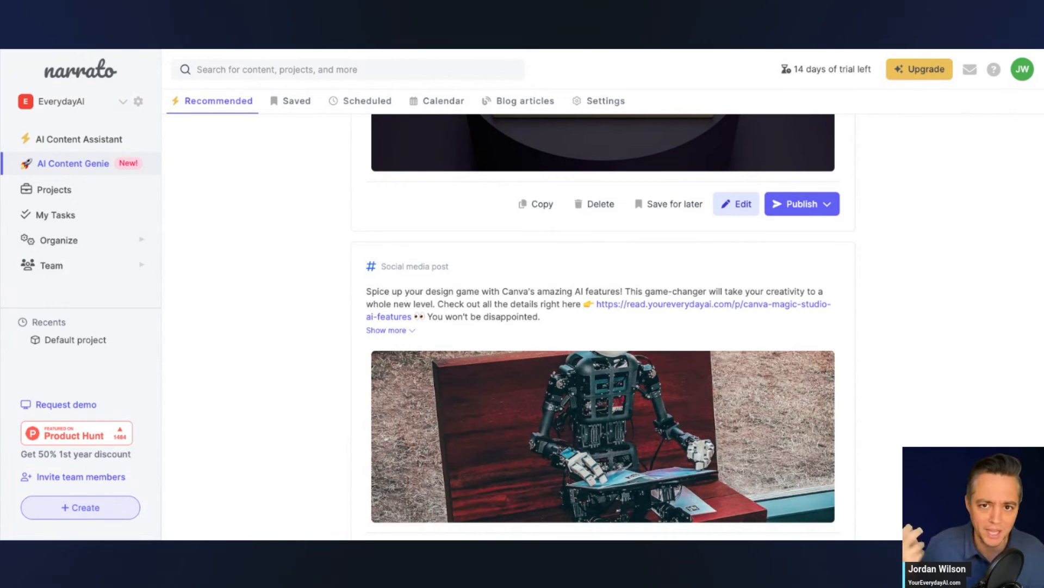
mouse_move(347, 309)
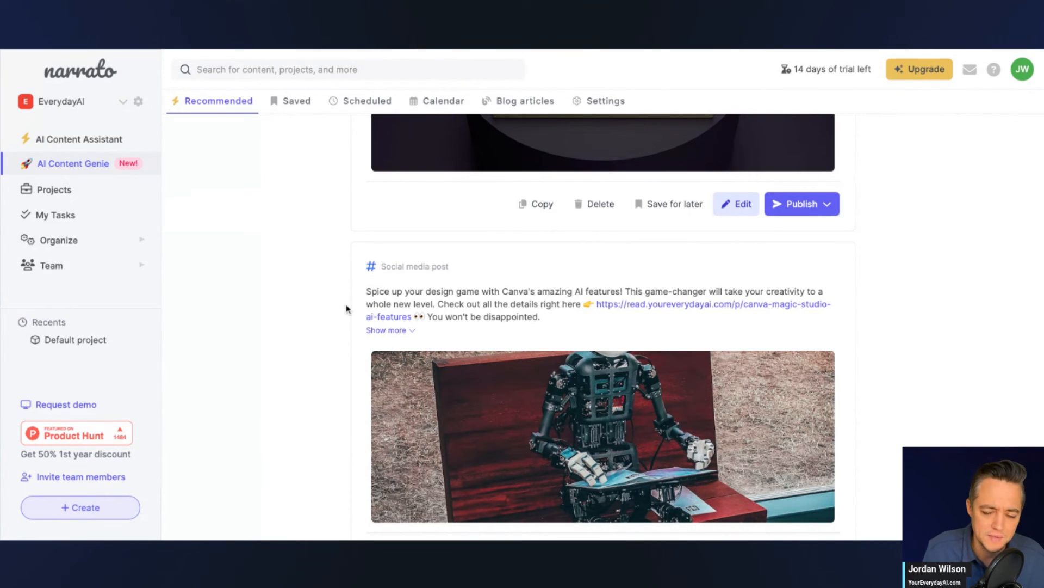
scroll(down, 3)
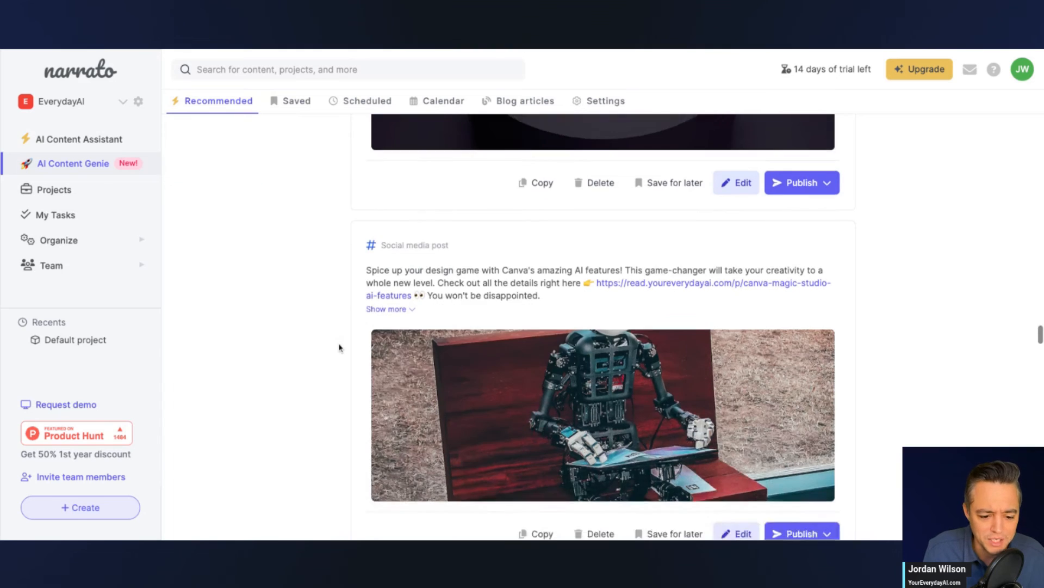
scroll(down, 3)
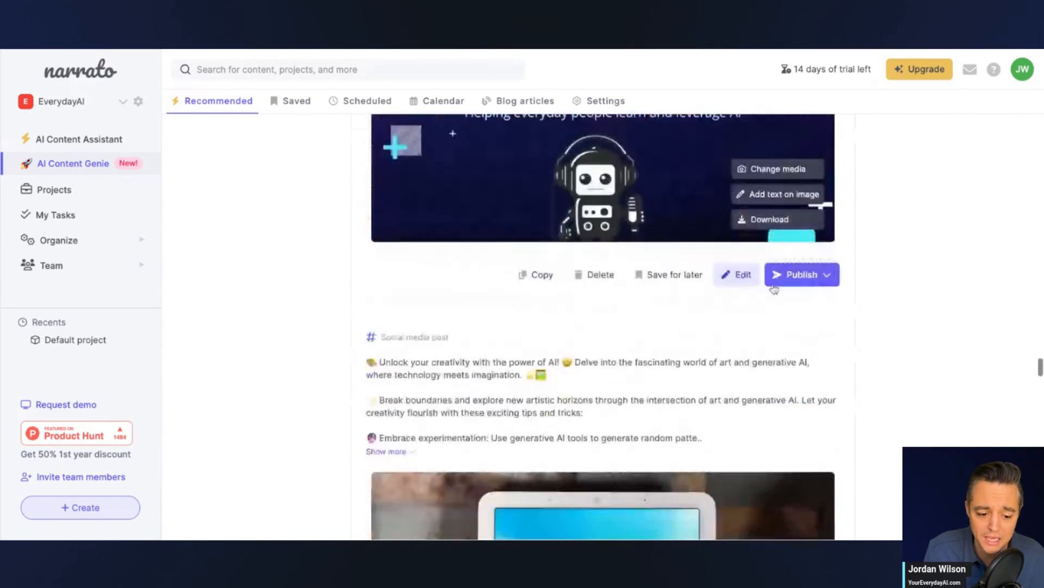
scroll(up, 3)
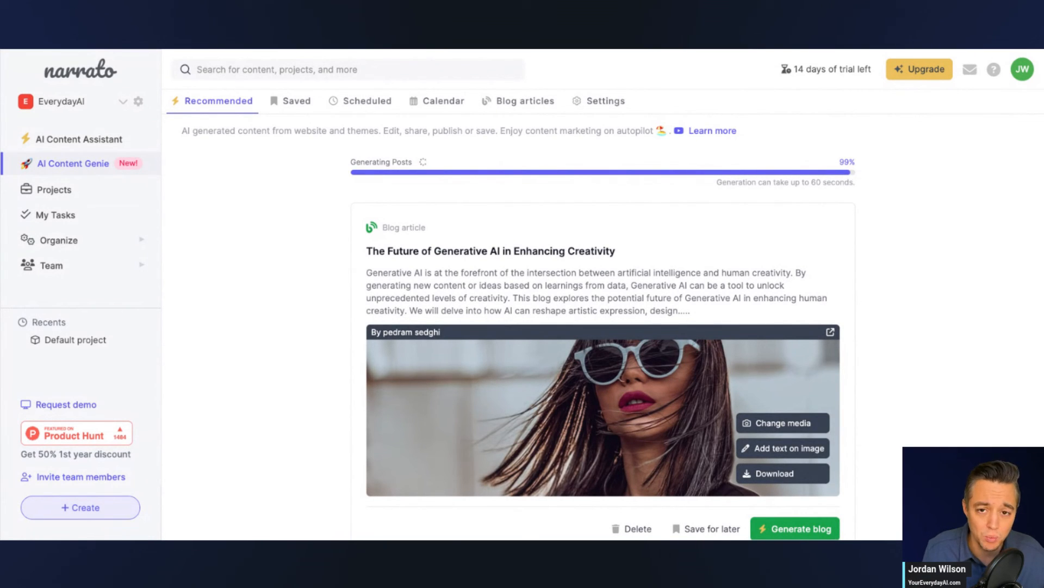
mouse_move(196, 321)
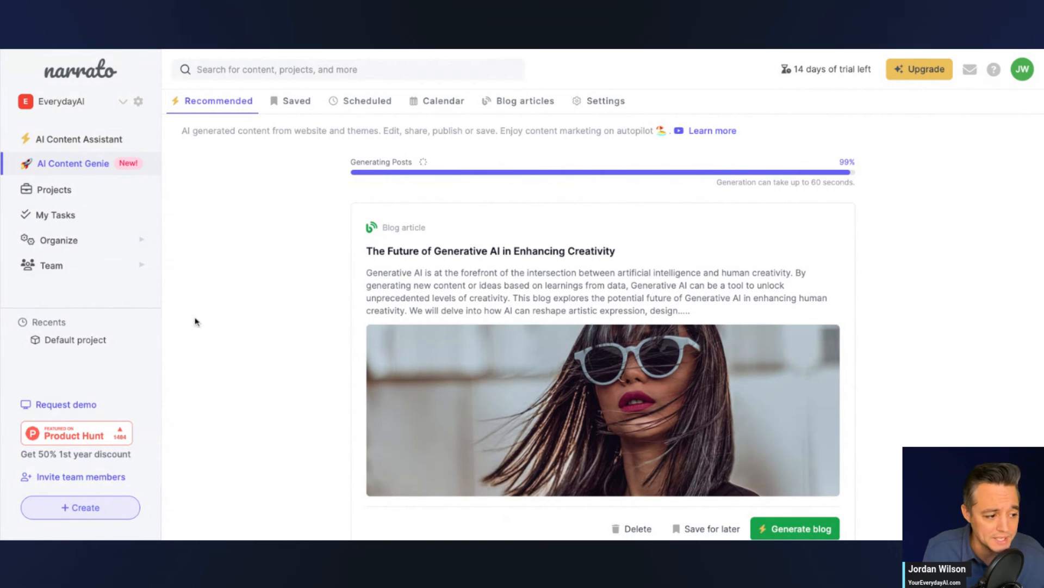
mouse_move(56, 214)
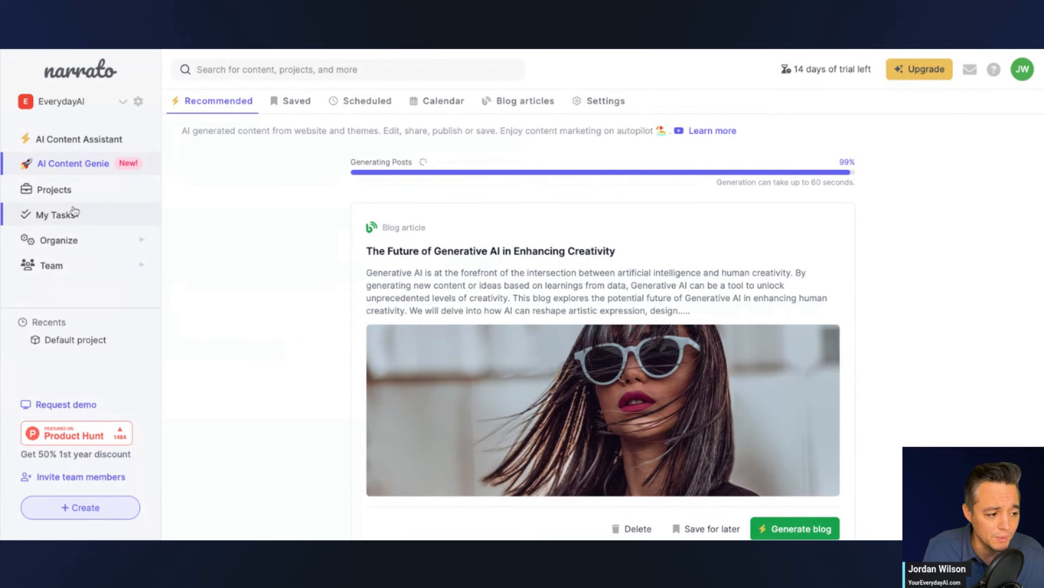
Expand the Organize menu to show workflows, templates, style guides and brand voices
click(59, 240)
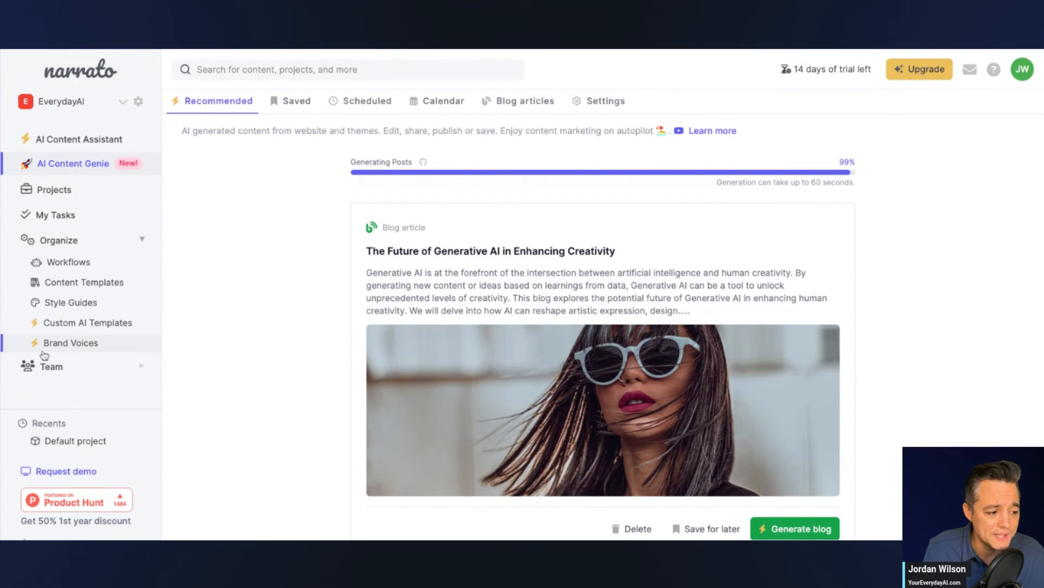
mouse_move(87, 323)
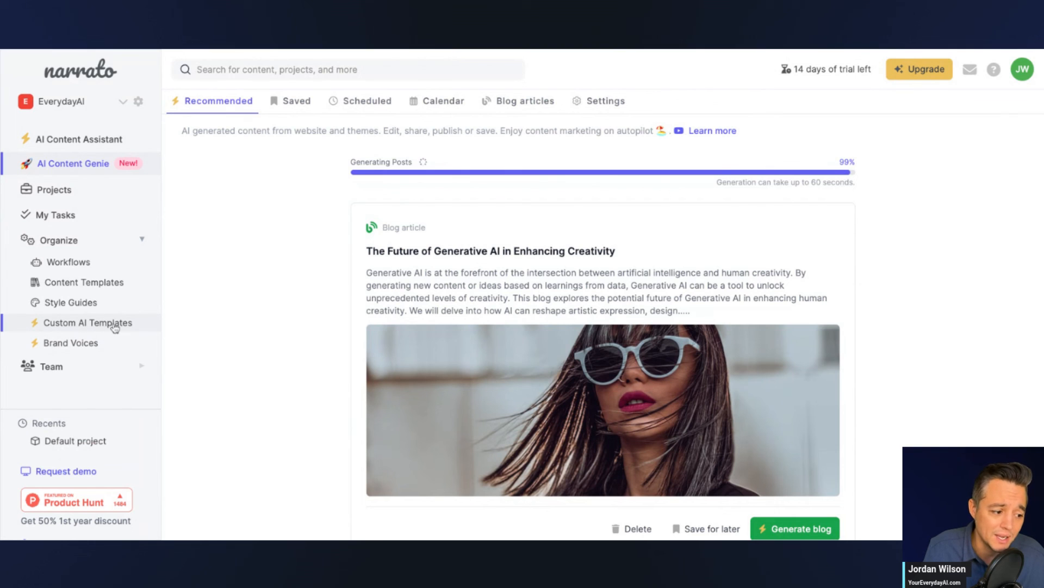
mouse_move(107, 329)
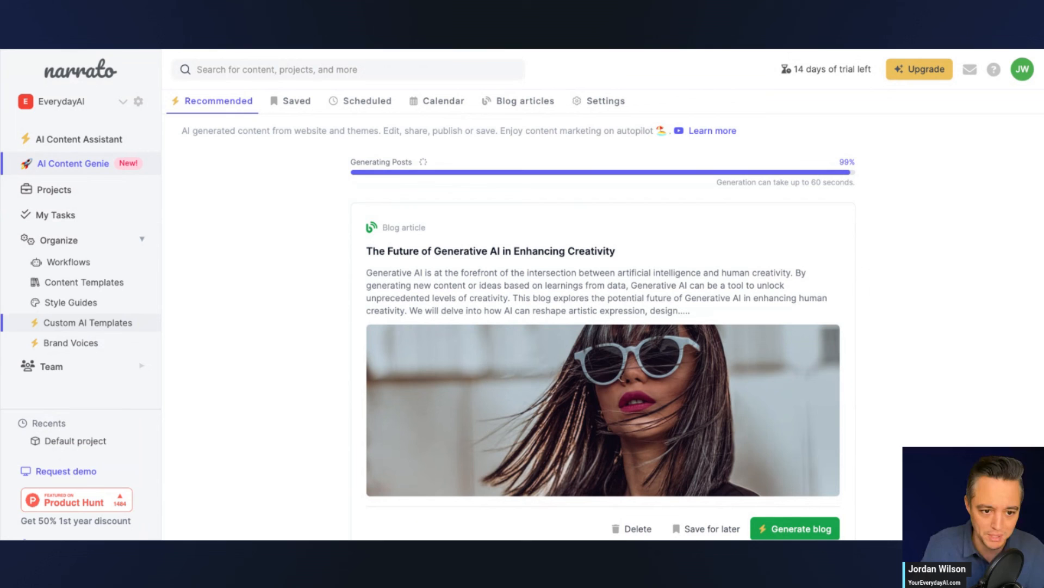
scroll(down, 3)
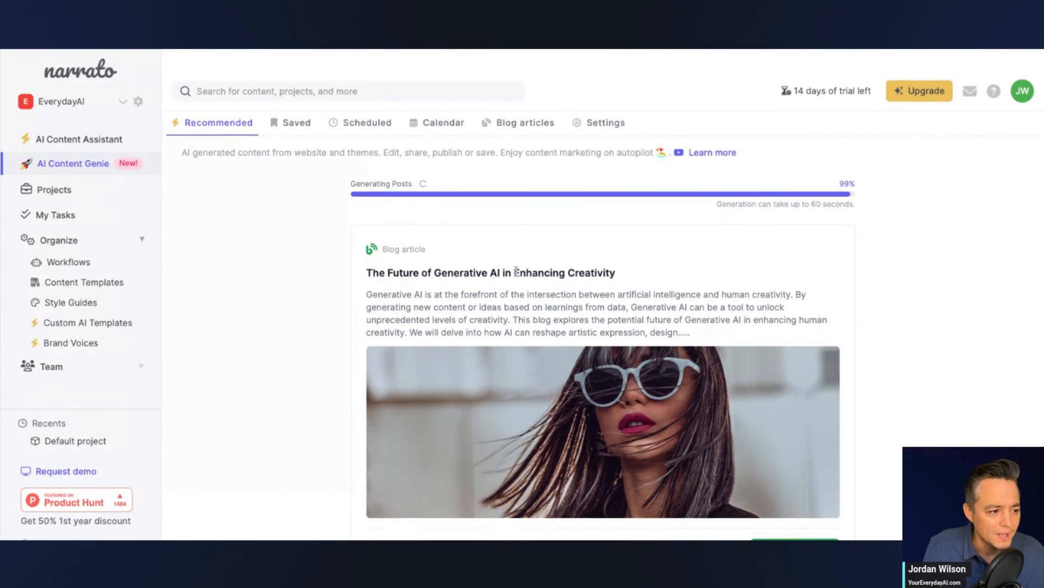
scroll(down, 3)
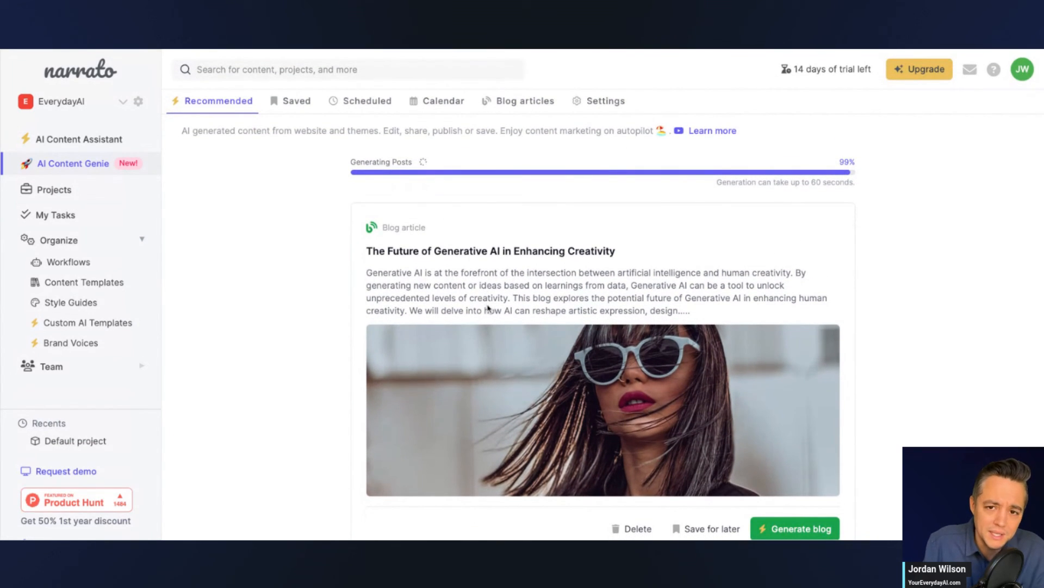
mouse_move(487, 309)
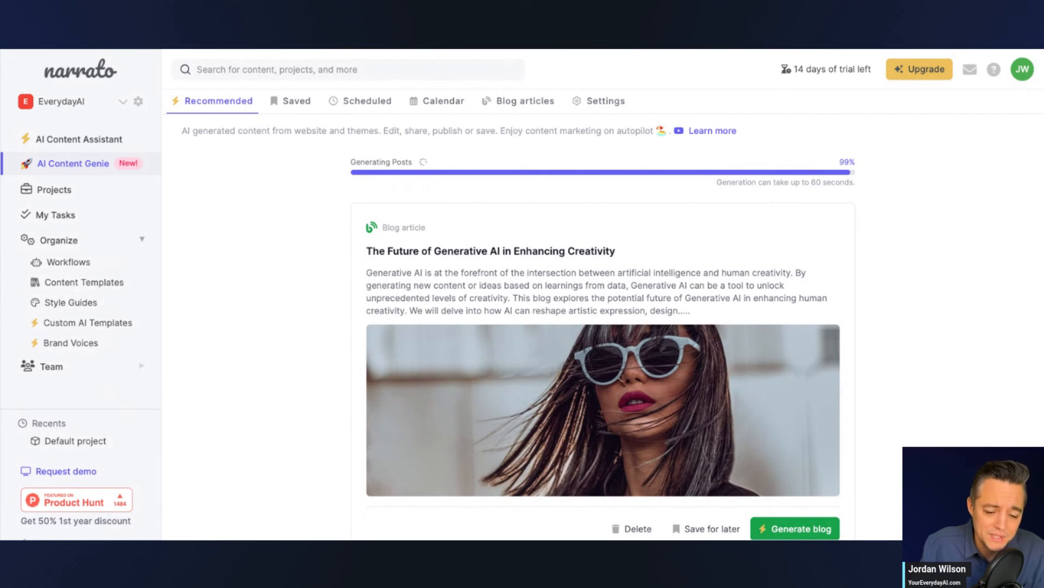